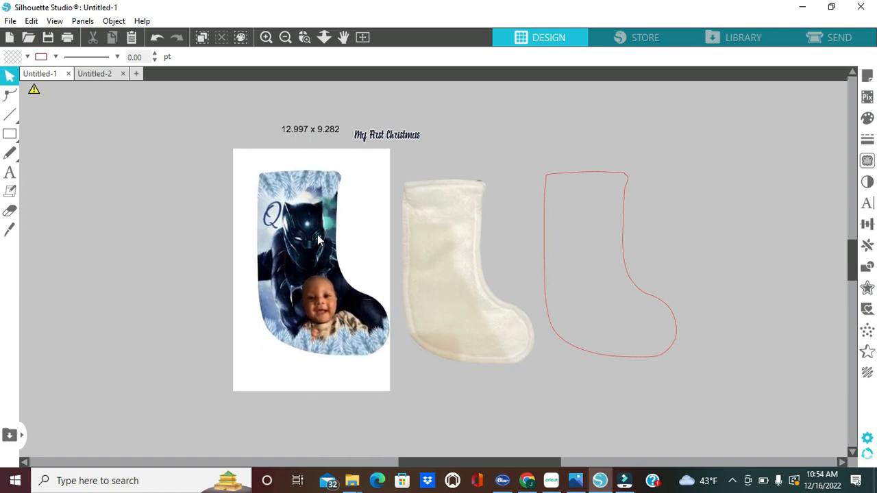
# Select the blank stocking picture and mark it as the trace area.
pyautogui.click(469, 260)
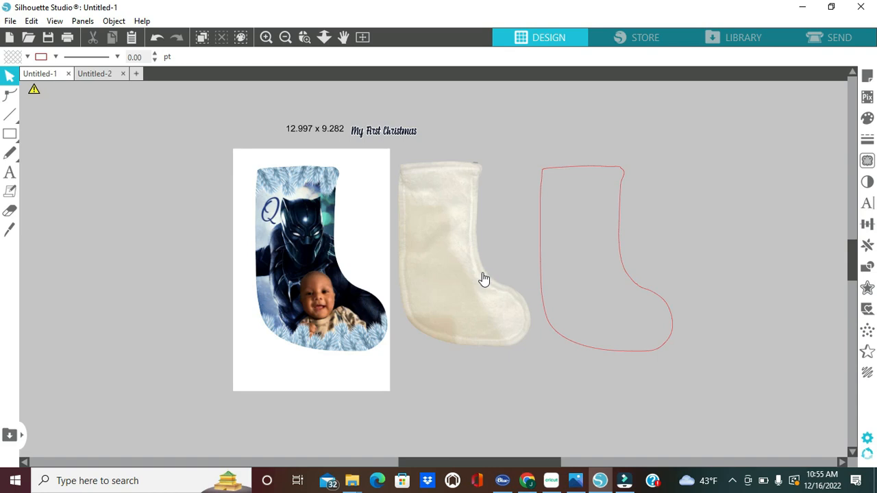
pyautogui.click(459, 253)
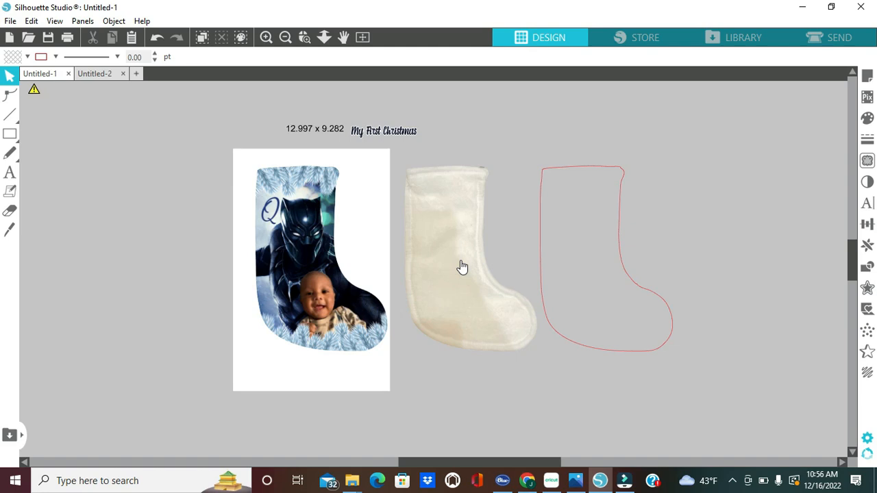
pyautogui.moveTo(460, 269)
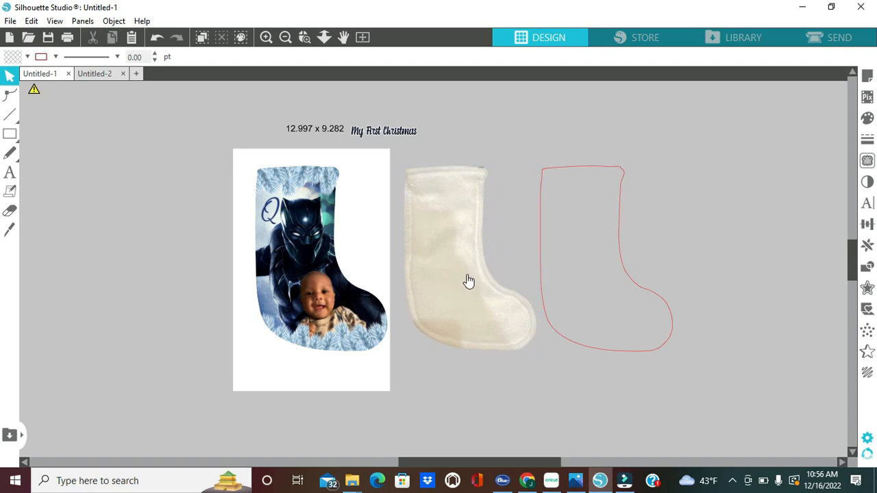
pyautogui.click(470, 279)
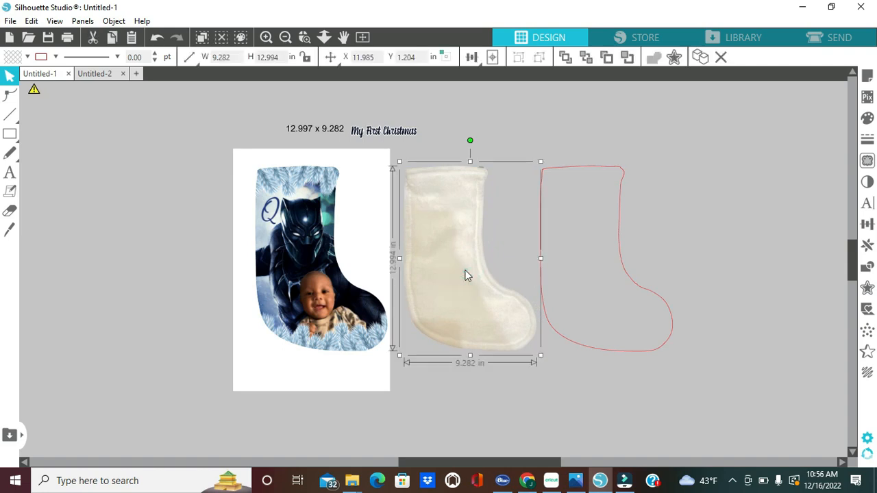
pyautogui.moveTo(670, 171)
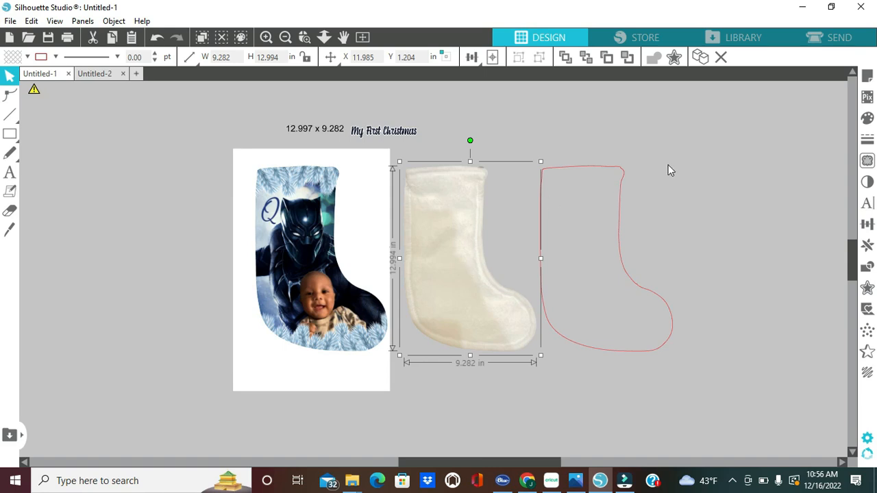
pyautogui.moveTo(866, 160)
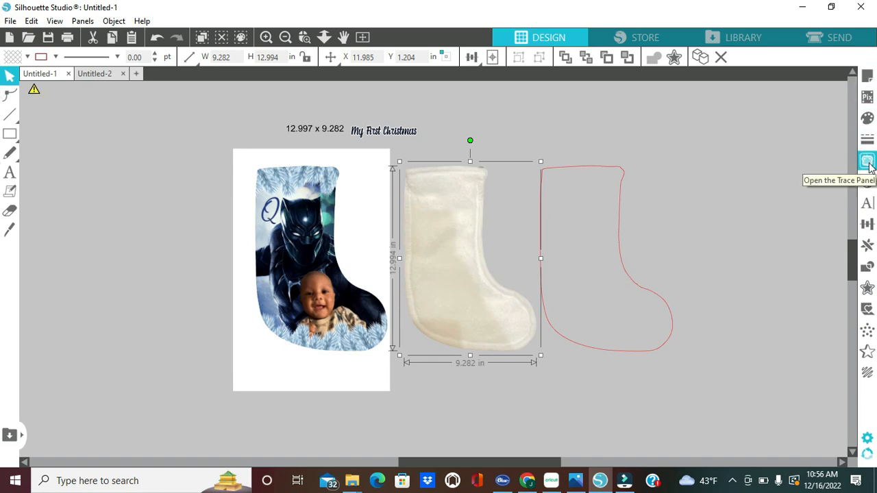
pyautogui.click(866, 161)
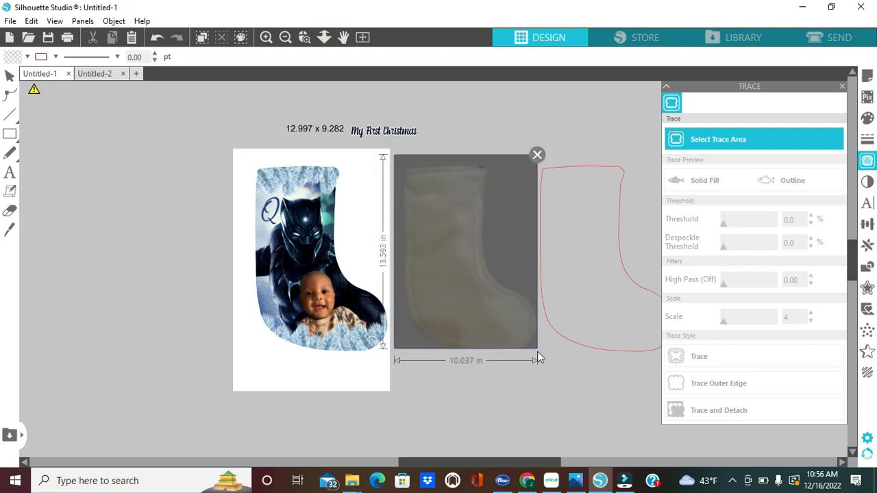
pyautogui.moveTo(538, 360); pyautogui.dragTo(541, 361)
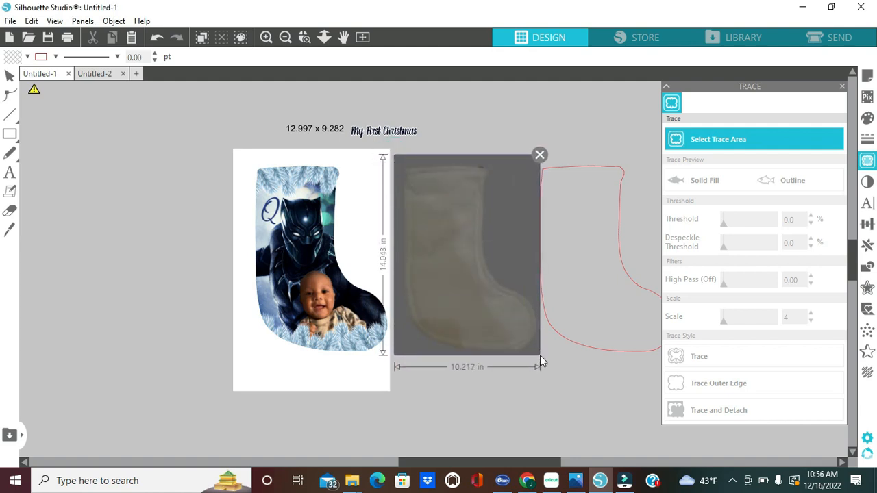
pyautogui.click(466, 255)
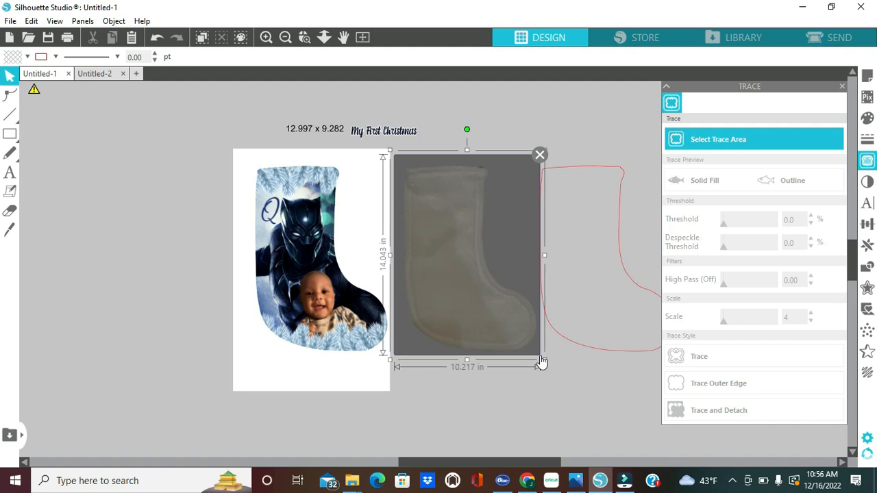
# Trace the stocking's outer edge with Solid Fill preview and a 100% threshold.
pyautogui.click(704, 180)
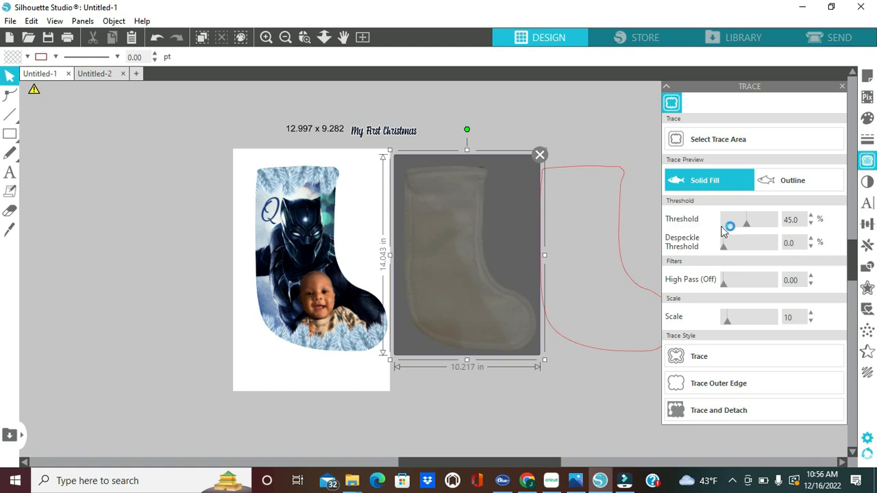
pyautogui.moveTo(730, 226); pyautogui.dragTo(764, 224)
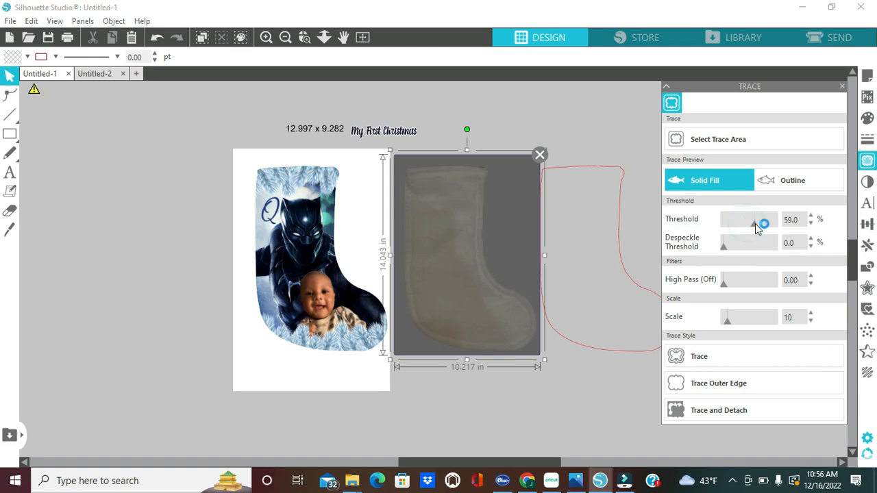
pyautogui.moveTo(762, 220); pyautogui.dragTo(770, 219)
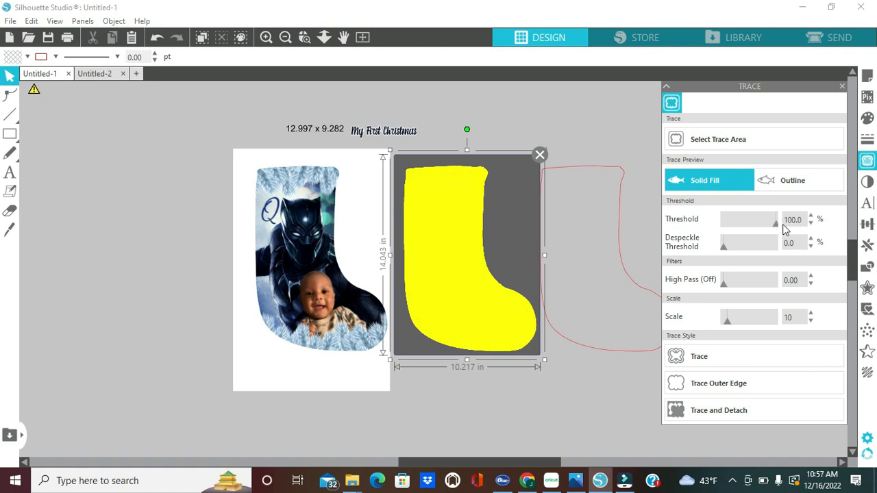
pyautogui.moveTo(784, 226)
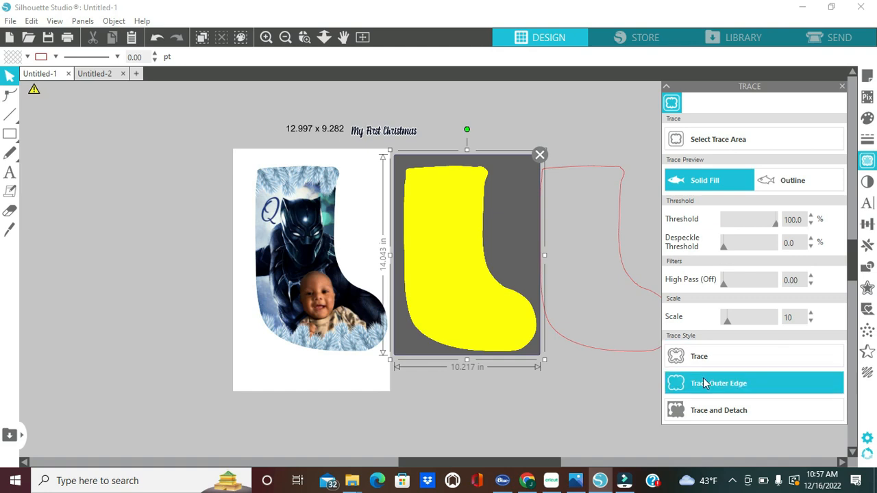
pyautogui.moveTo(733, 389)
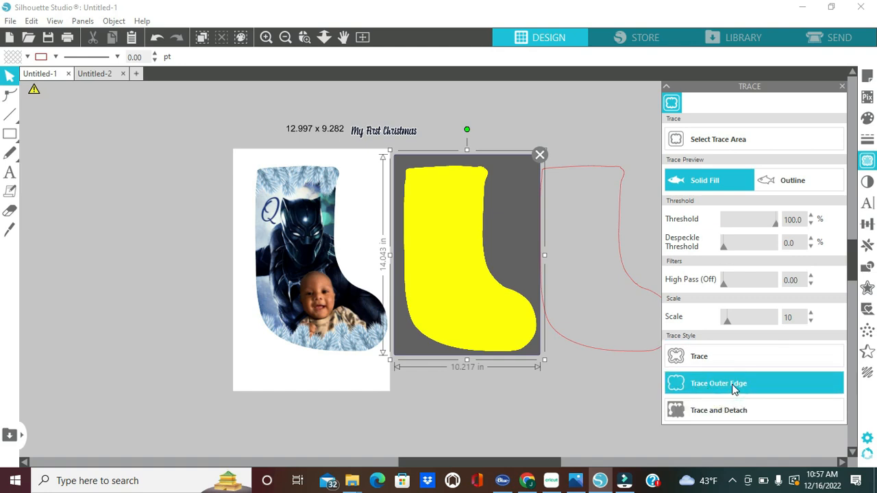
pyautogui.click(718, 383)
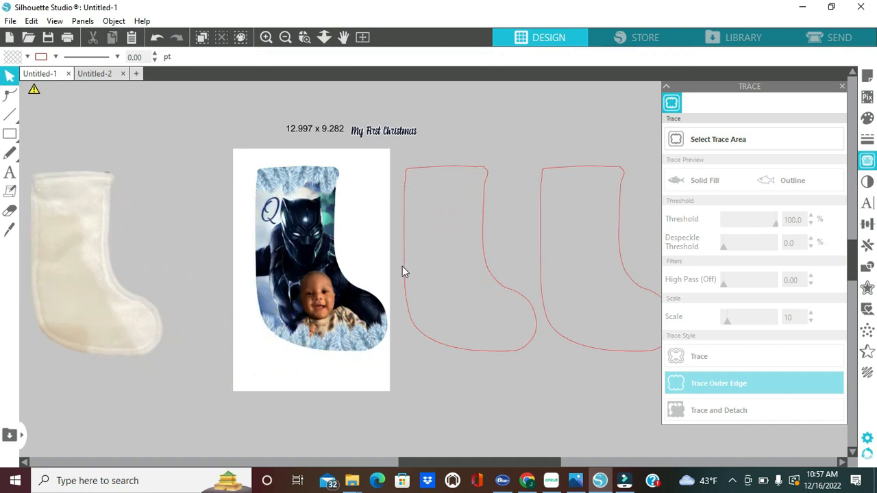
# Close tracing, then reposition the right-hand stocking outline and stretch it taller.
pyautogui.click(842, 86)
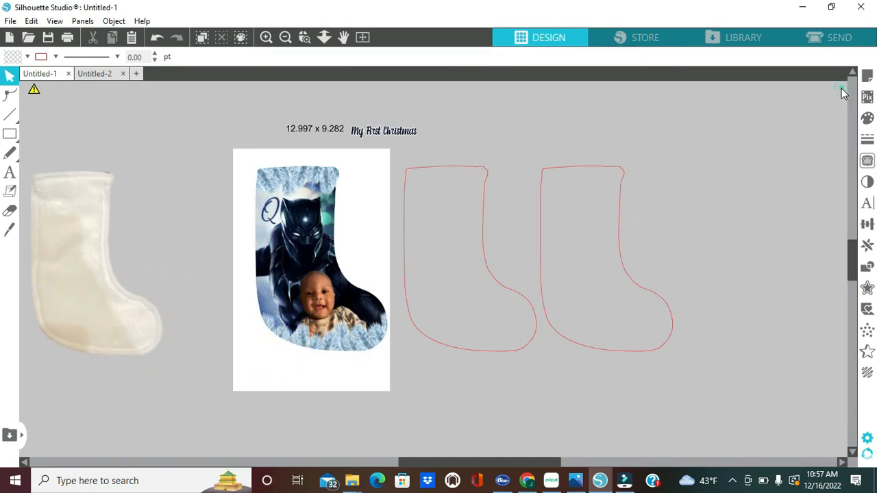
pyautogui.click(620, 254)
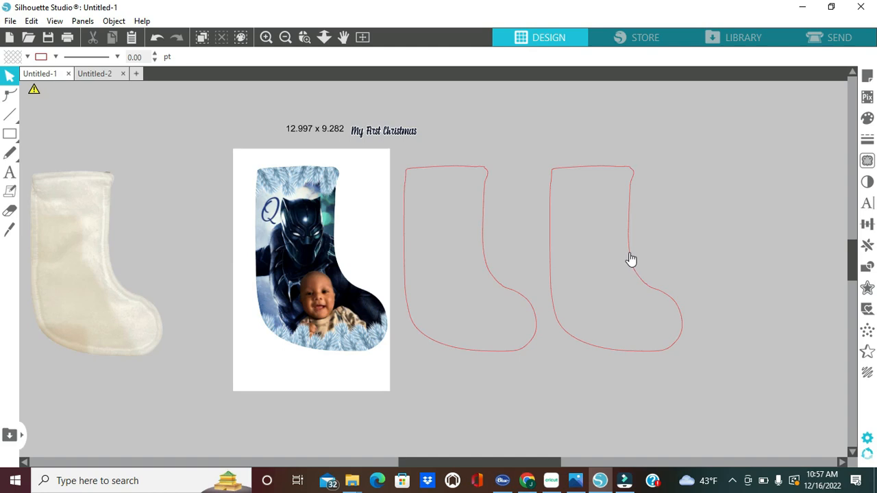
pyautogui.moveTo(611, 223)
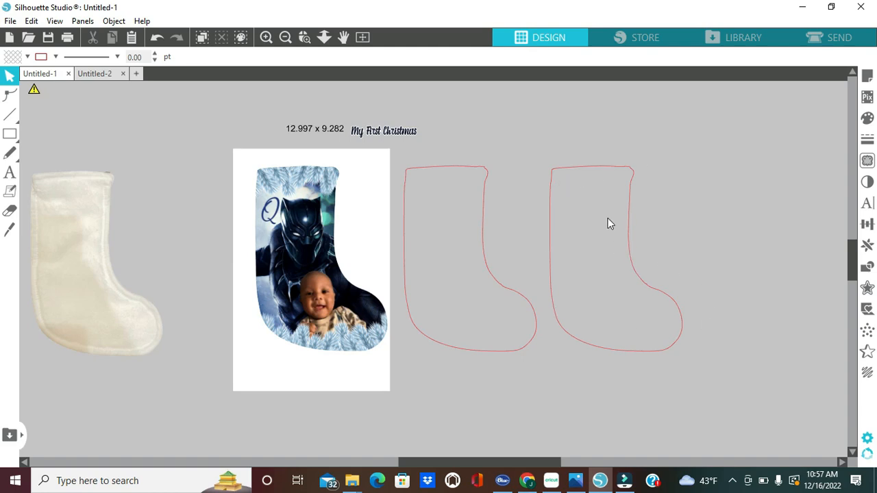
pyautogui.moveTo(662, 286)
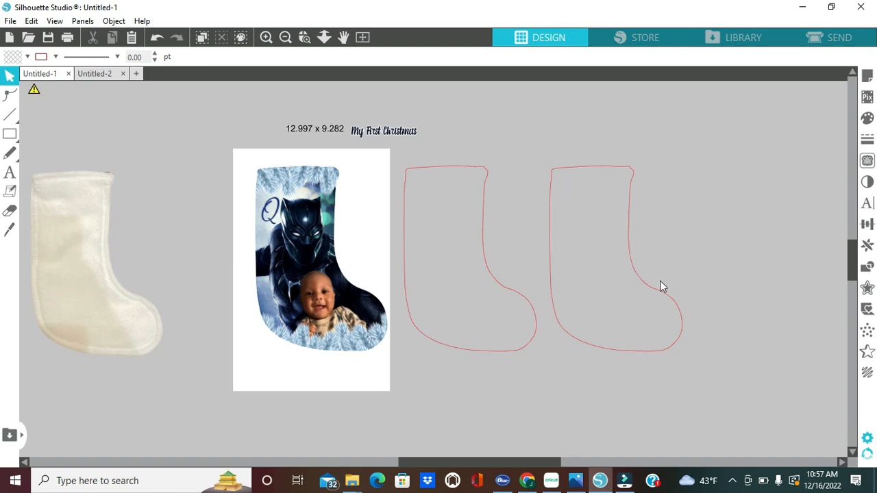
pyautogui.moveTo(595, 180)
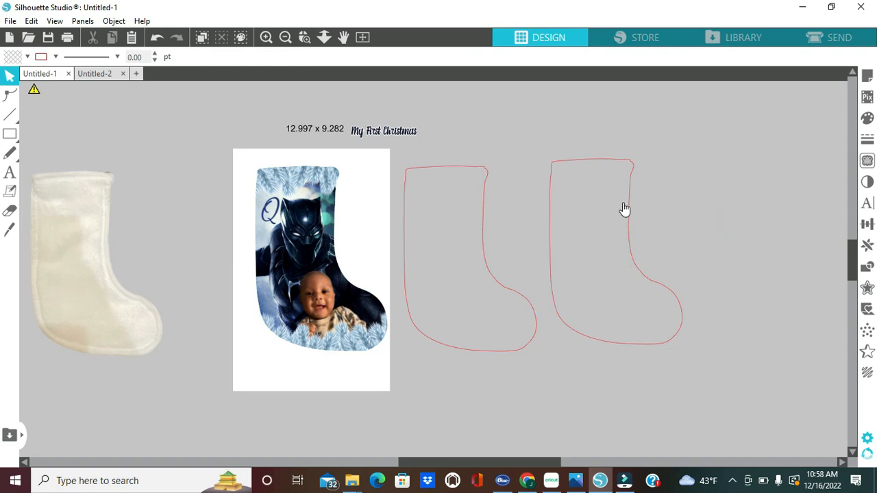
pyautogui.moveTo(678, 314)
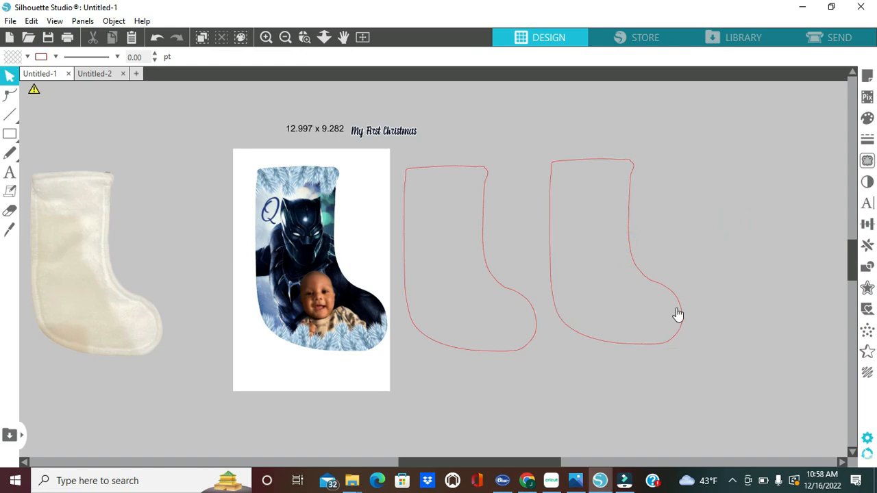
pyautogui.moveTo(623, 337)
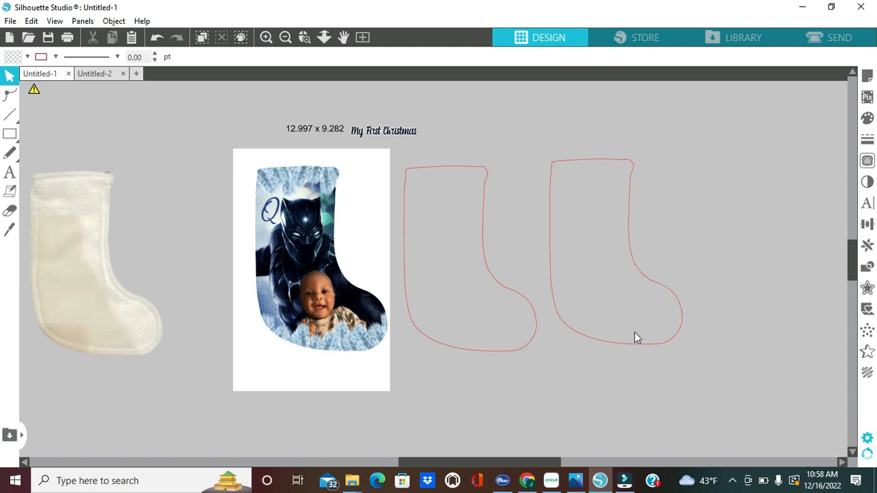
pyautogui.moveTo(17, 146)
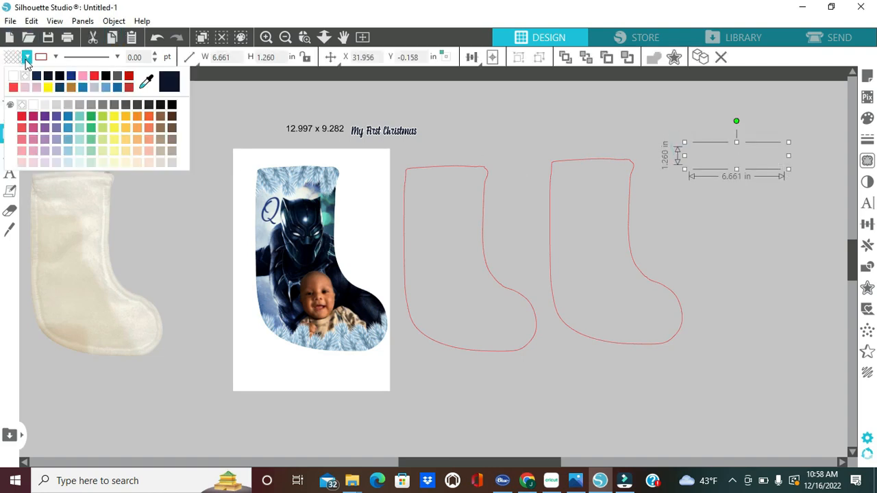
# Fill the new rectangle white and size the bar to 8.2 inches wide.
pyautogui.click(136, 73)
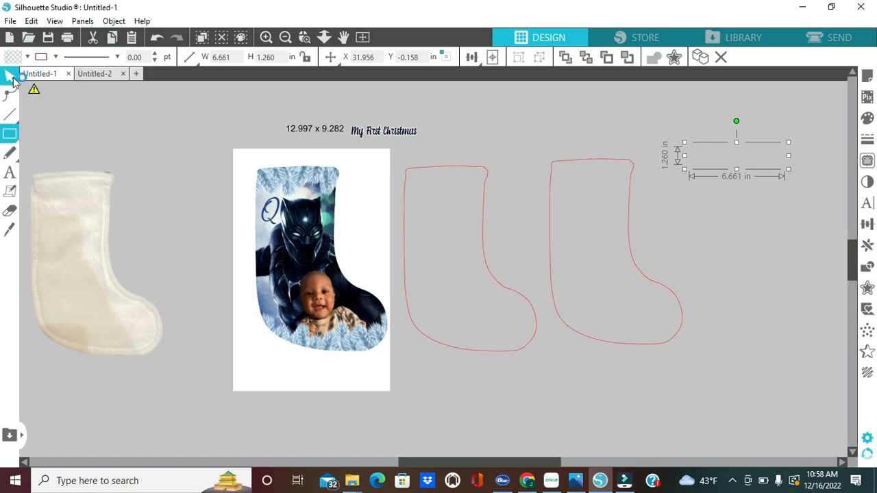
pyautogui.click(725, 168)
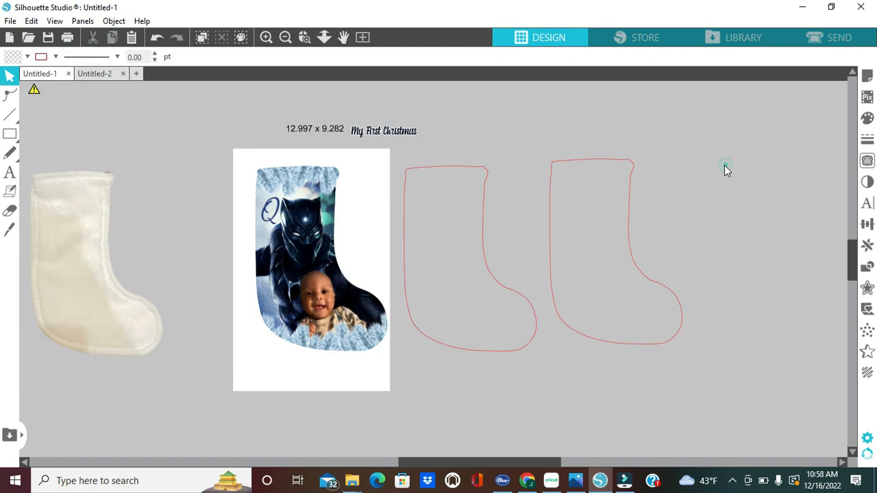
pyautogui.click(725, 167)
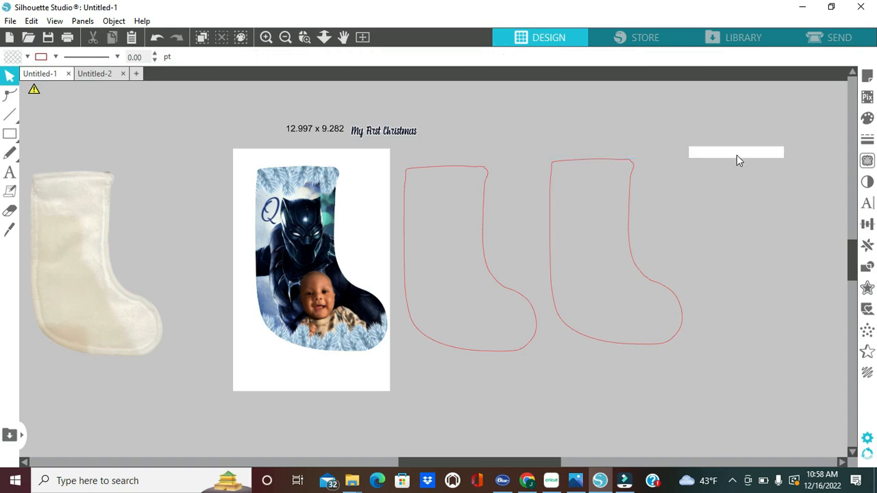
pyautogui.click(736, 152)
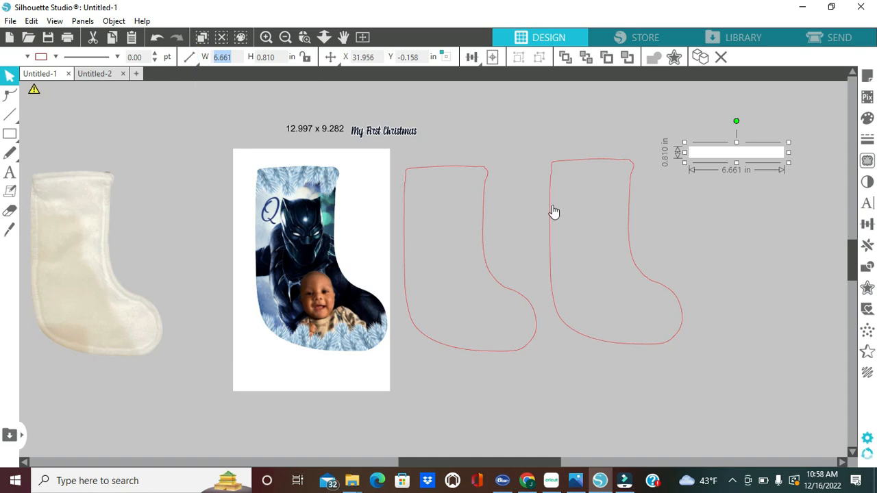
pyautogui.moveTo(588, 215)
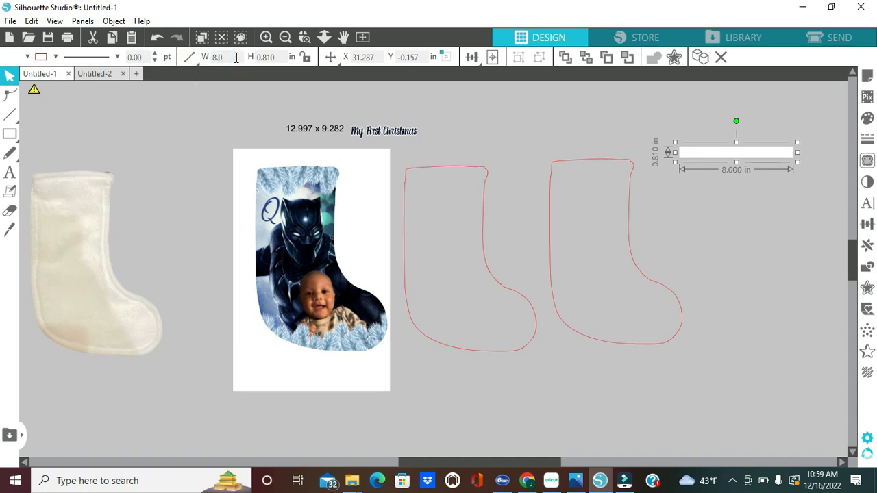
pyautogui.write('8.200')
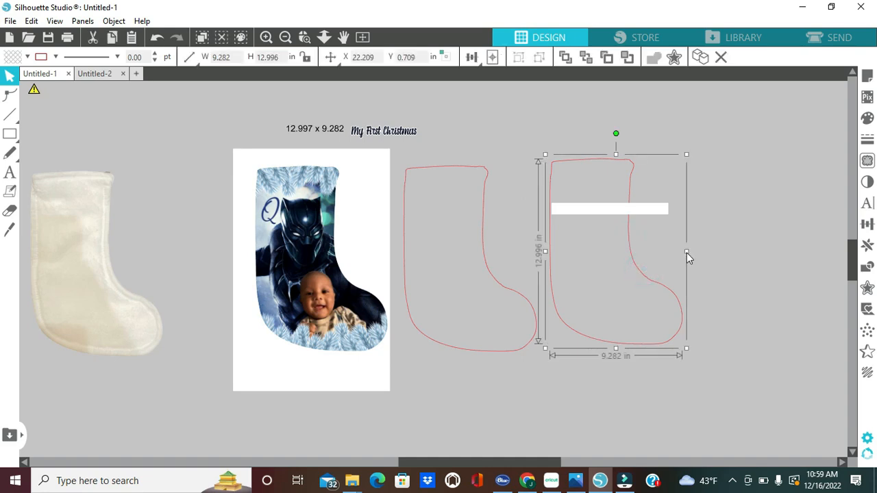
# Widen the larger stocking outline to about 13.9 inches and set its height to 17.2.
pyautogui.moveTo(686, 252); pyautogui.dragTo(733, 252)
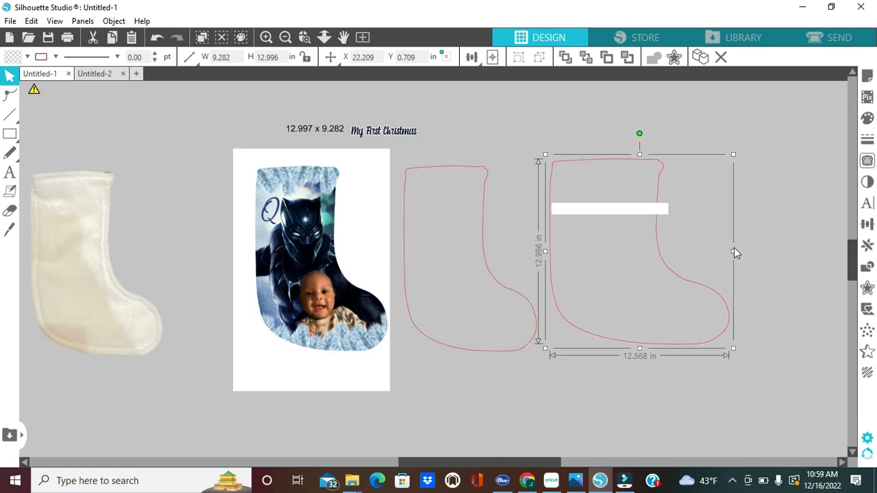
pyautogui.moveTo(732, 252); pyautogui.dragTo(751, 252)
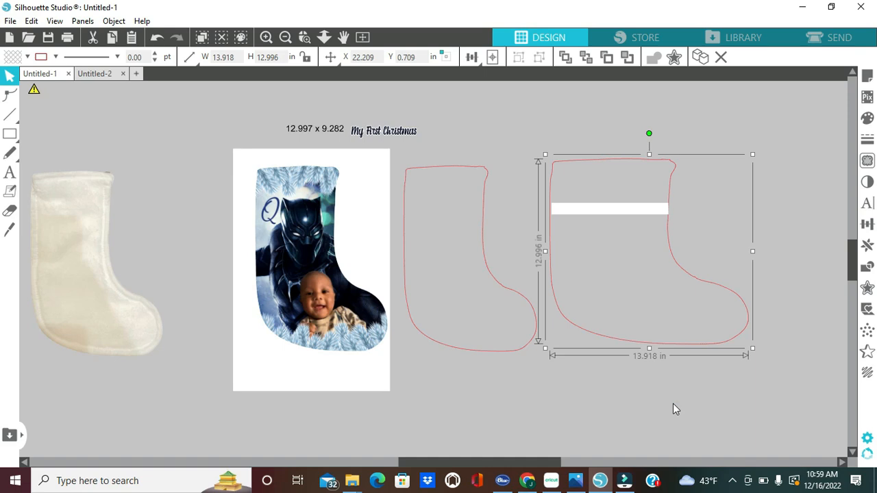
pyautogui.moveTo(273, 74)
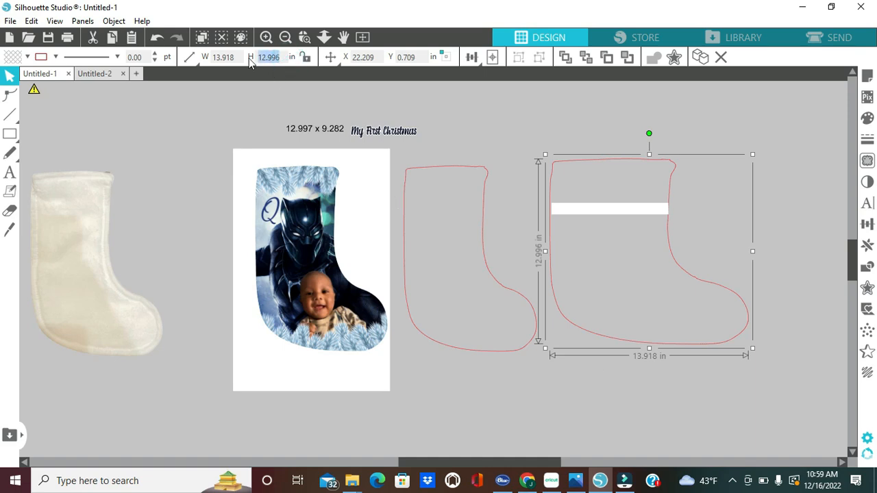
pyautogui.write('15.2')
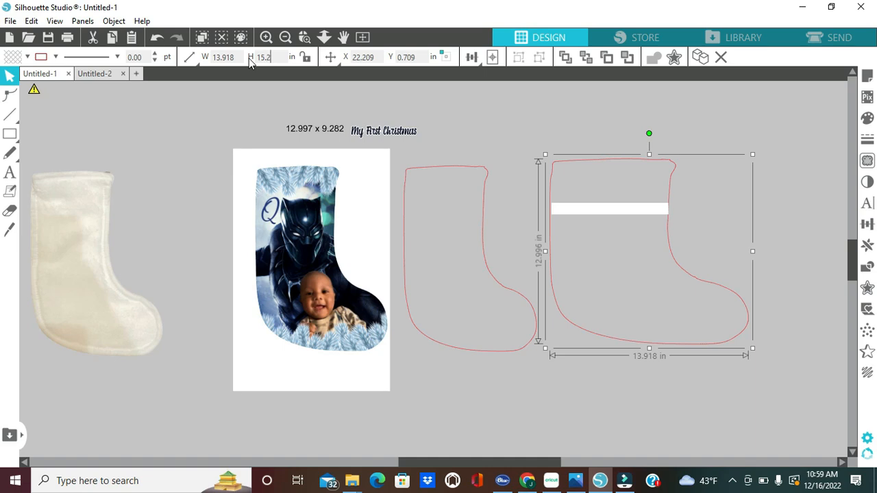
pyautogui.write('15.200')
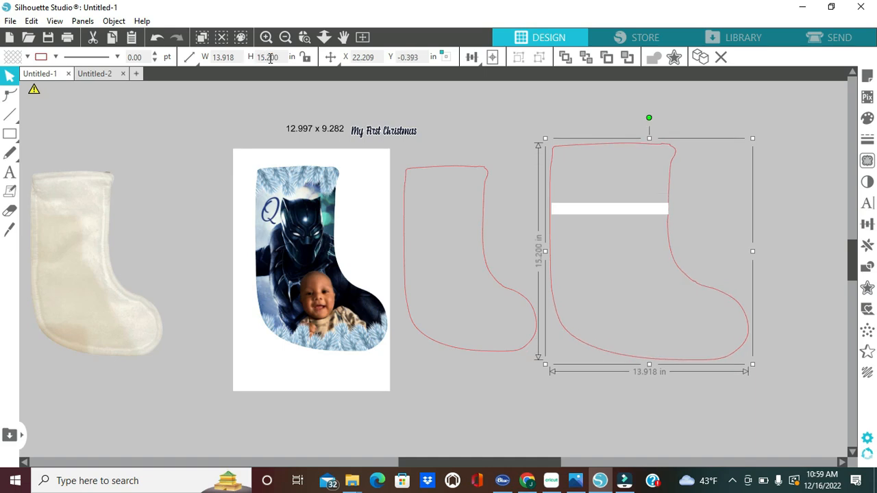
pyautogui.write('17')
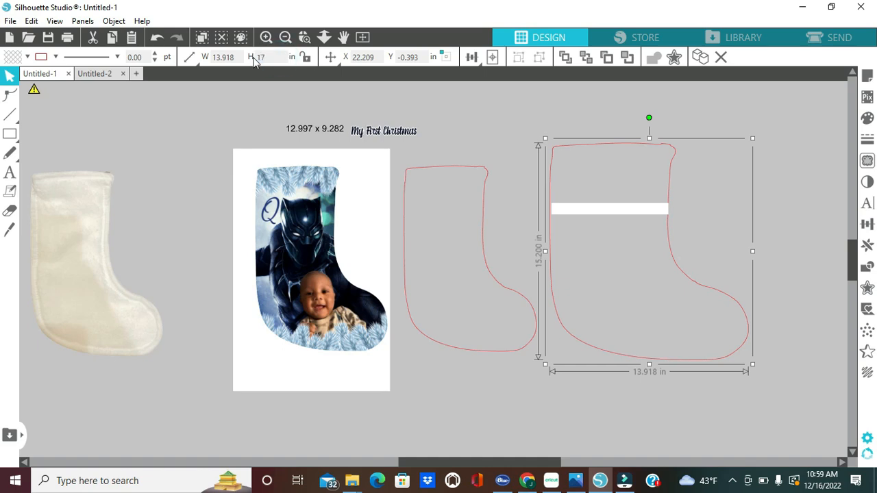
pyautogui.write('17.200')
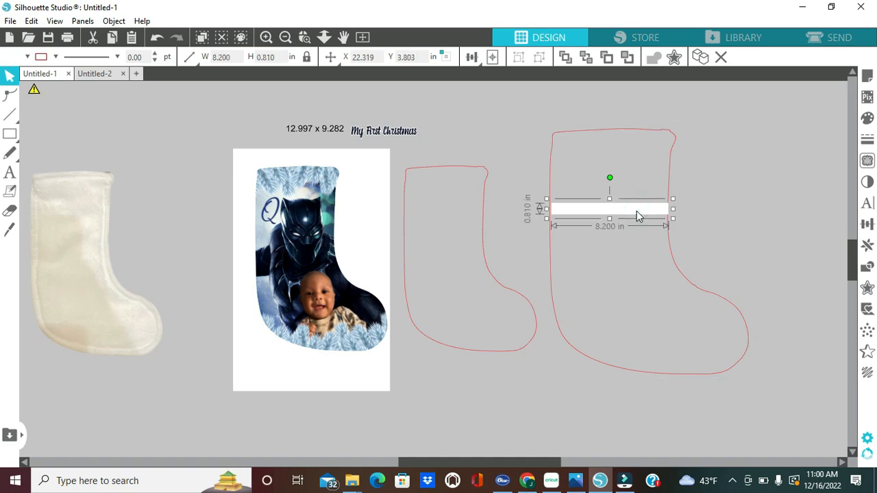
pyautogui.moveTo(631, 208)
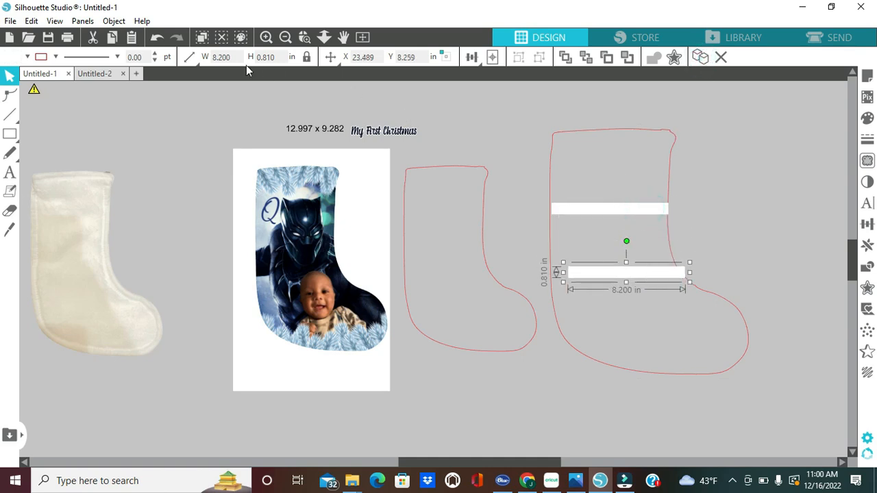
# Stretch the copied white bar across the stocking's foot to about 13.2 inches wide.
pyautogui.click(191, 57)
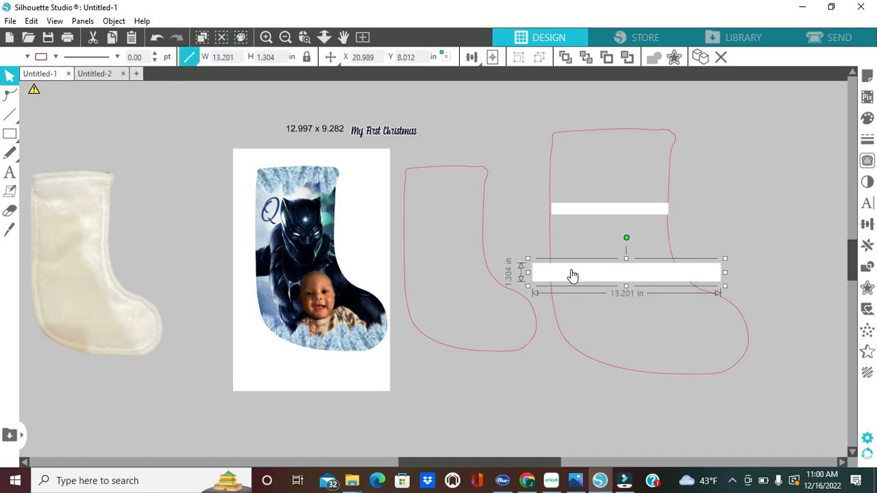
pyautogui.moveTo(625, 272); pyautogui.dragTo(654, 328)
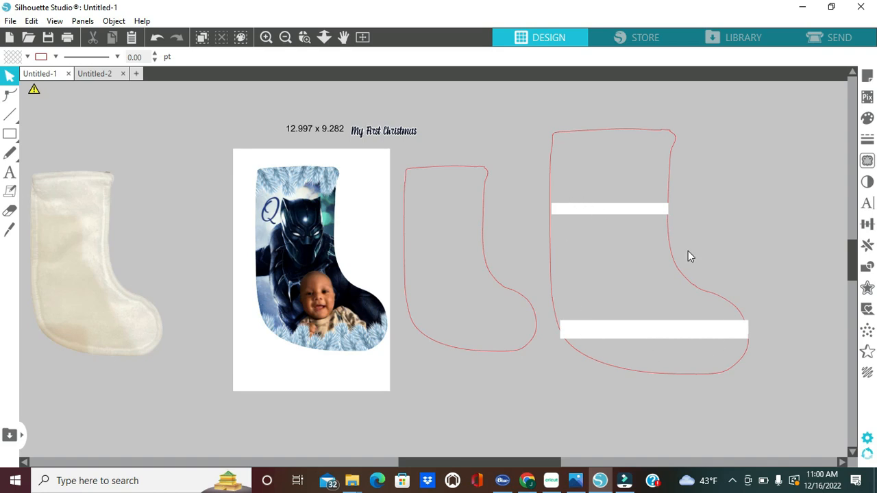
pyautogui.moveTo(677, 263)
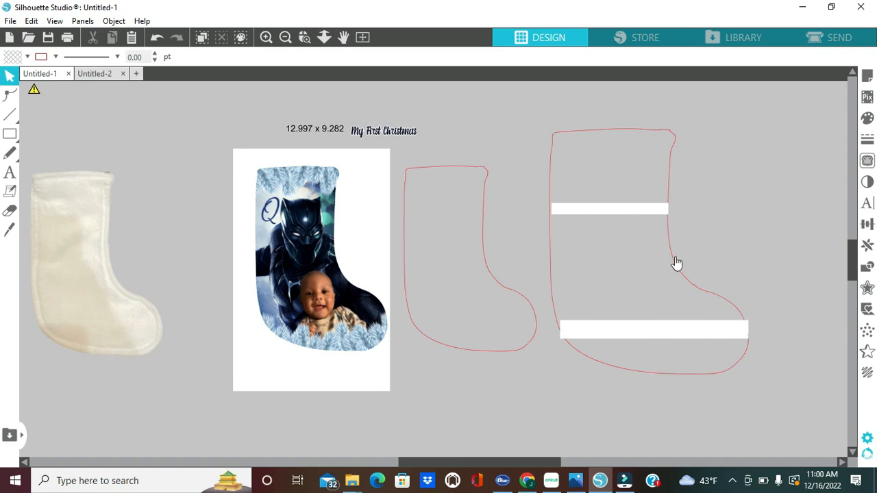
pyautogui.moveTo(765, 257)
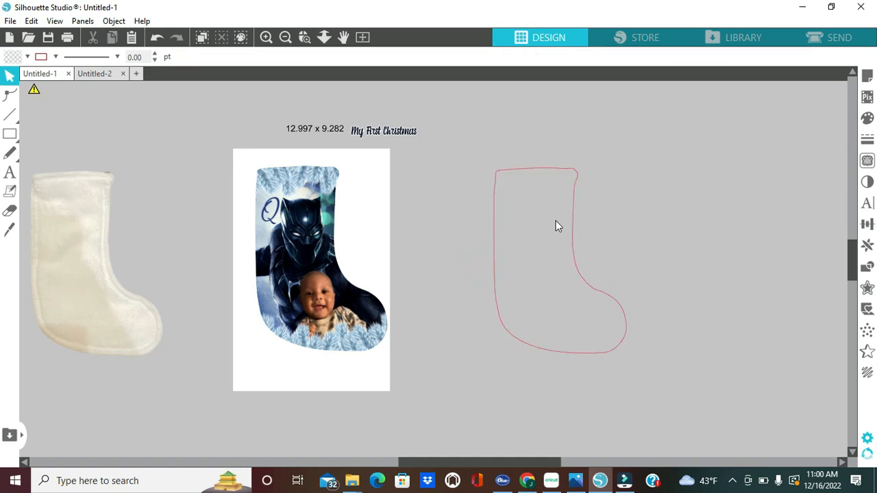
pyautogui.moveTo(575, 308)
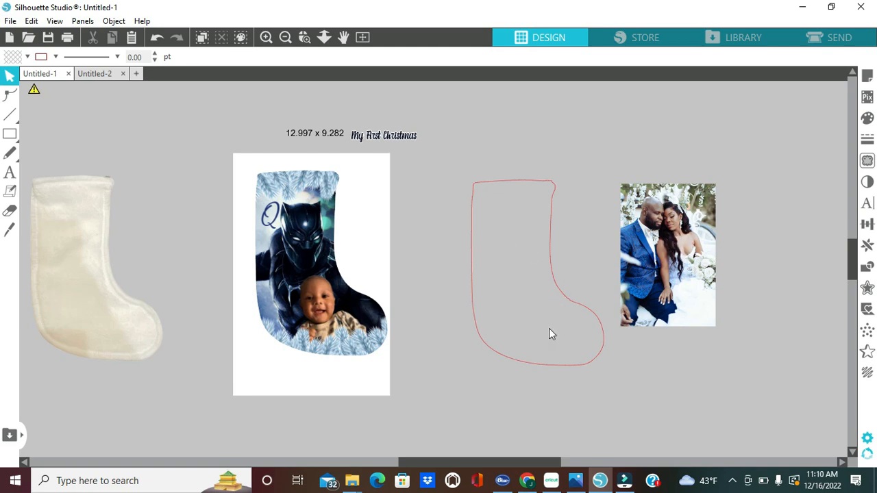
pyautogui.moveTo(579, 317)
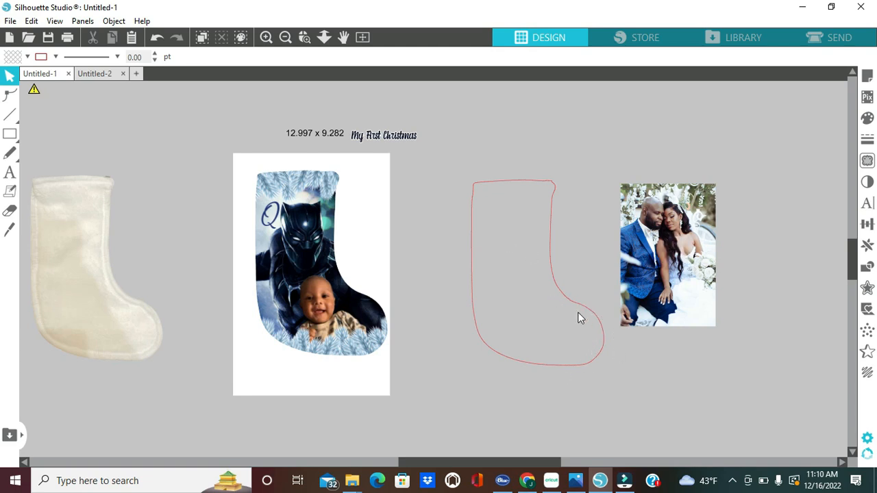
pyautogui.moveTo(678, 291)
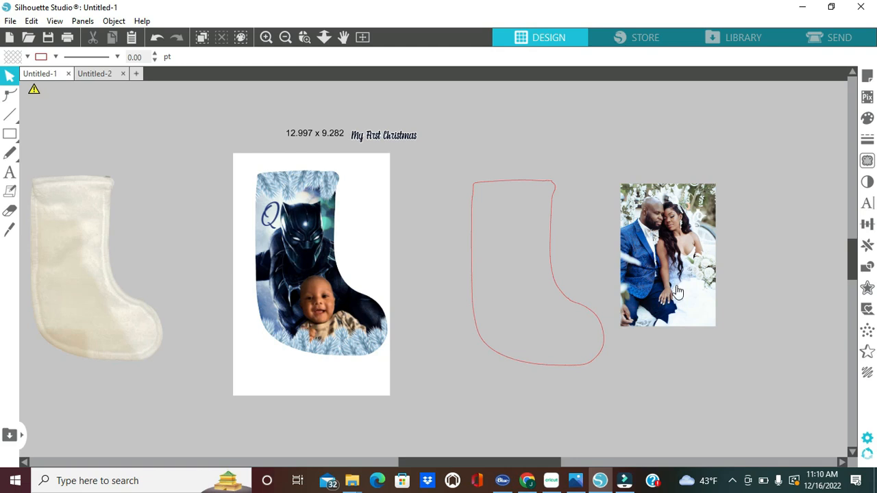
# Move the wedding photo onto the stocking outline and enlarge it to cover the outline.
pyautogui.moveTo(668, 254); pyautogui.dragTo(508, 237)
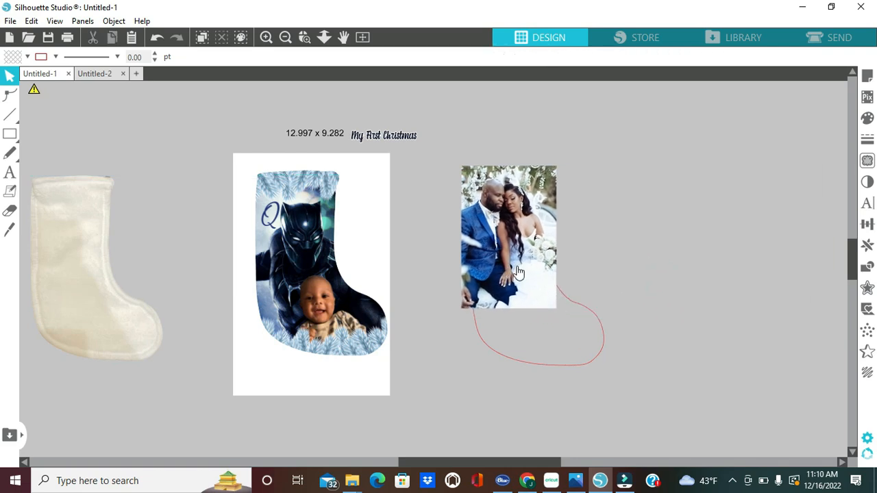
pyautogui.moveTo(580, 344)
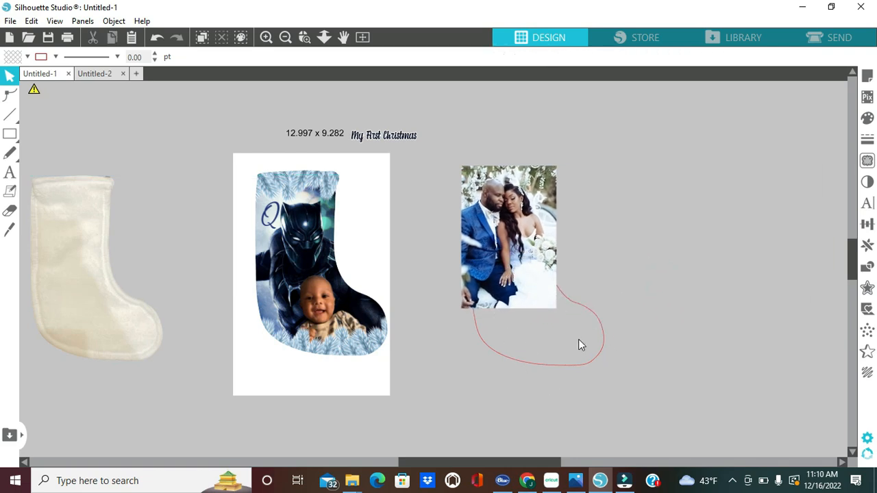
pyautogui.click(509, 236)
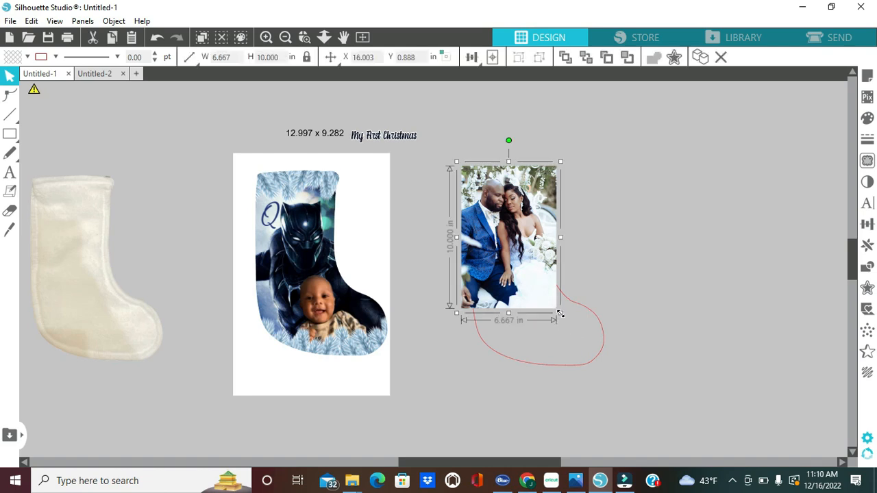
pyautogui.moveTo(560, 313); pyautogui.dragTo(602, 374)
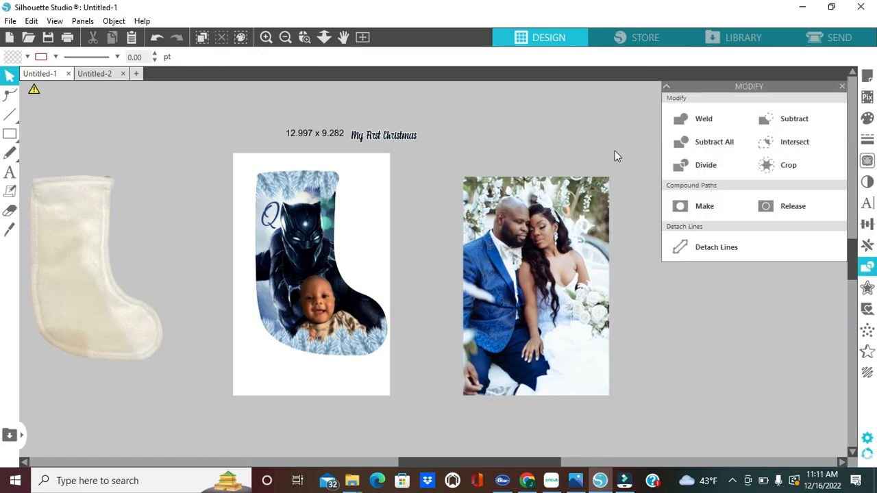
# Crop the wedding photo with the outline into a 9.5 by 13.4 inch stocking.
pyautogui.click(536, 286)
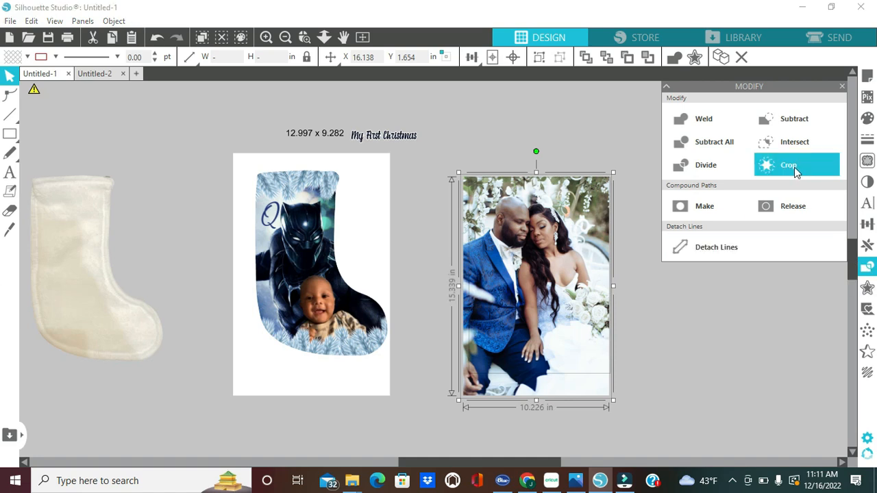
pyautogui.click(789, 164)
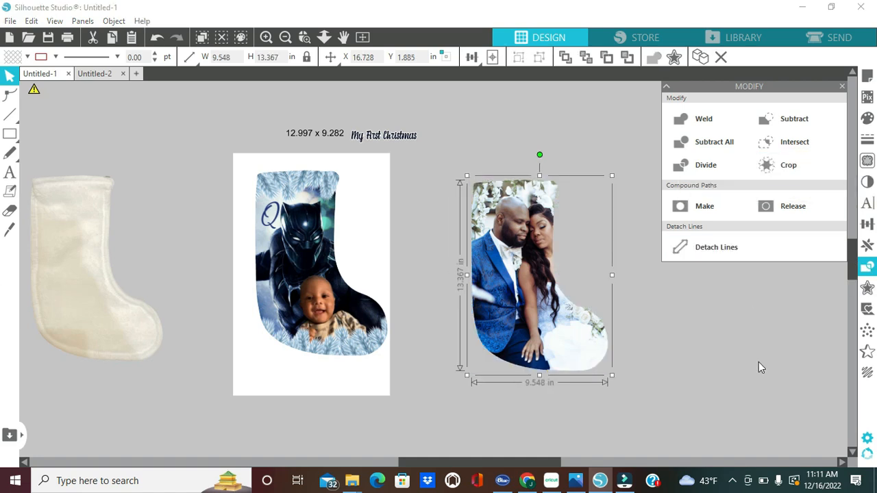
pyautogui.click(788, 164)
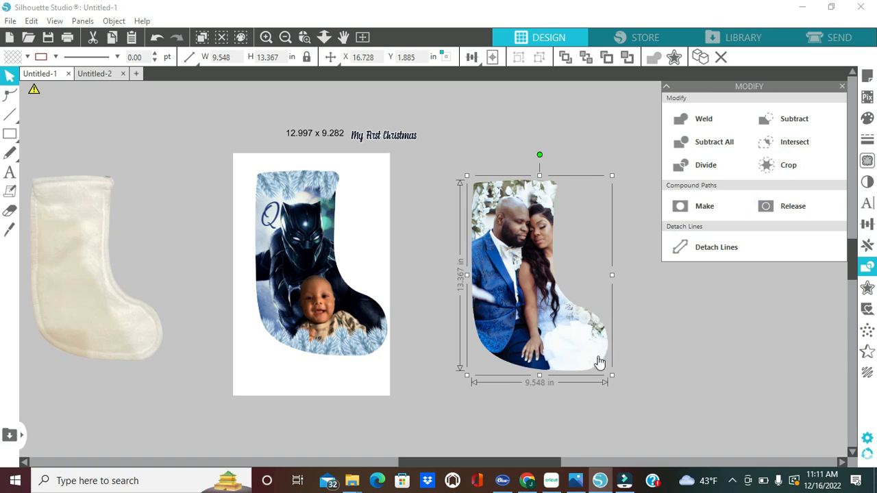
pyautogui.moveTo(513, 184)
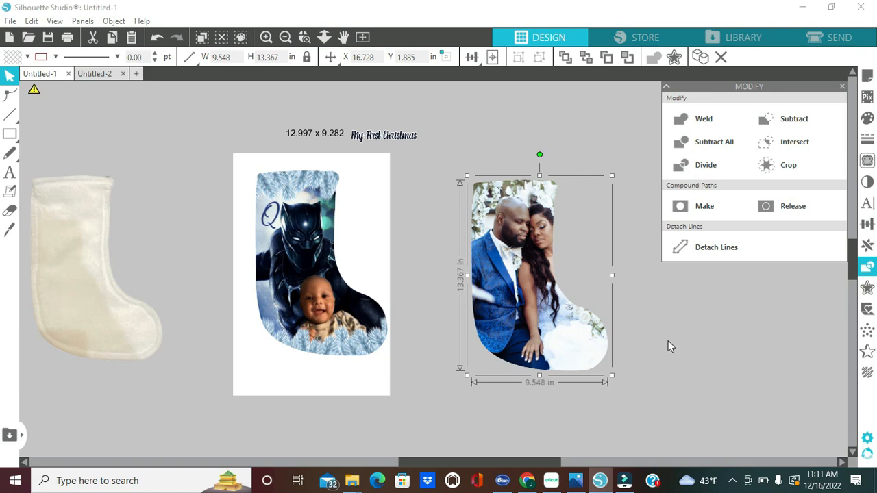
pyautogui.moveTo(478, 187)
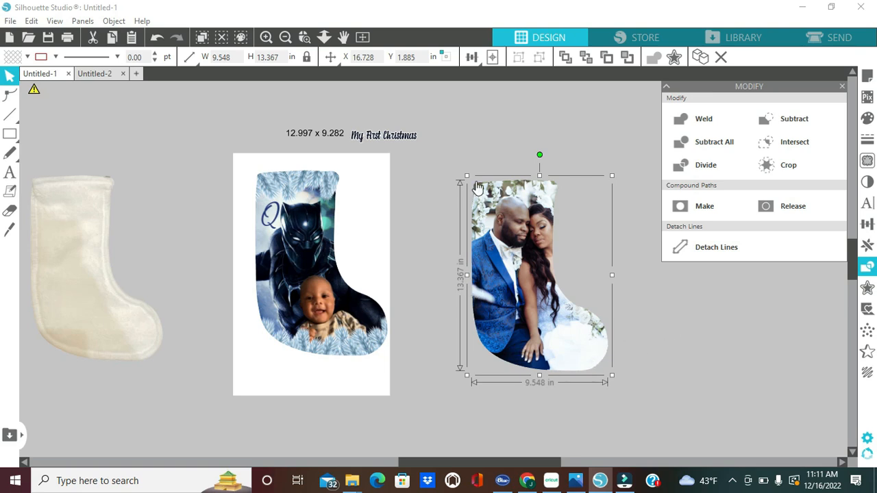
pyautogui.moveTo(659, 363)
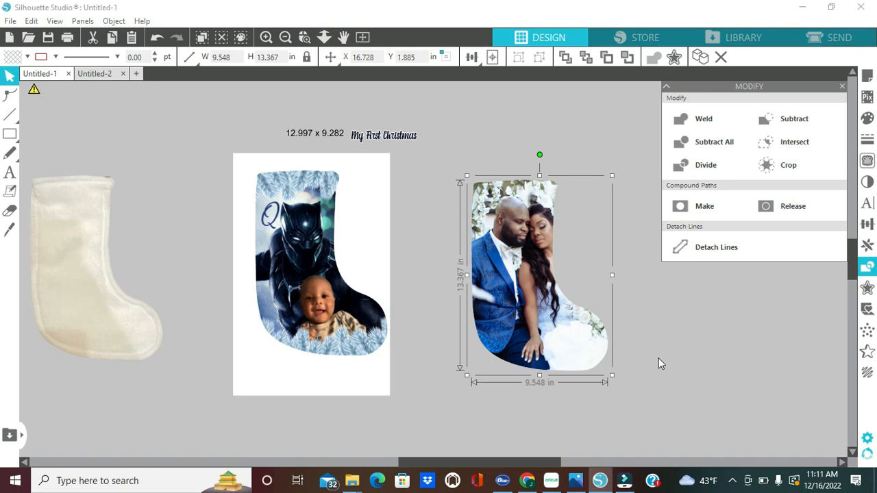
pyautogui.moveTo(482, 249)
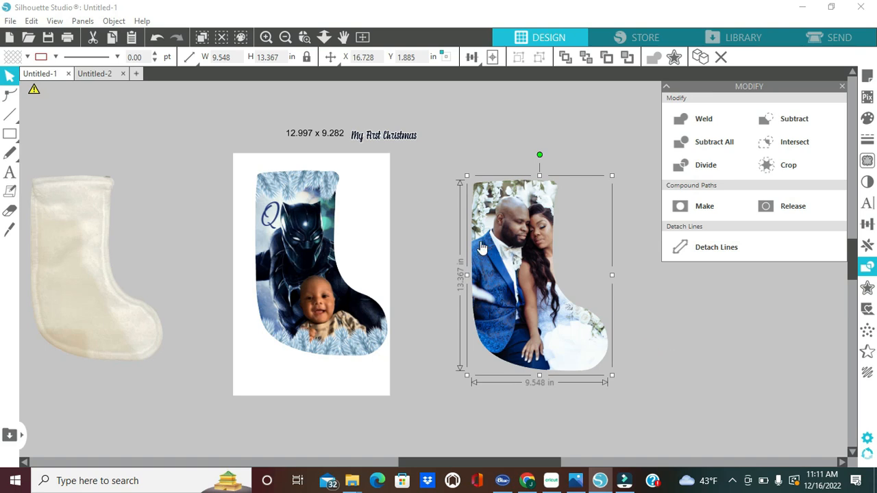
pyautogui.moveTo(555, 249)
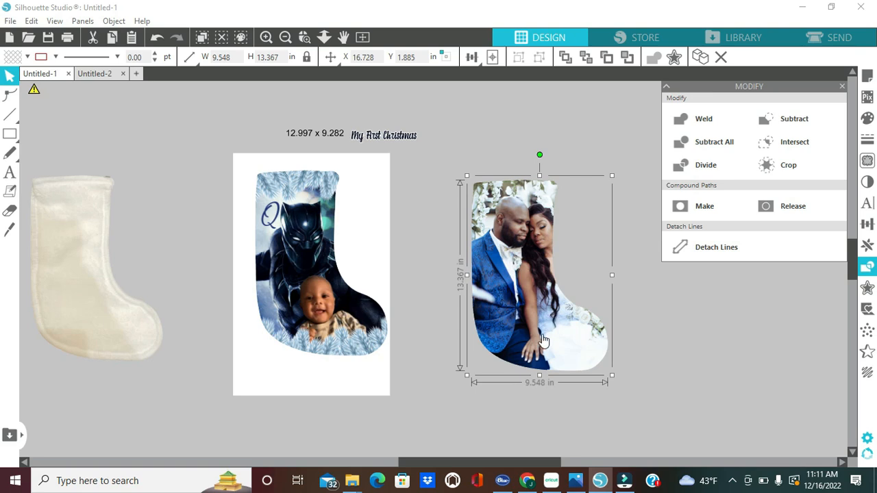
pyautogui.moveTo(873, 147)
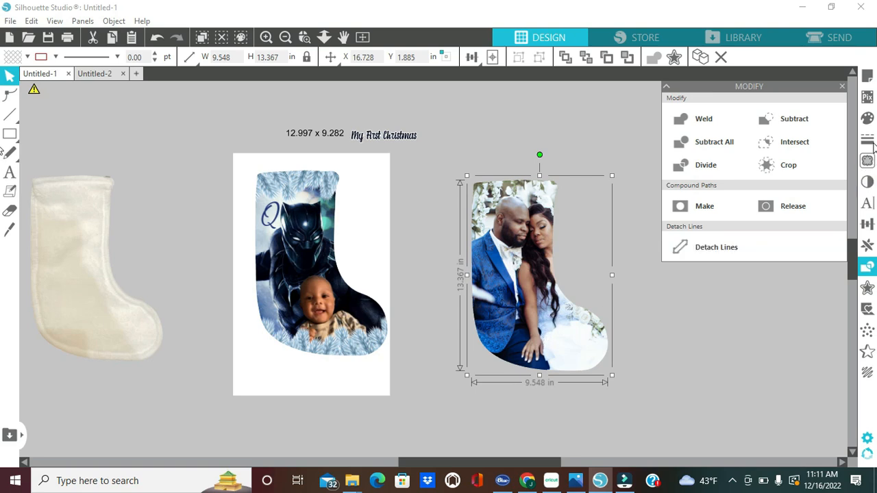
pyautogui.moveTo(867, 119)
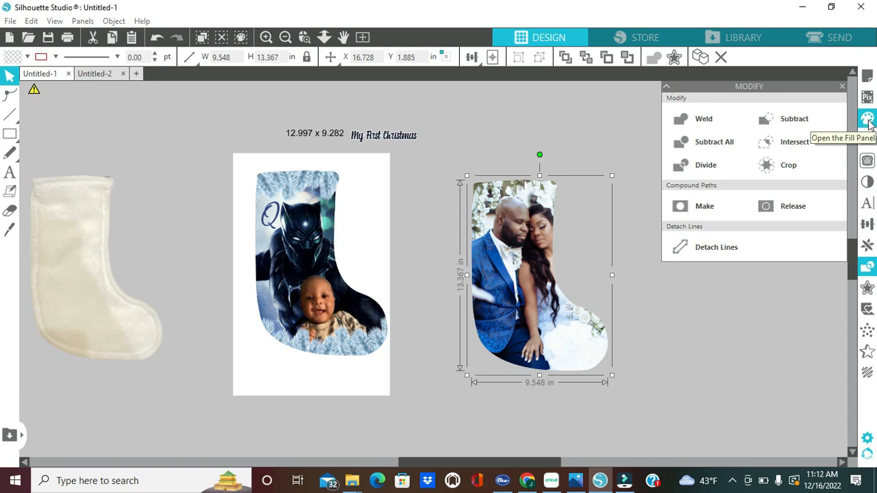
# Set the wedding photo's fill pattern scale to 112 and toggle the Aspect Ratio option.
pyautogui.click(866, 117)
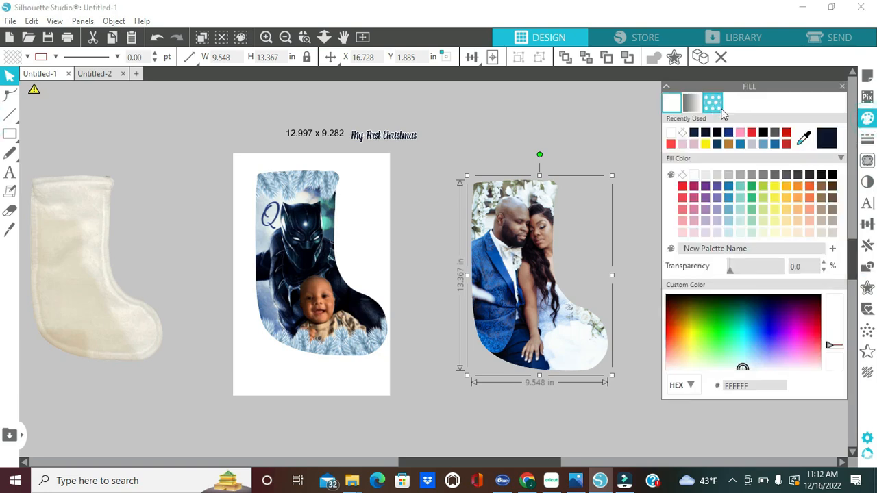
pyautogui.moveTo(712, 103)
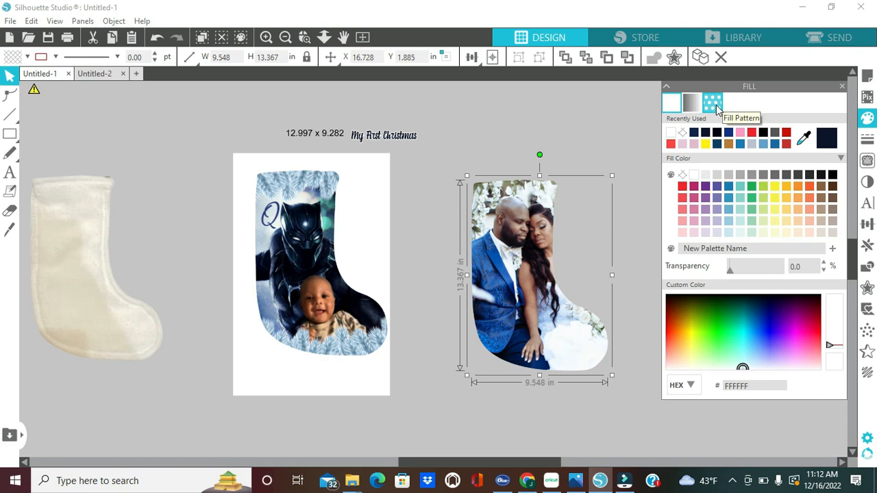
pyautogui.click(713, 102)
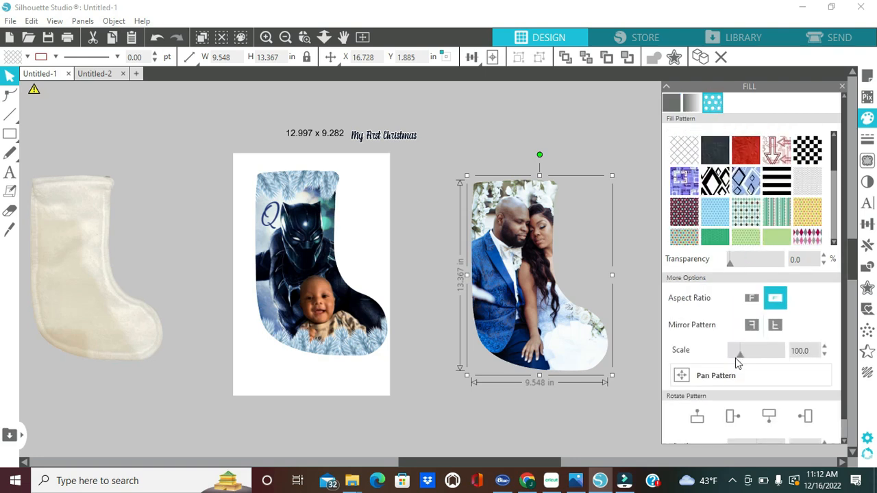
pyautogui.moveTo(751, 297)
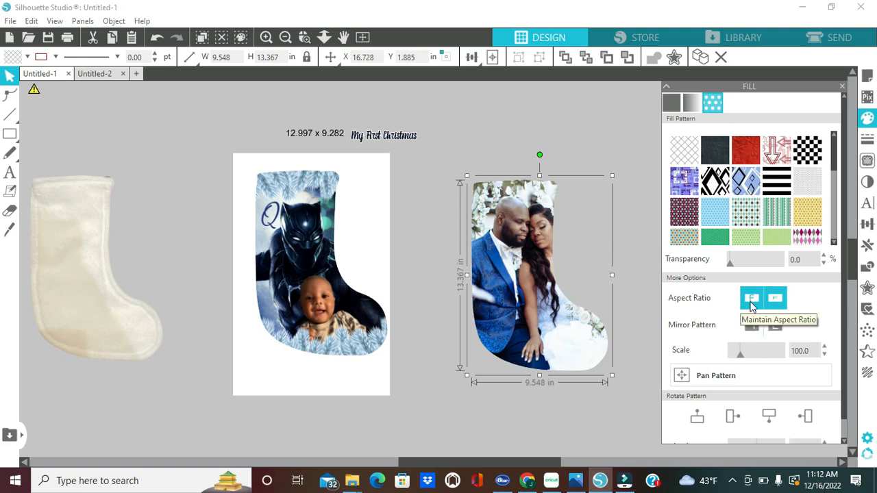
pyautogui.moveTo(740, 350); pyautogui.dragTo(738, 360)
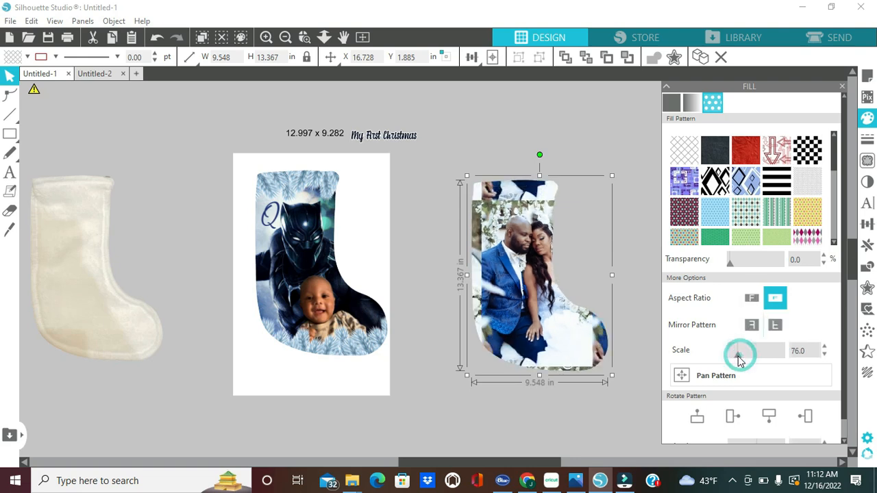
pyautogui.moveTo(738, 350); pyautogui.dragTo(733, 359)
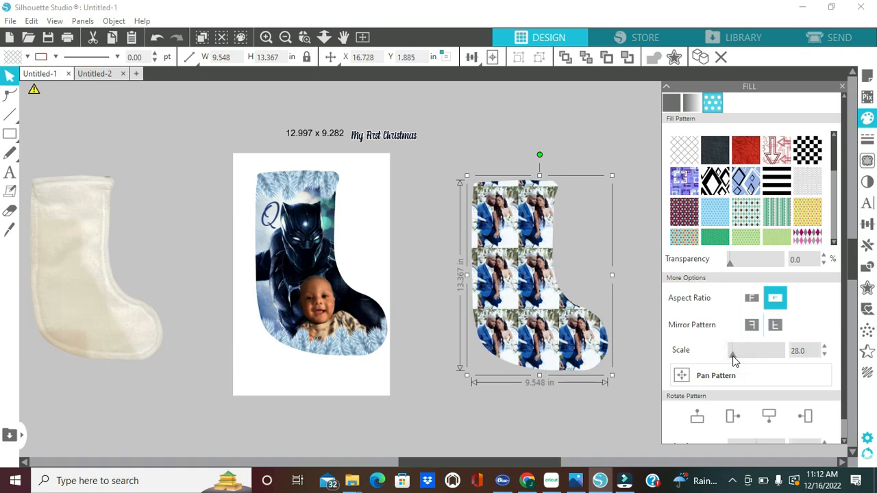
pyautogui.moveTo(732, 350); pyautogui.dragTo(732, 350)
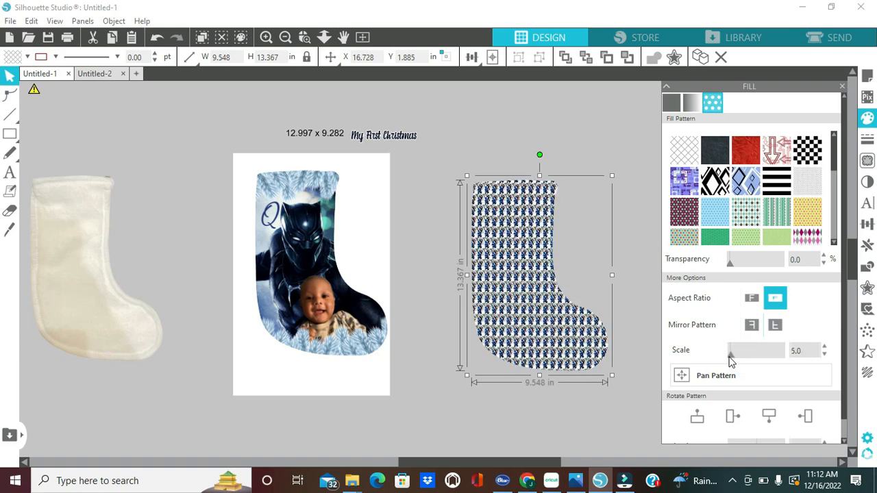
pyautogui.moveTo(730, 350); pyautogui.dragTo(736, 350)
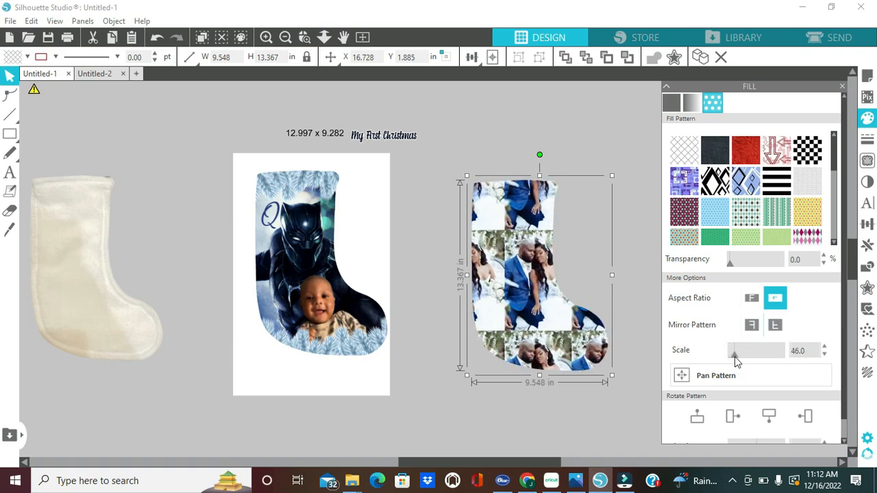
pyautogui.moveTo(733, 350); pyautogui.dragTo(743, 351)
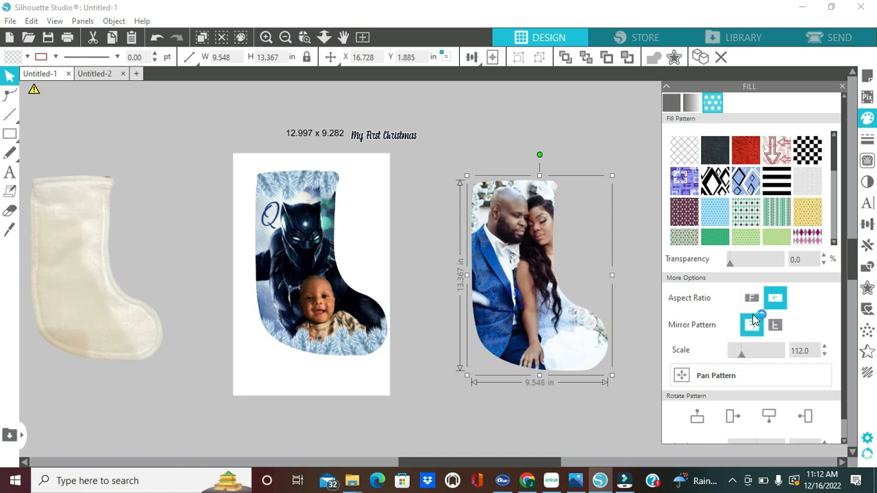
pyautogui.click(751, 298)
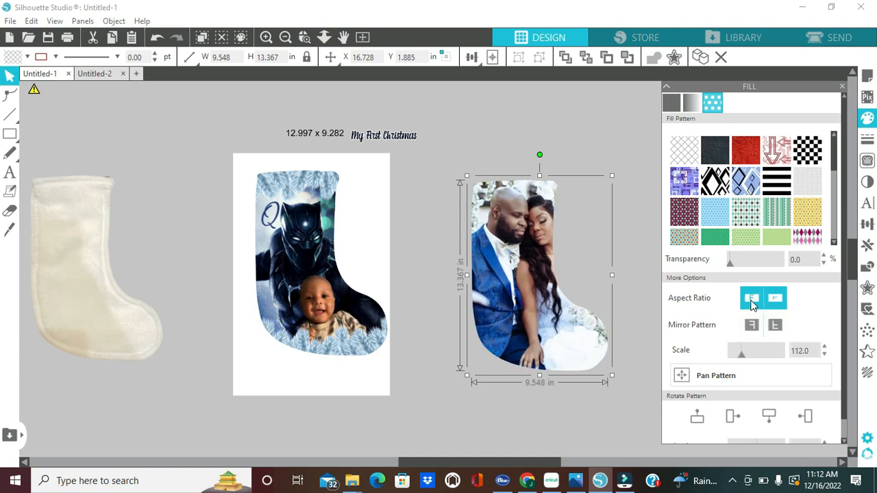
# Keep the photo's aspect ratio, raise its scale to 131, and pan the couple to centre.
pyautogui.click(751, 297)
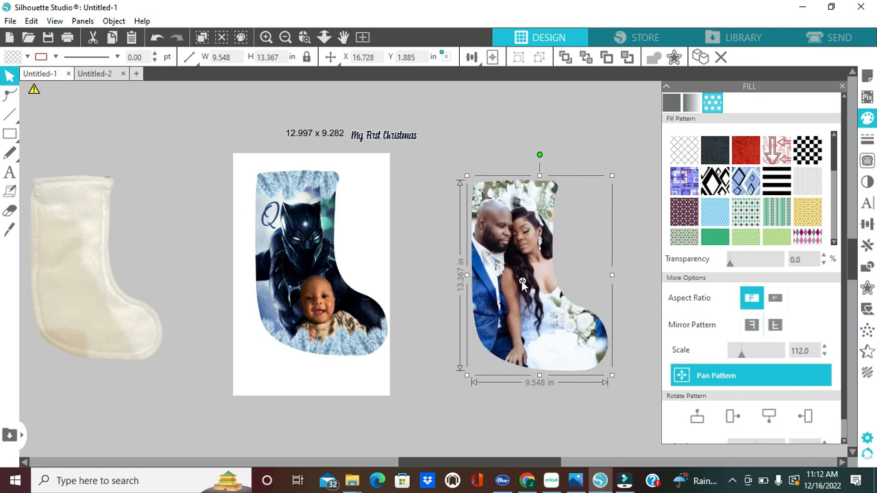
pyautogui.click(825, 347)
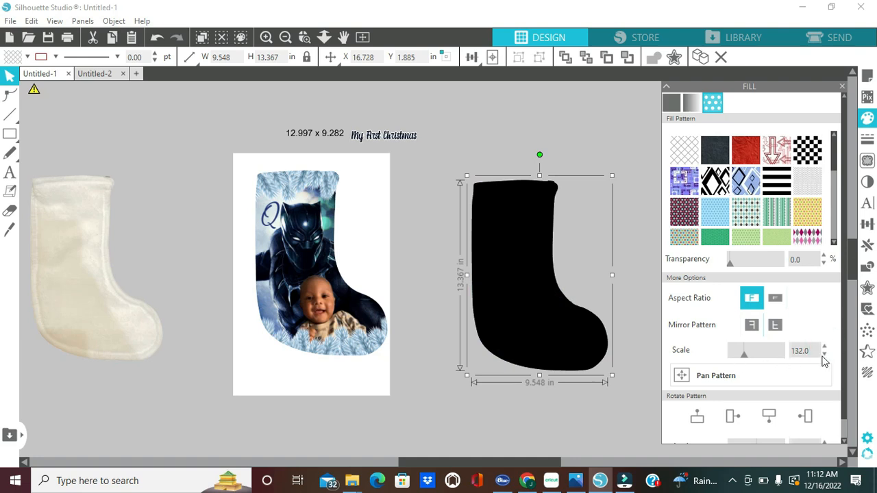
pyautogui.click(716, 376)
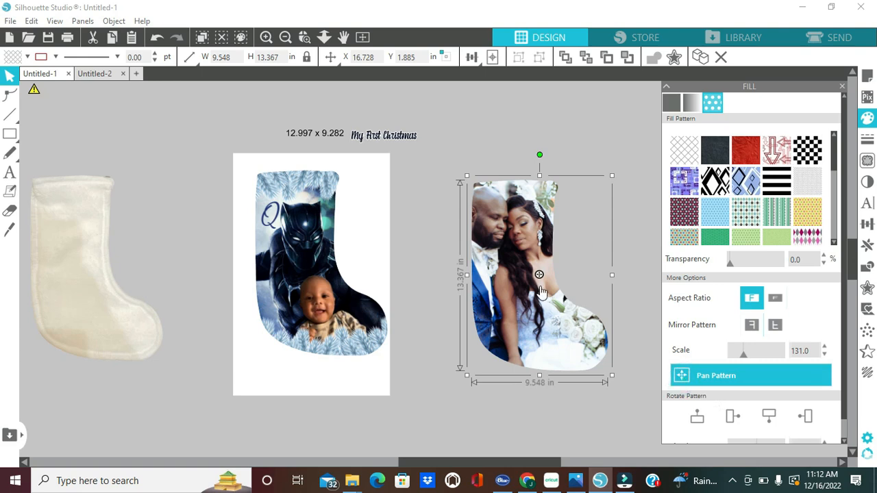
pyautogui.moveTo(539, 274); pyautogui.dragTo(551, 277)
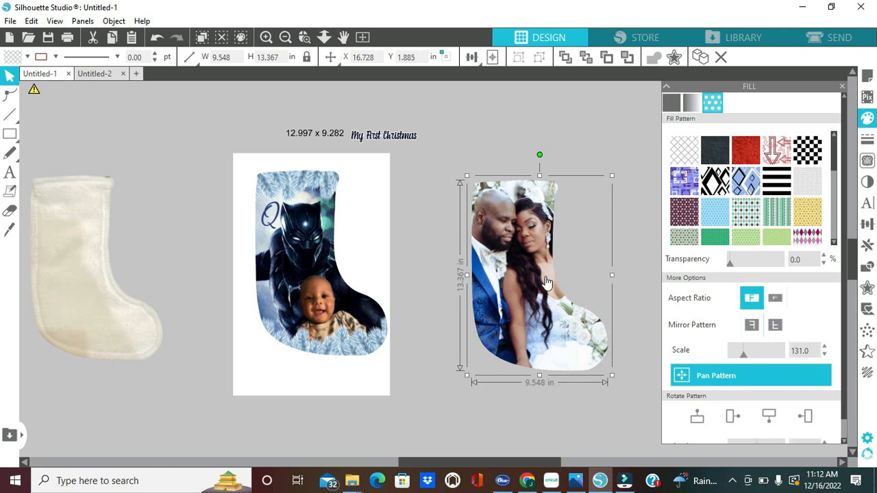
pyautogui.click(774, 297)
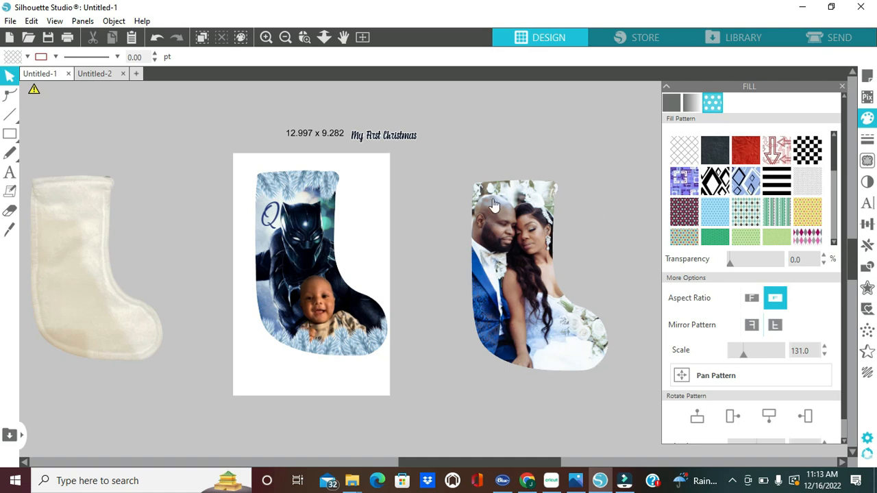
pyautogui.moveTo(521, 302)
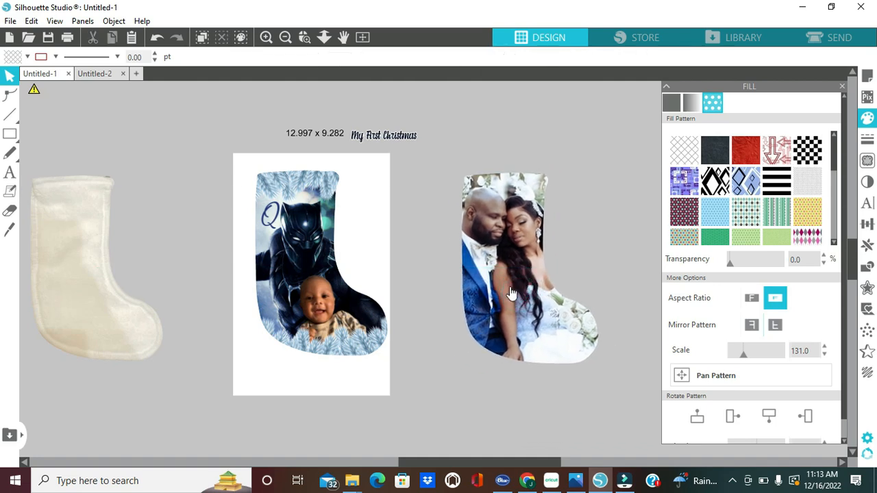
# Zoom into the baby stocking design and move the 12.997 x 9.282 label below the title.
pyautogui.click(510, 293)
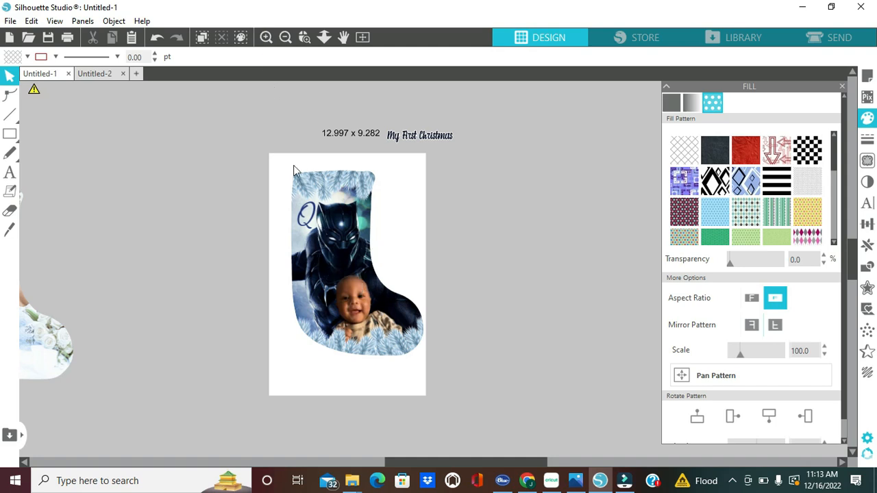
pyautogui.click(266, 38)
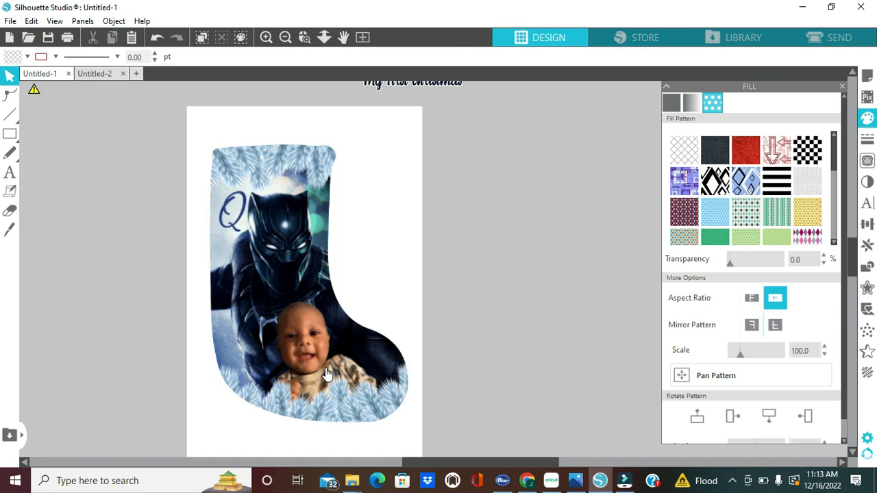
pyautogui.moveTo(301, 376)
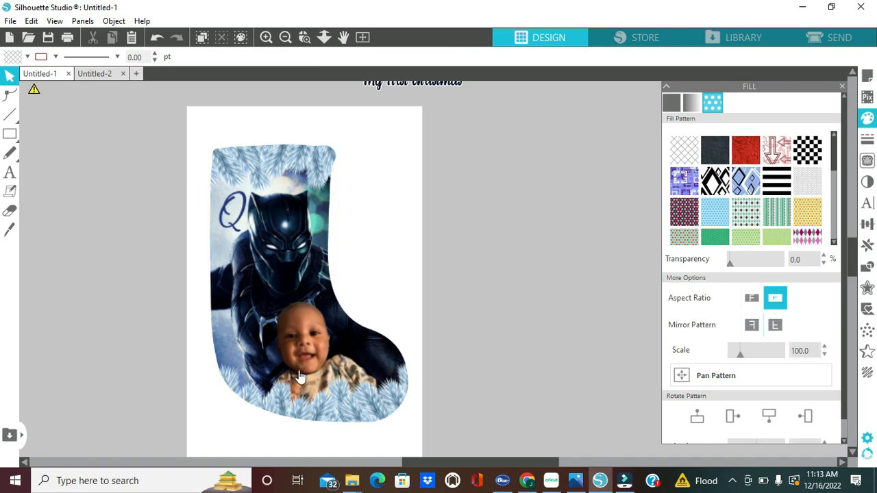
pyautogui.click(301, 373)
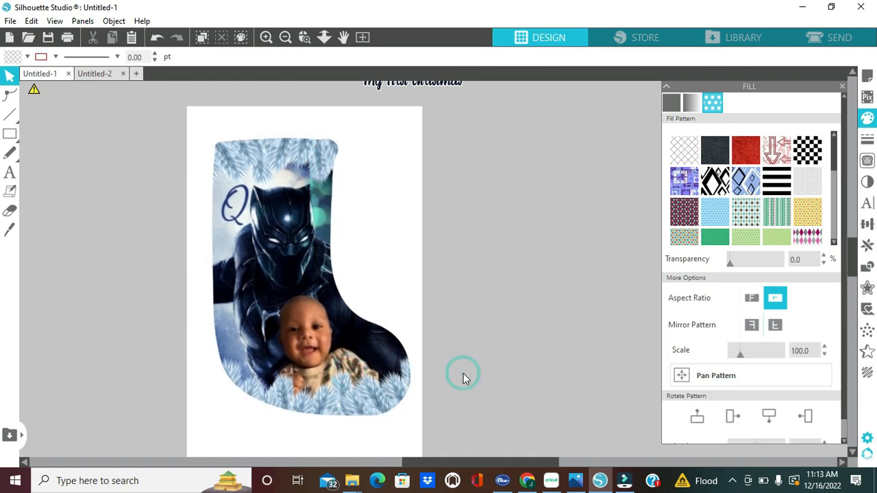
pyautogui.moveTo(470, 378)
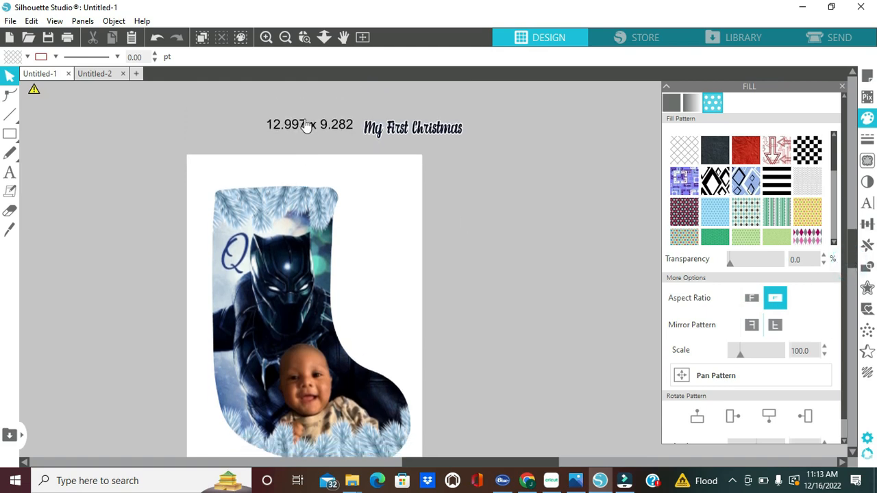
pyautogui.click(750, 297)
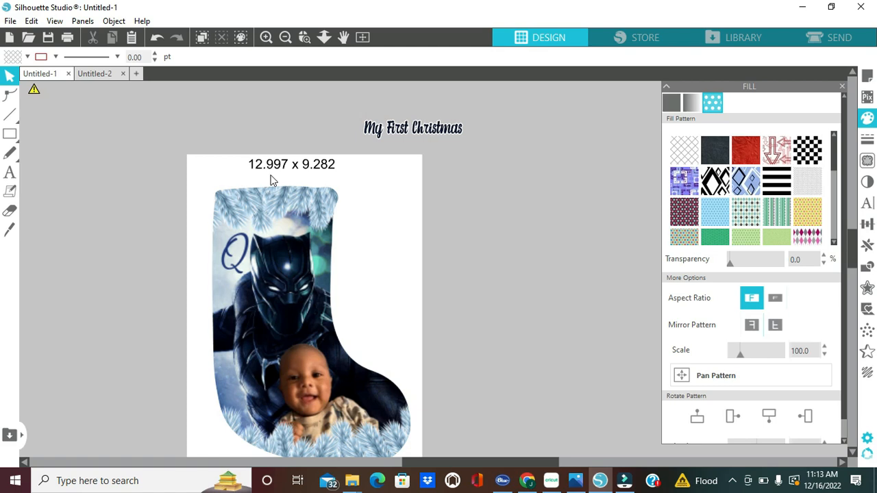
pyautogui.moveTo(314, 177)
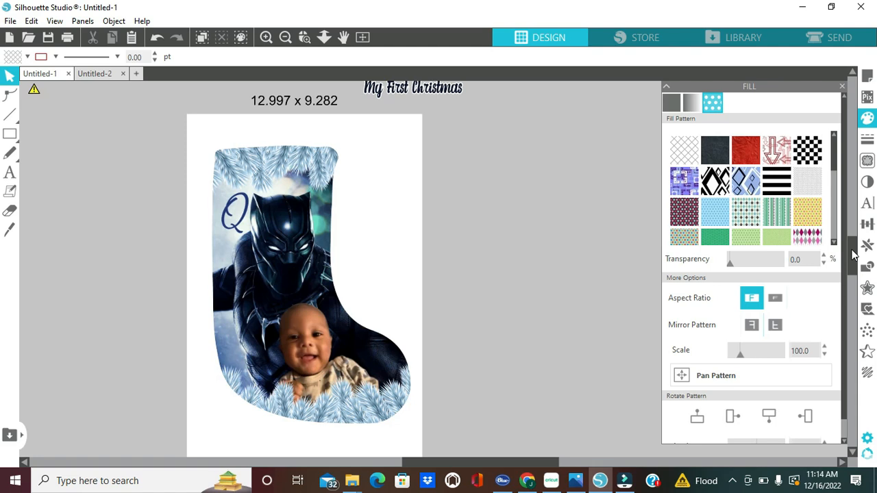
pyautogui.moveTo(854, 254)
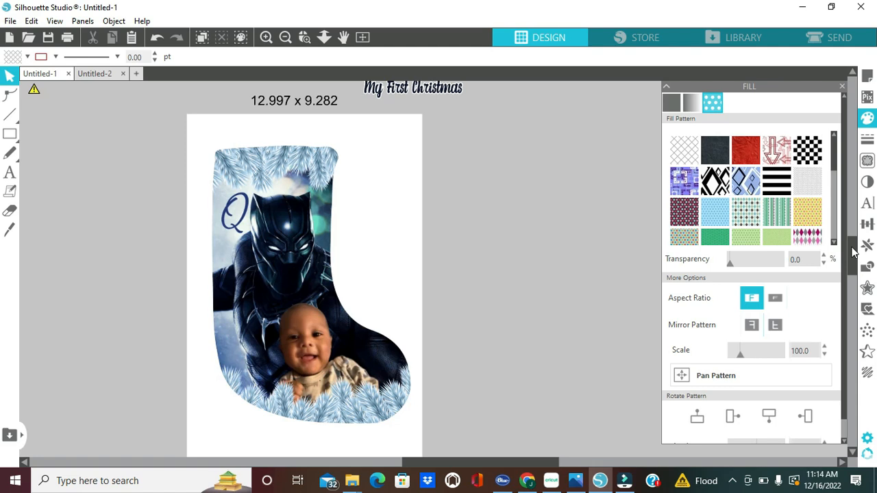
# Drag the My First Christmas title onto the stocking, across the panther below the Q.
pyautogui.moveTo(412, 87); pyautogui.dragTo(441, 169)
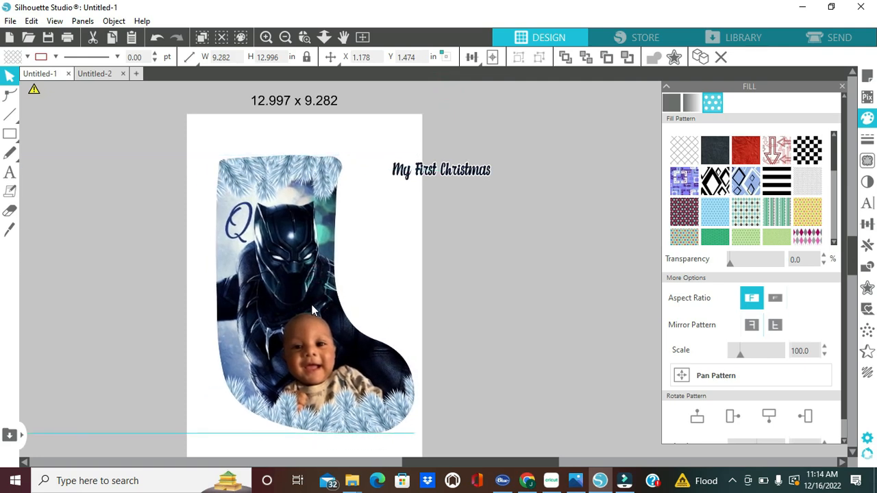
pyautogui.click(441, 169)
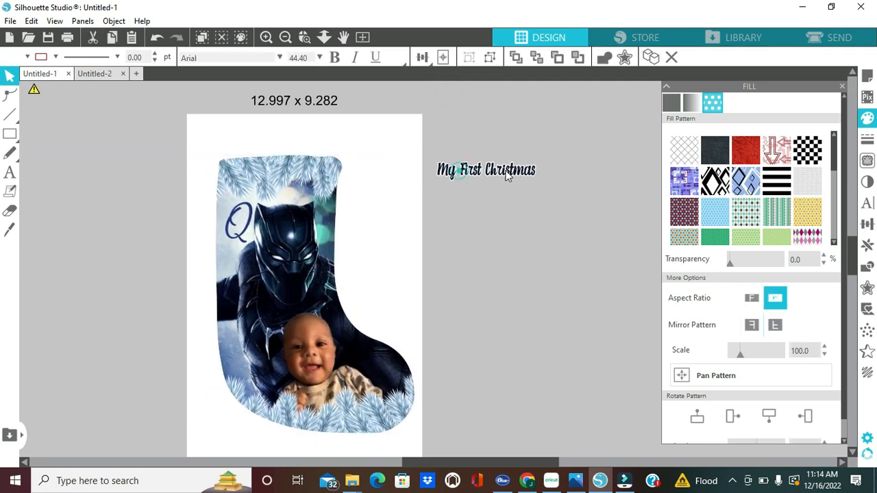
pyautogui.click(751, 297)
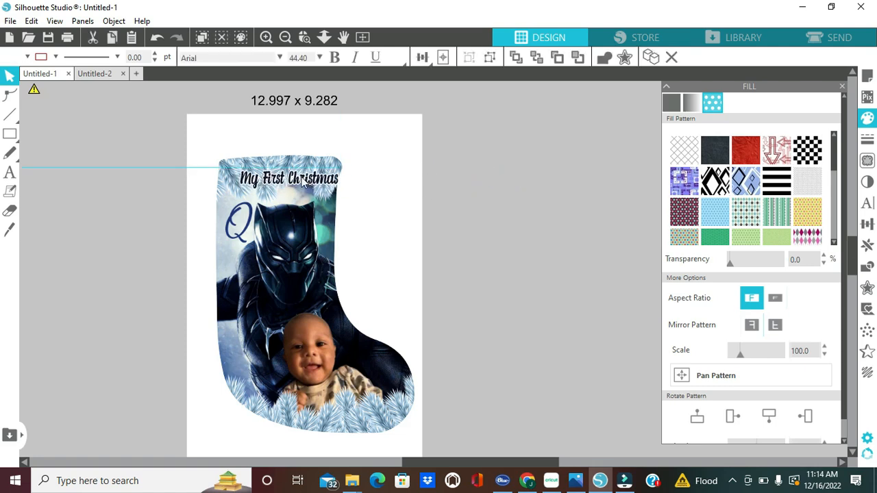
pyautogui.moveTo(288, 178); pyautogui.dragTo(507, 170)
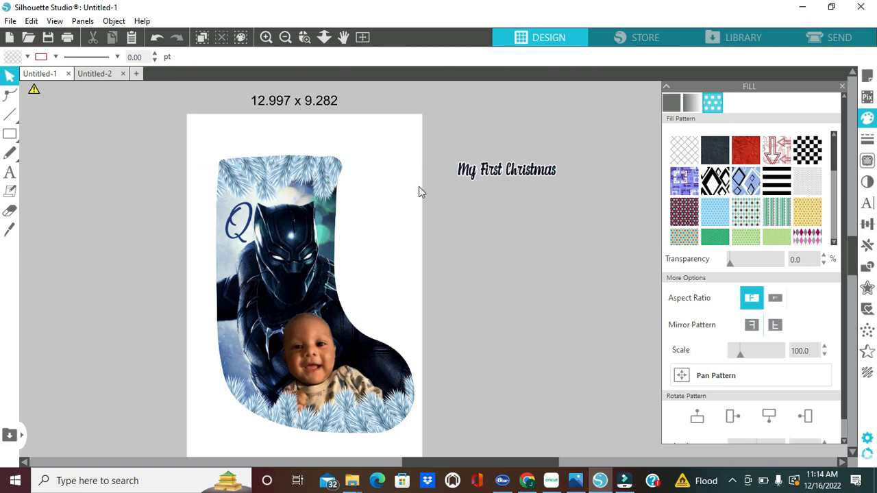
pyautogui.moveTo(527, 177)
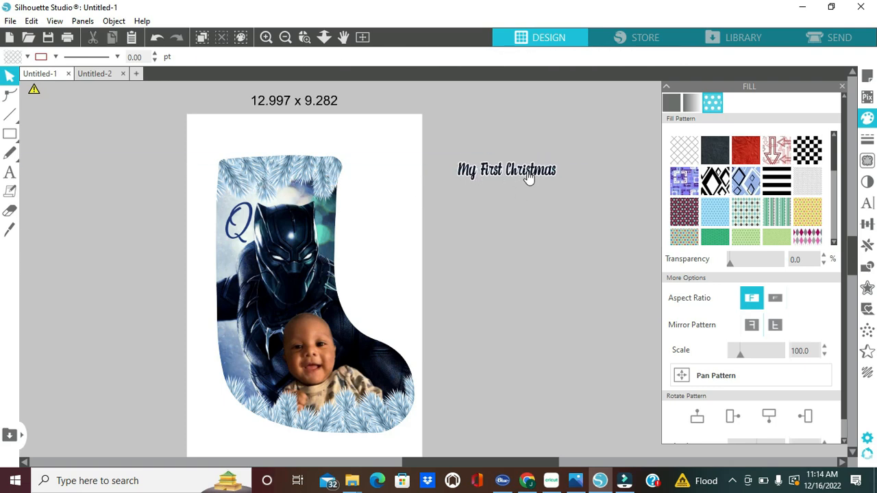
pyautogui.moveTo(507, 169); pyautogui.dragTo(277, 173)
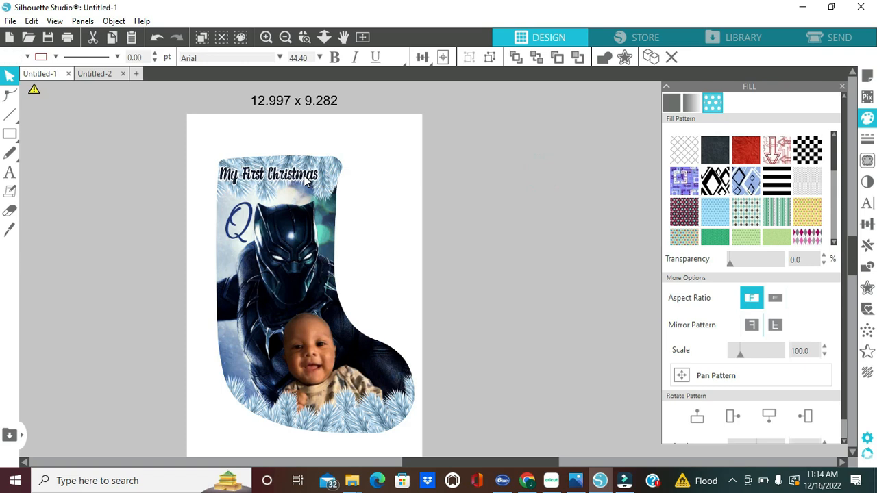
pyautogui.moveTo(288, 173); pyautogui.dragTo(319, 320)
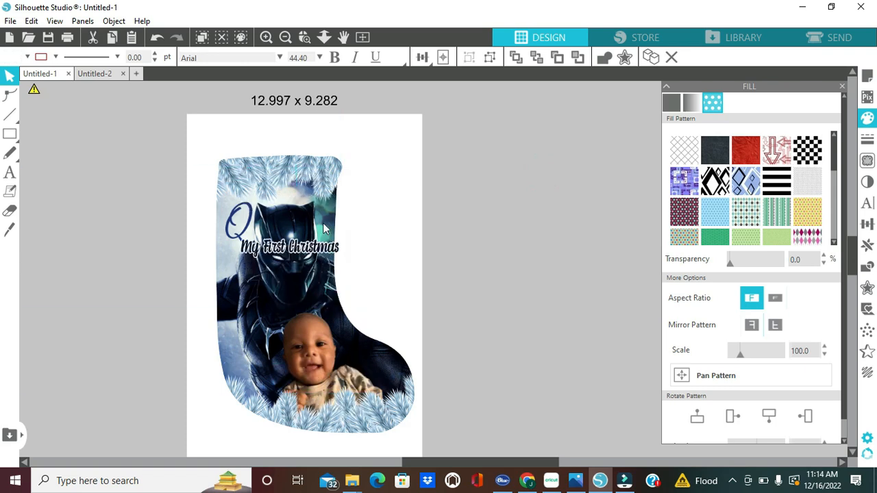
pyautogui.moveTo(289, 247); pyautogui.dragTo(478, 144)
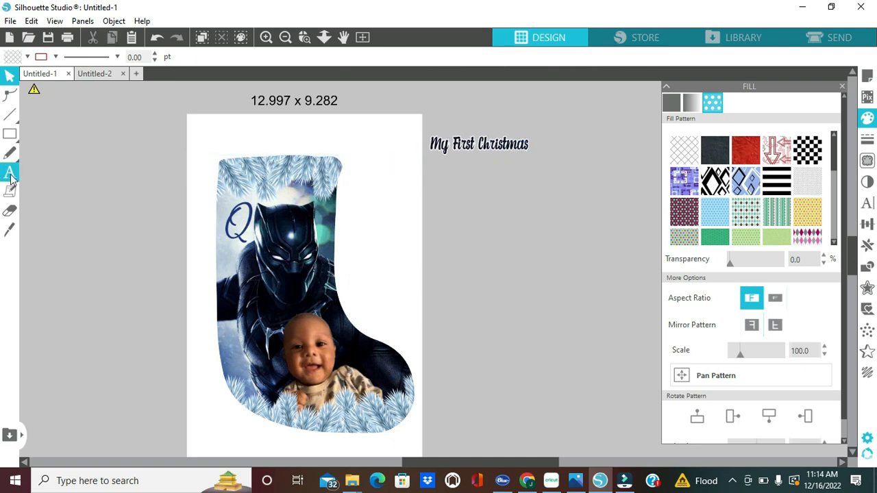
pyautogui.click(10, 173)
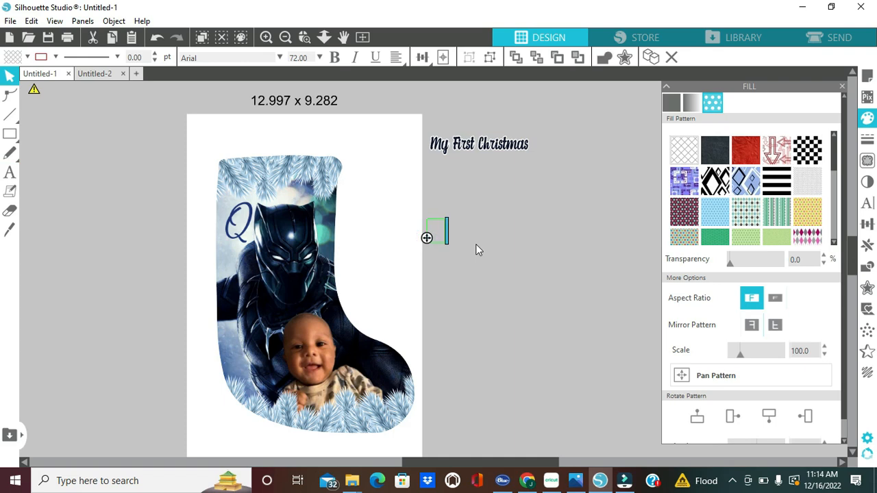
pyautogui.click(27, 57)
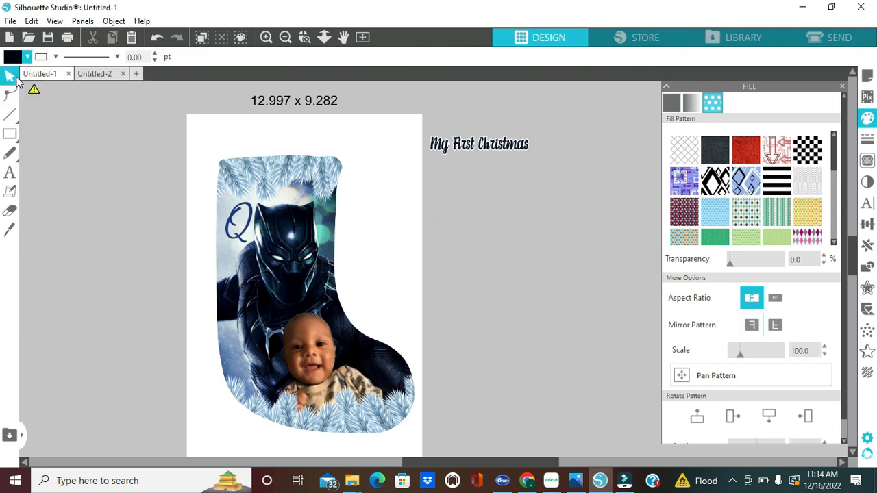
pyautogui.click(454, 248)
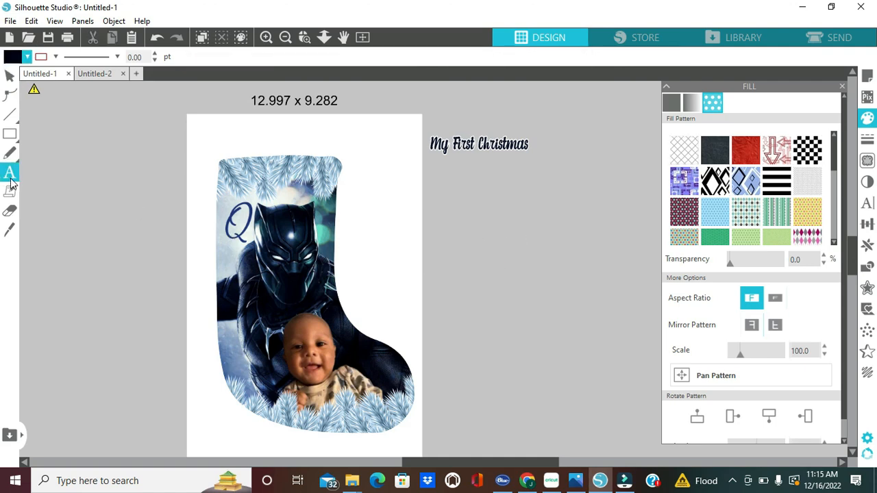
# Type a second 'My First Christmas' title beside the page.
pyautogui.write('M')
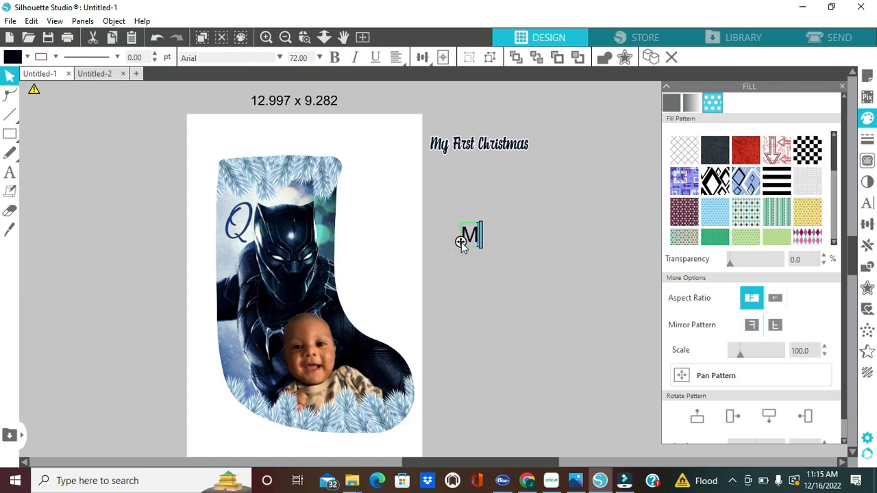
pyautogui.write('y Fie')
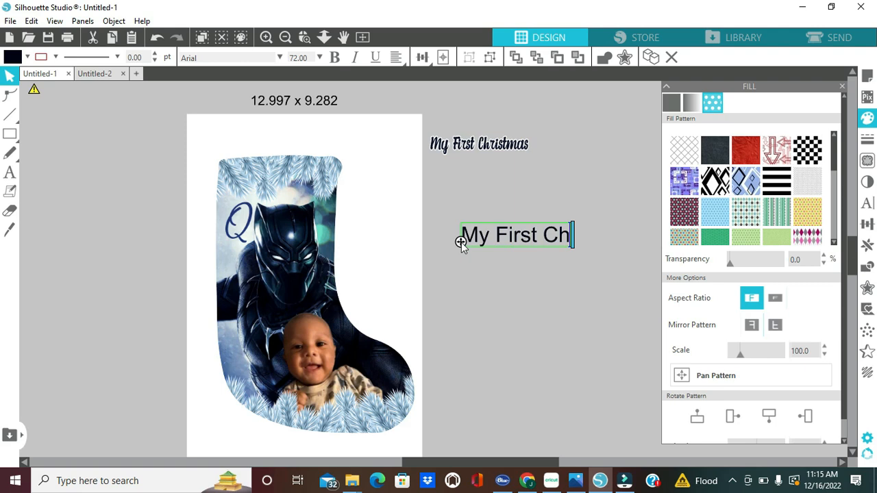
pyautogui.write('ristmas')
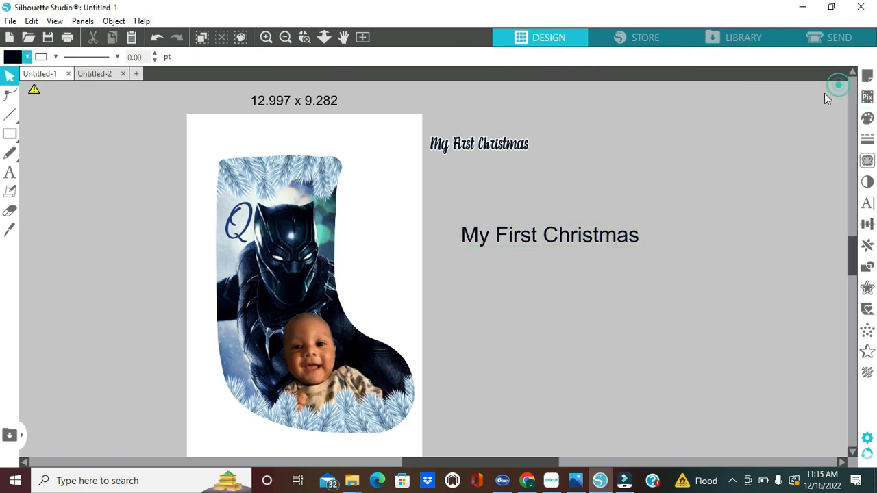
# Change the new title's font to Alexandria Script.
pyautogui.click(549, 234)
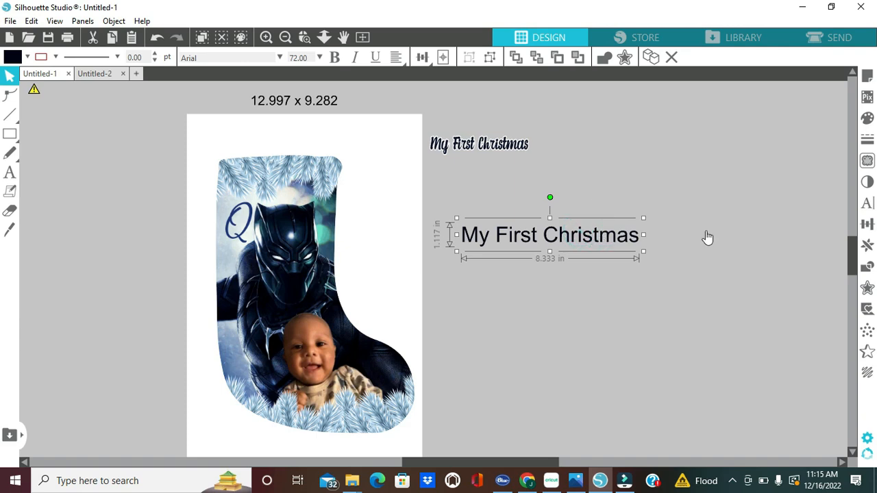
pyautogui.moveTo(867, 202)
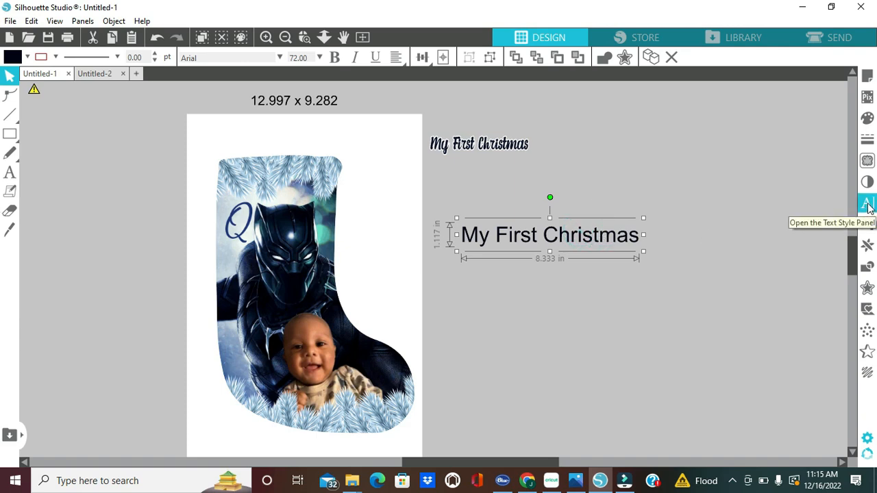
pyautogui.click(867, 202)
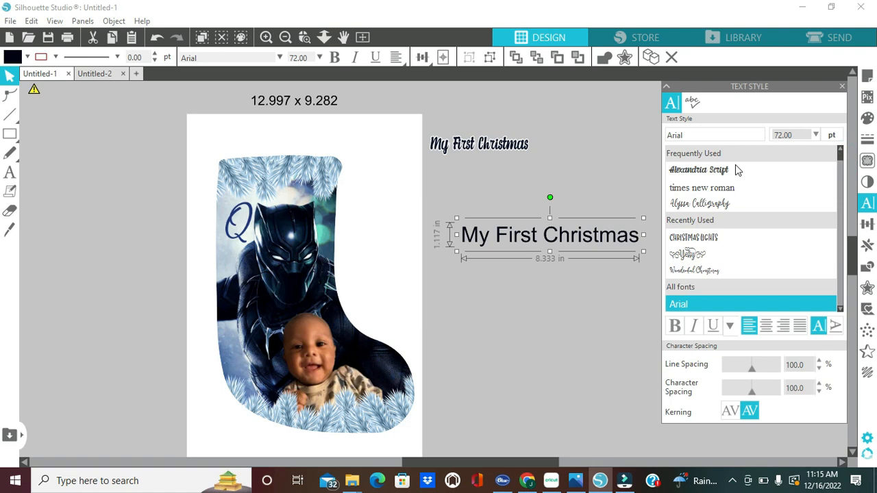
pyautogui.click(699, 170)
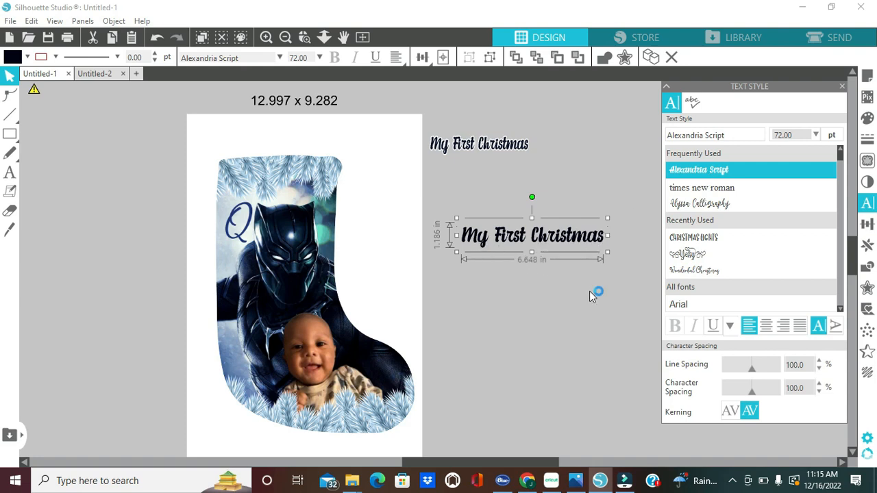
pyautogui.moveTo(766, 279)
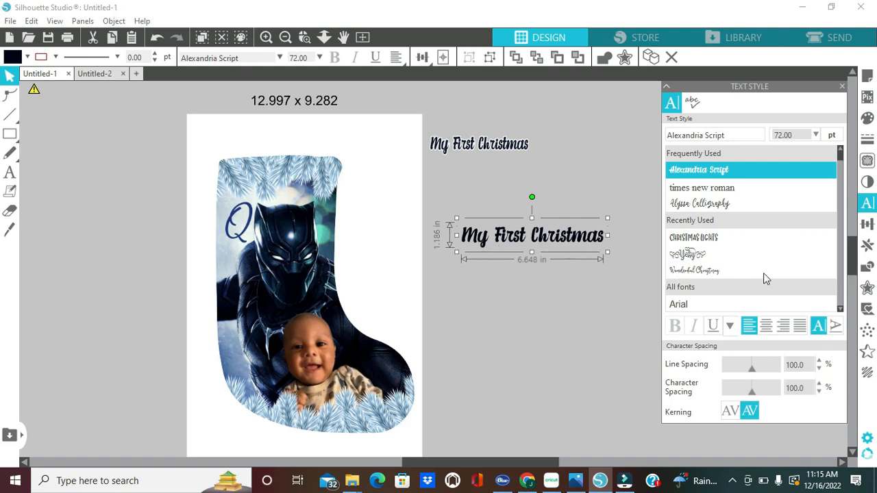
pyautogui.moveTo(867, 287)
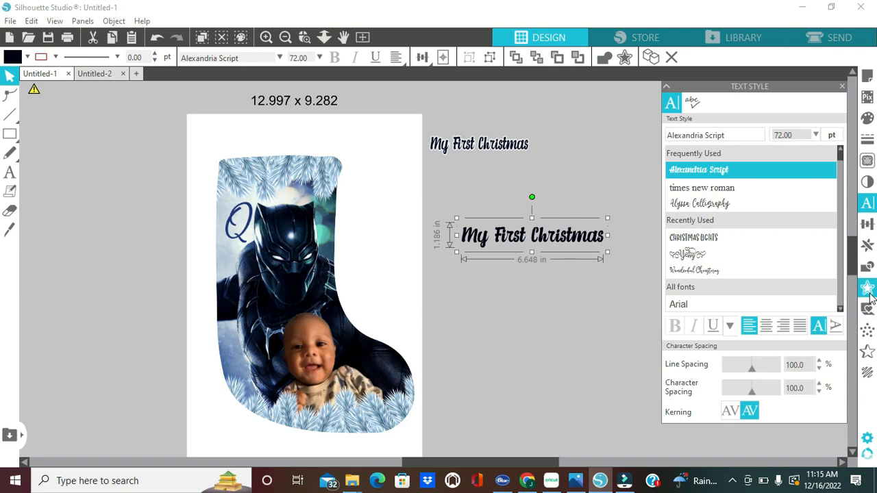
# Trace a rounded 0.050 in offset outline around the script title's letters.
pyautogui.click(867, 288)
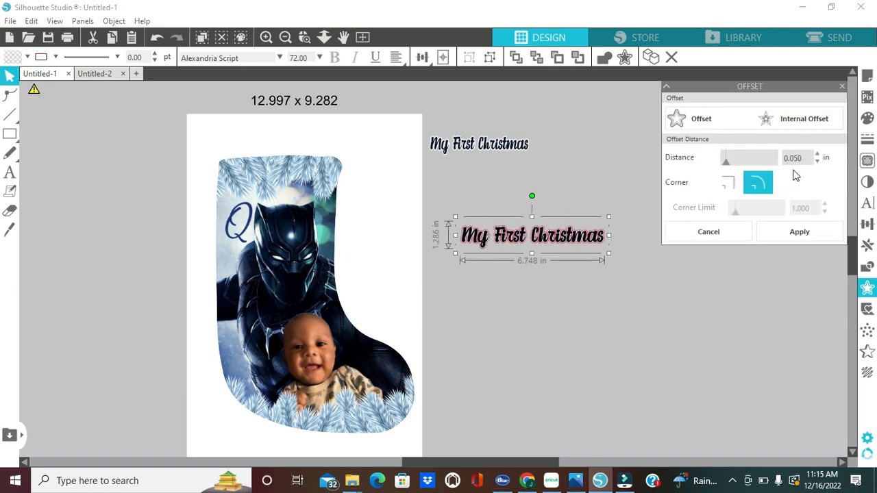
pyautogui.moveTo(726, 168)
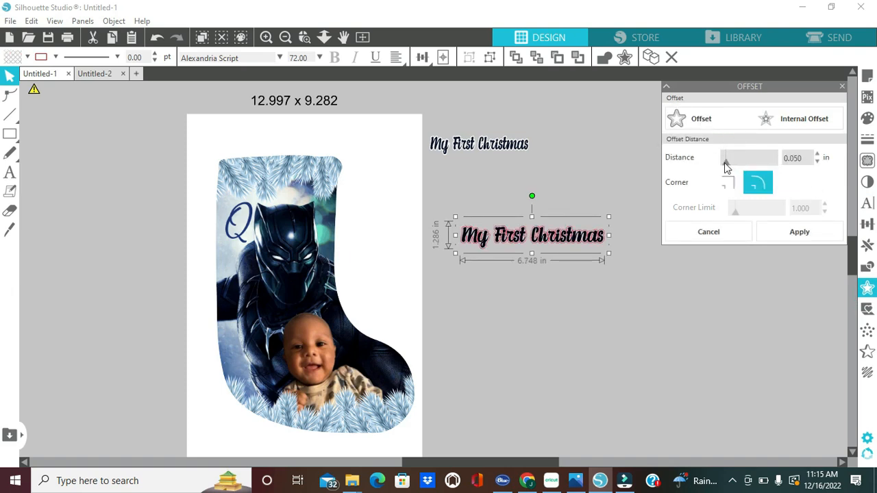
pyautogui.moveTo(726, 157); pyautogui.dragTo(747, 157)
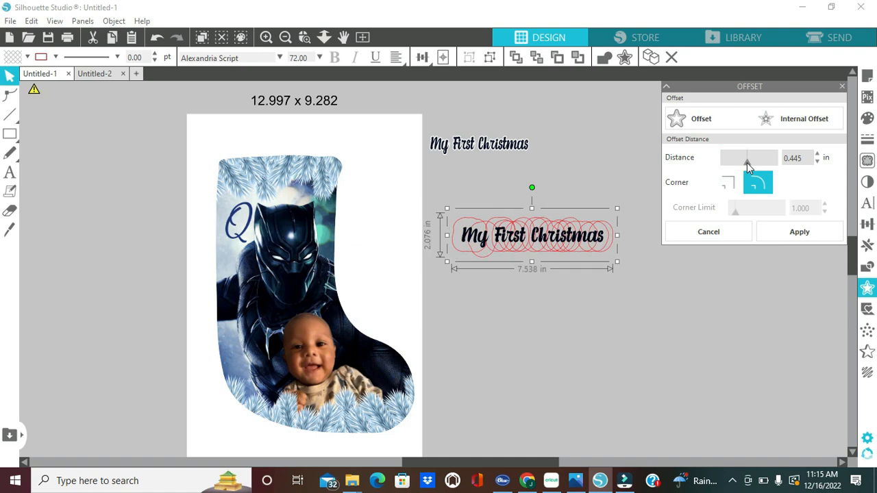
pyautogui.moveTo(747, 164); pyautogui.dragTo(732, 165)
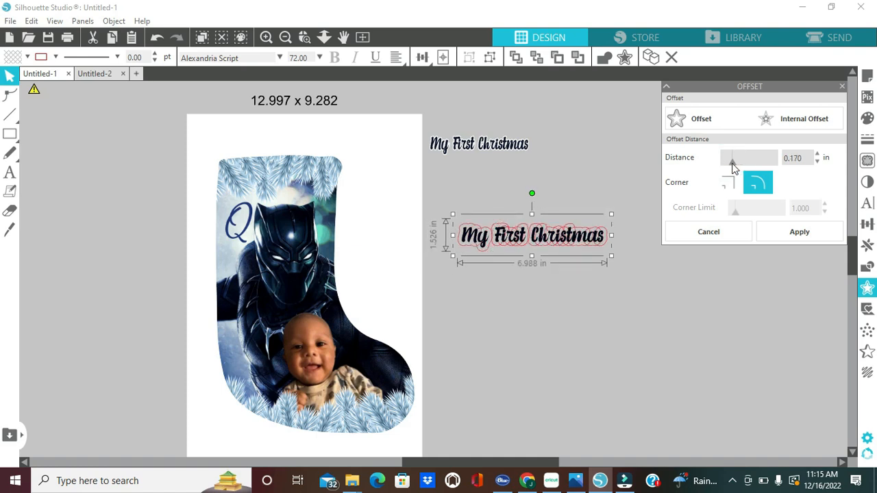
pyautogui.moveTo(736, 157); pyautogui.dragTo(726, 158)
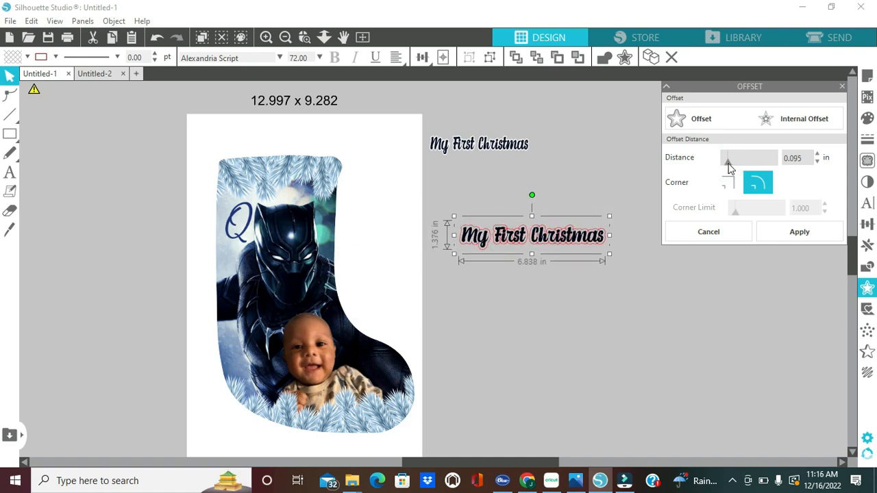
pyautogui.click(727, 161)
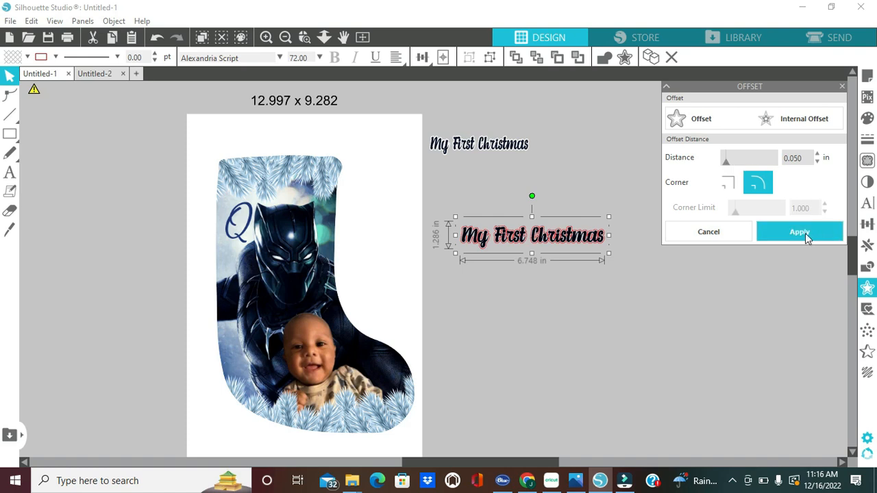
pyautogui.click(798, 232)
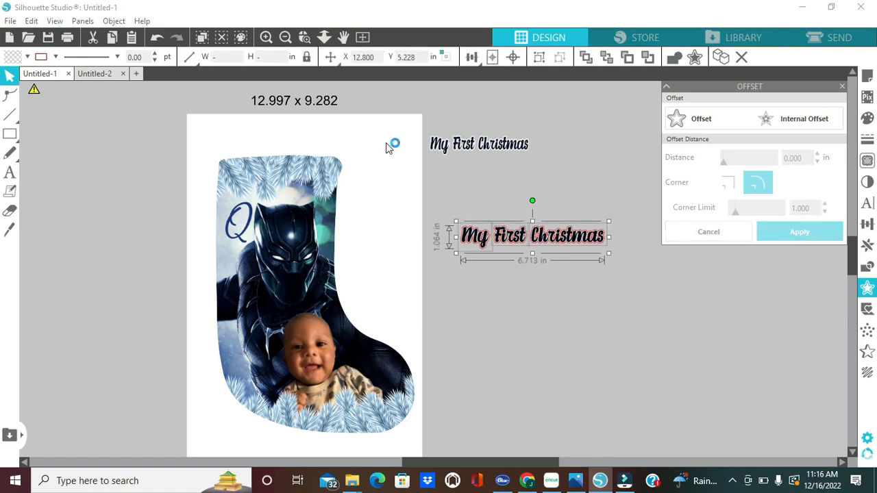
pyautogui.click(29, 56)
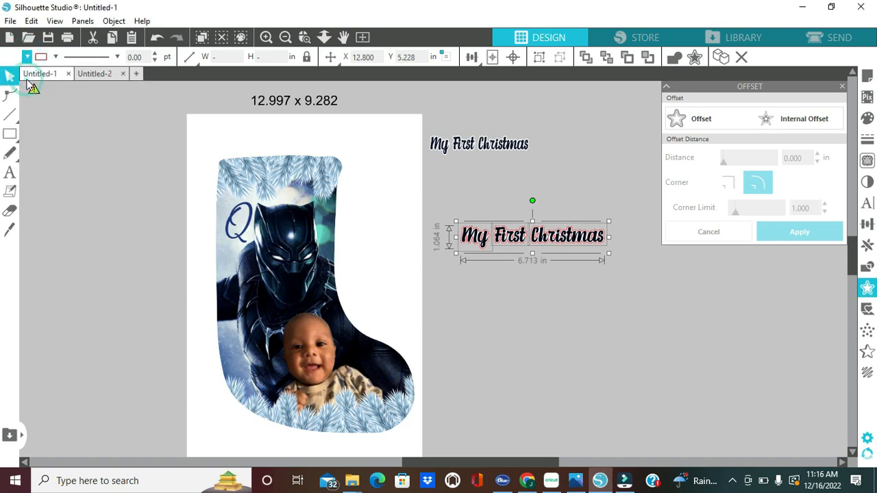
# Move the outlined script title across the stocking's upper part beside the Q.
pyautogui.click(56, 57)
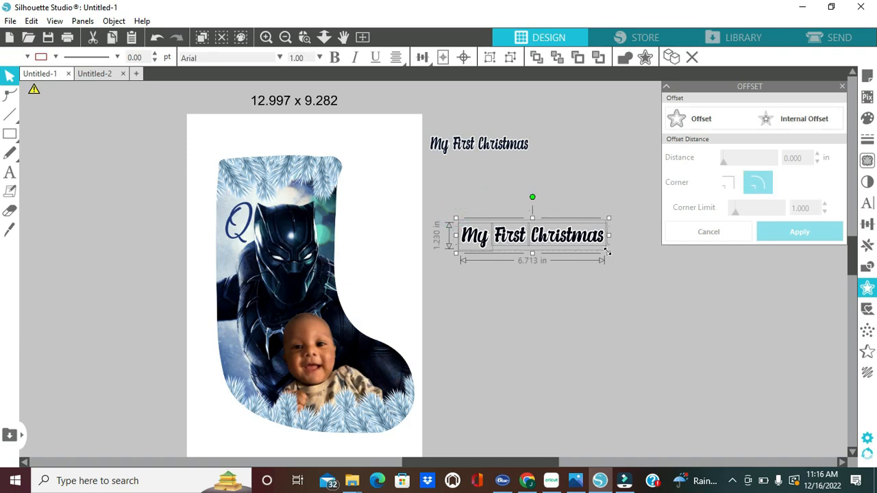
pyautogui.moveTo(591, 244)
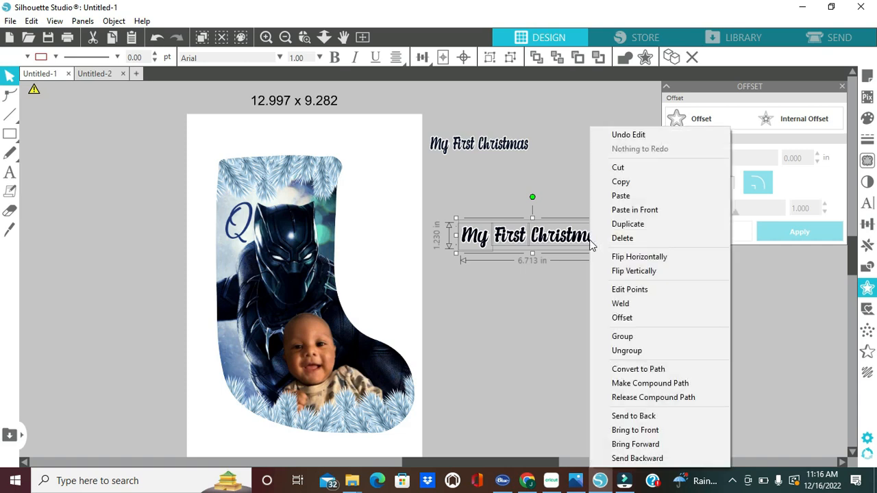
pyautogui.moveTo(639, 256)
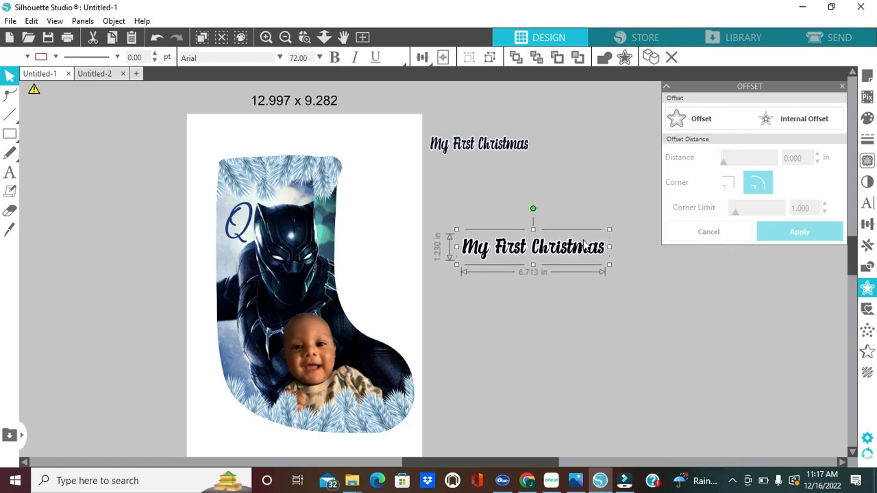
pyautogui.moveTo(532, 246); pyautogui.dragTo(310, 174)
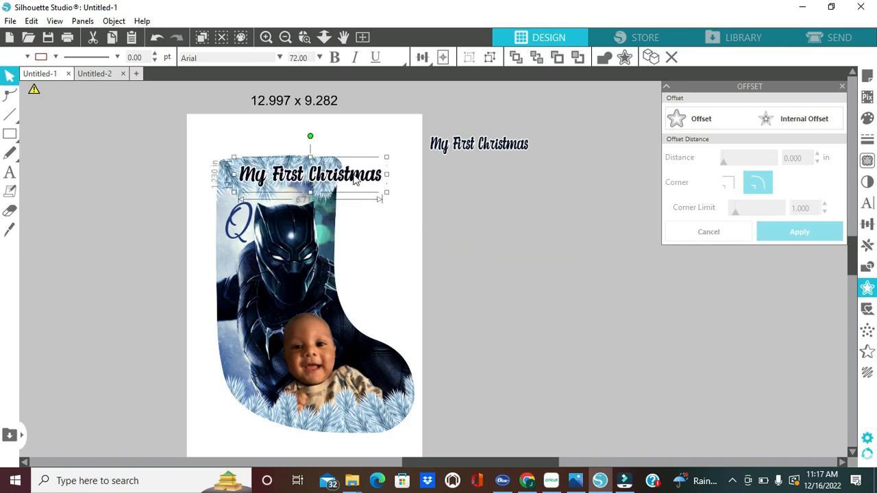
pyautogui.moveTo(310, 174); pyautogui.dragTo(492, 202)
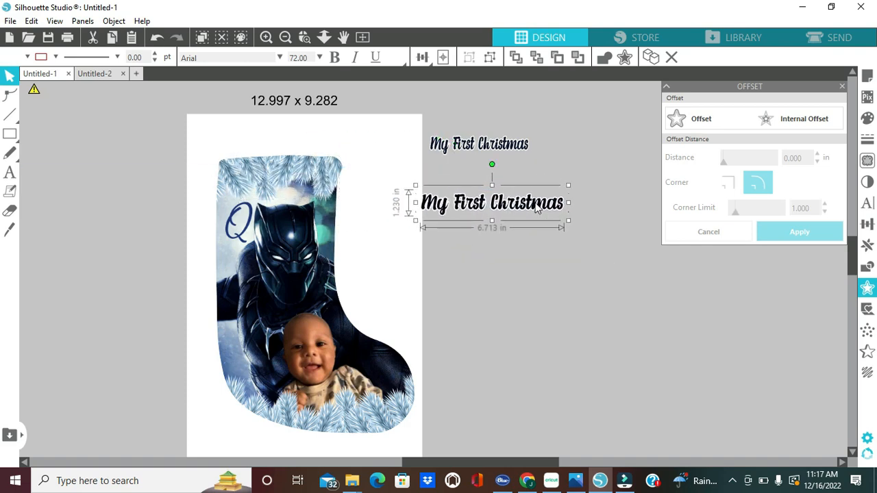
pyautogui.click(267, 37)
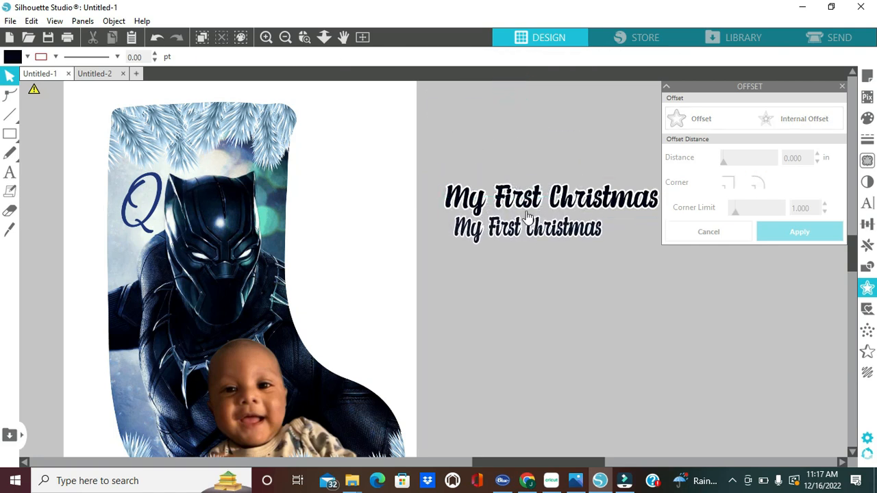
pyautogui.moveTo(490, 239)
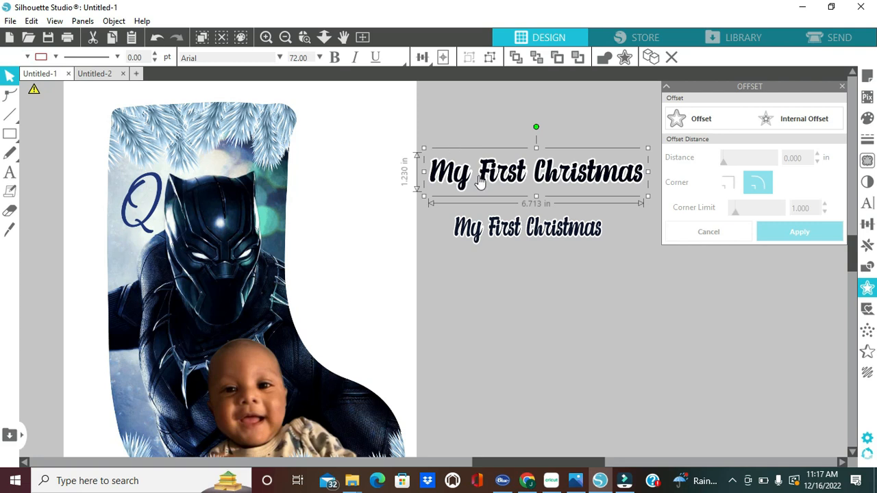
pyautogui.moveTo(525, 235)
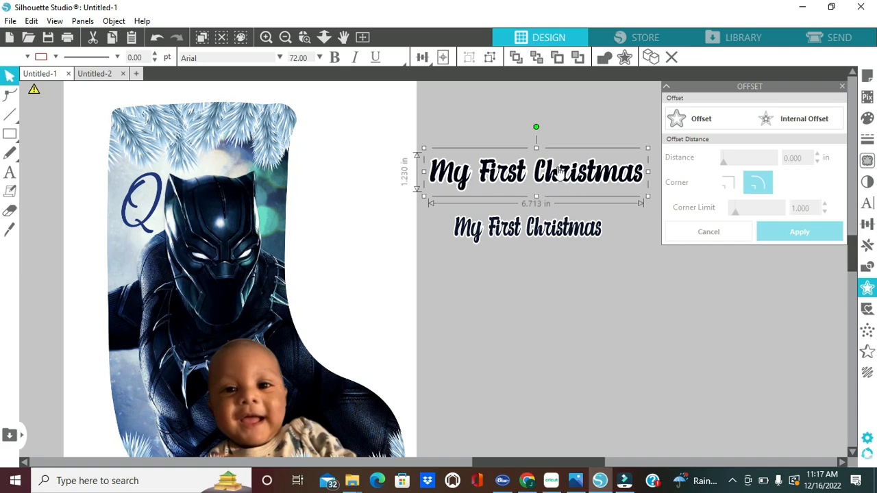
pyautogui.moveTo(536, 172); pyautogui.dragTo(288, 195)
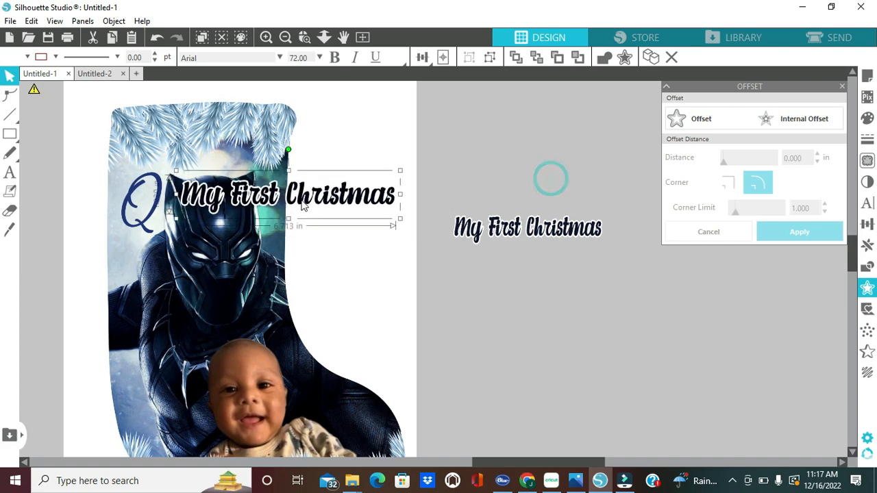
# Offset the title copy, fill its lettering teal, and close the Offset panel.
pyautogui.moveTo(287, 193); pyautogui.dragTo(548, 152)
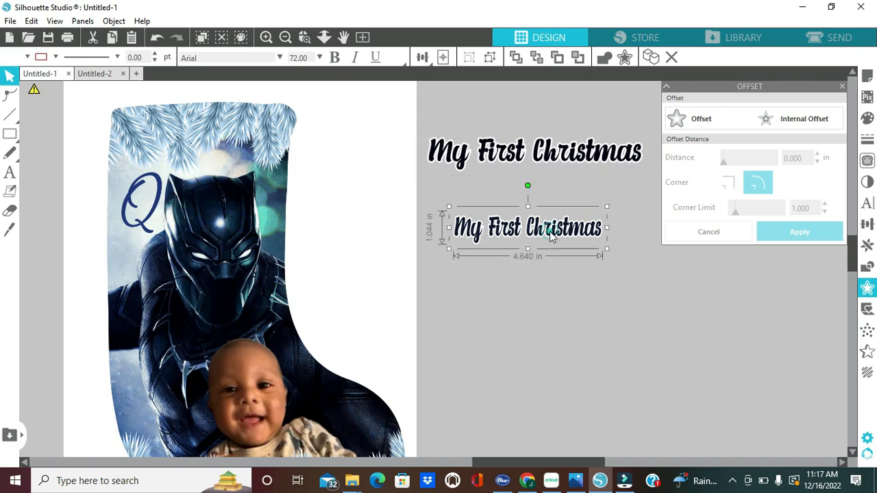
pyautogui.rightClick(547, 234)
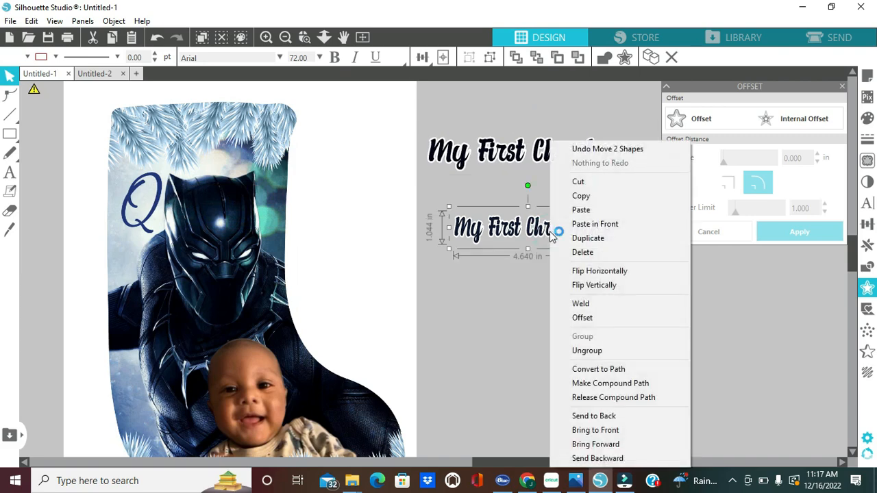
pyautogui.moveTo(478, 238)
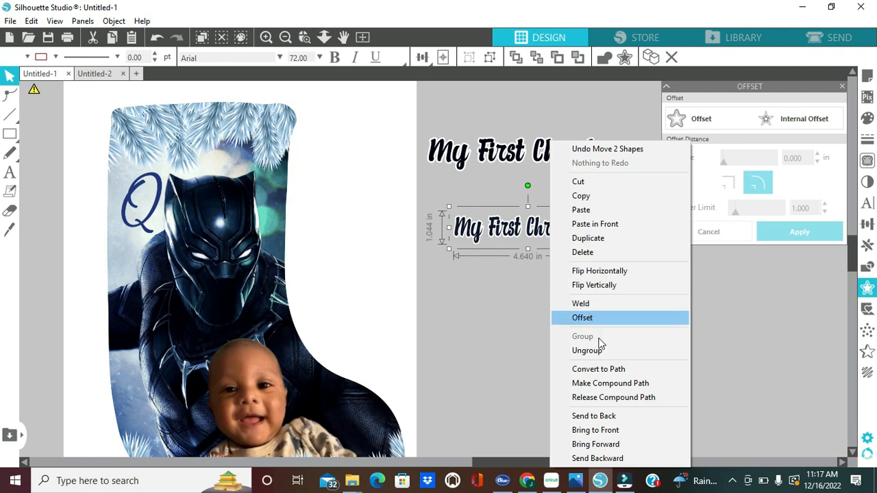
pyautogui.click(582, 317)
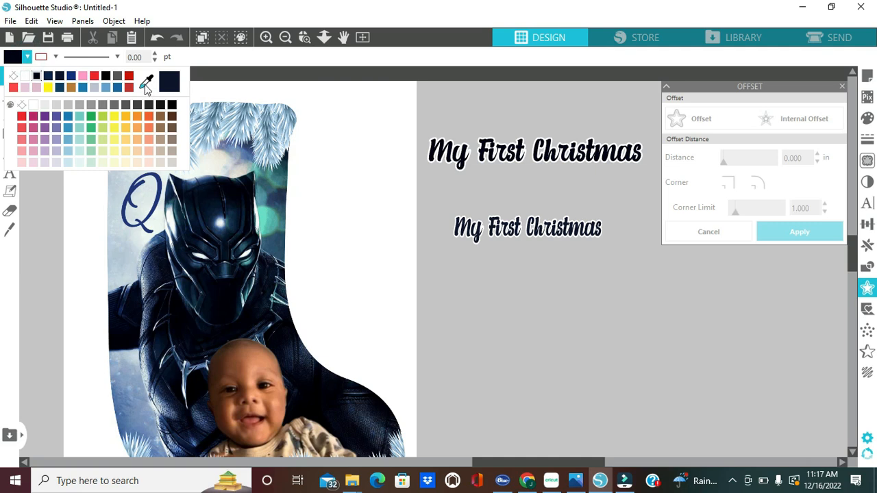
pyautogui.moveTo(146, 89)
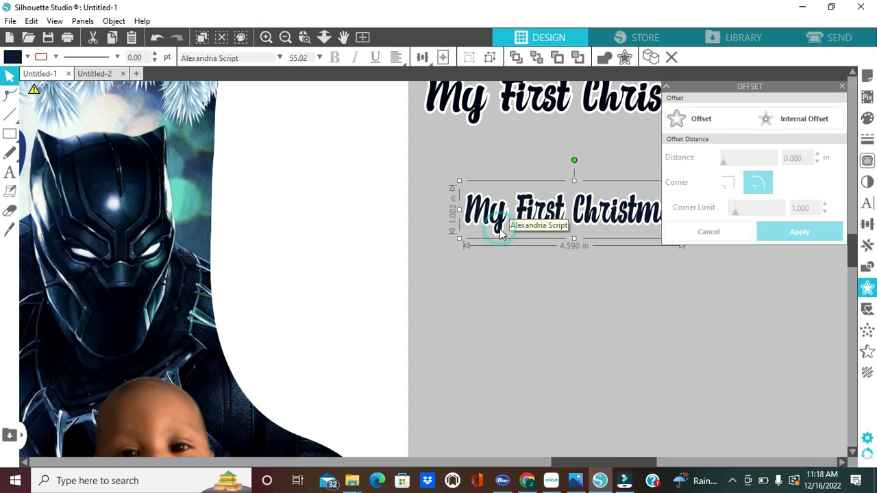
pyautogui.click(12, 56)
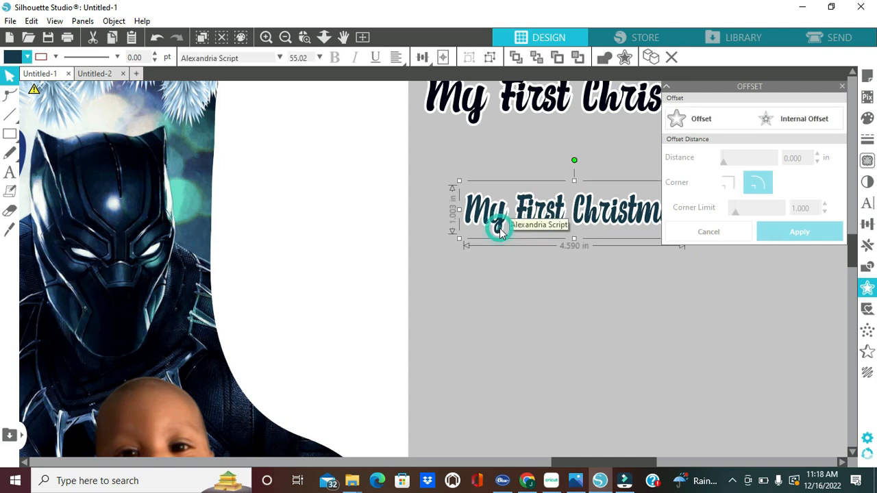
pyautogui.click(28, 57)
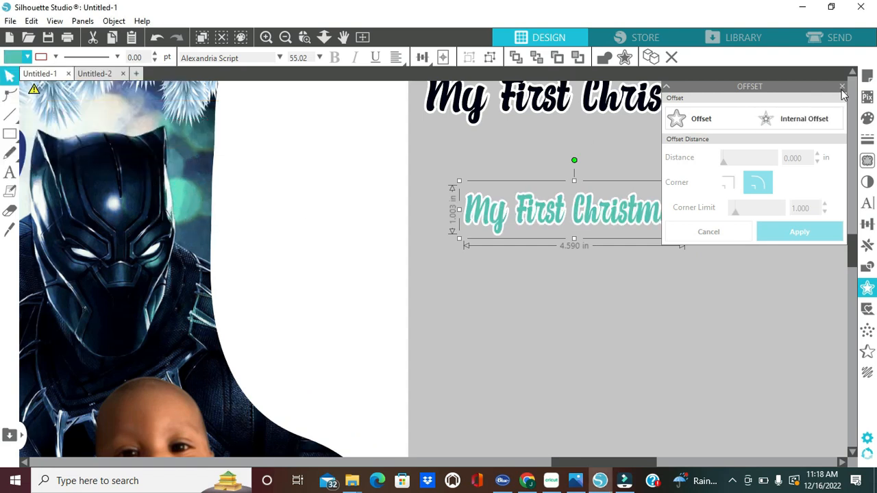
pyautogui.click(841, 87)
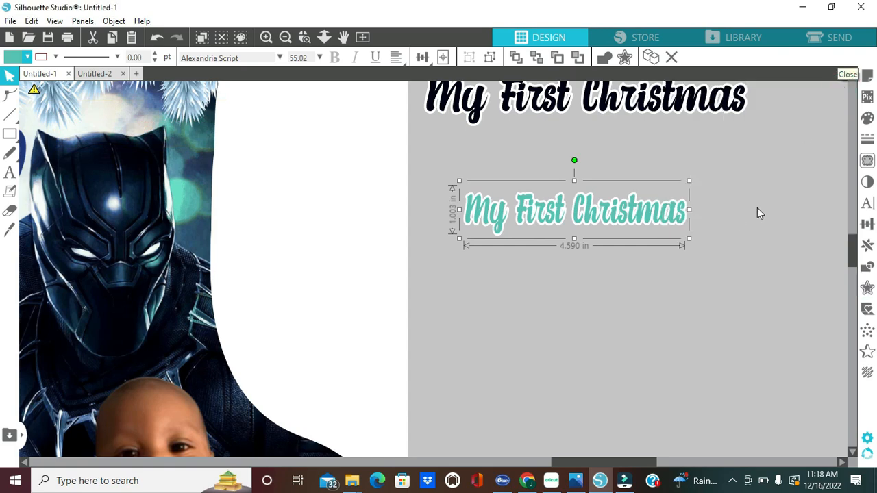
pyautogui.moveTo(504, 149)
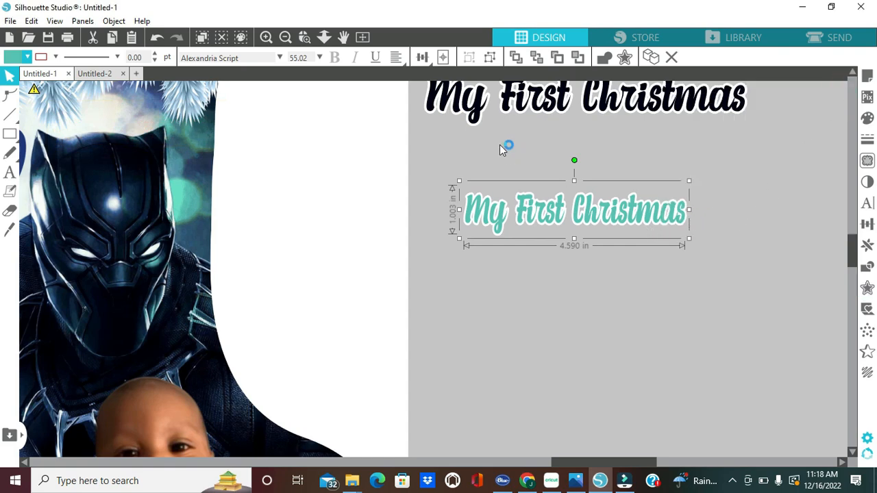
# Place the black title across the top of the stocking above the Q, then deselect it.
pyautogui.click(285, 37)
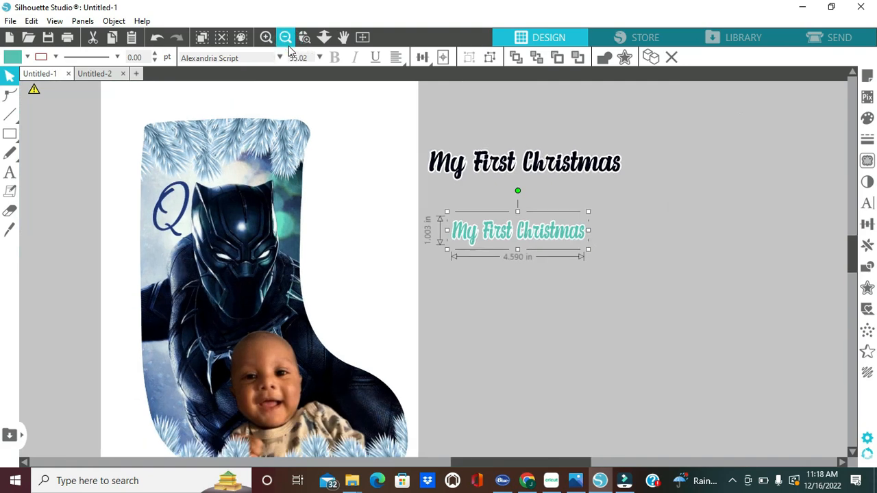
pyautogui.click(284, 37)
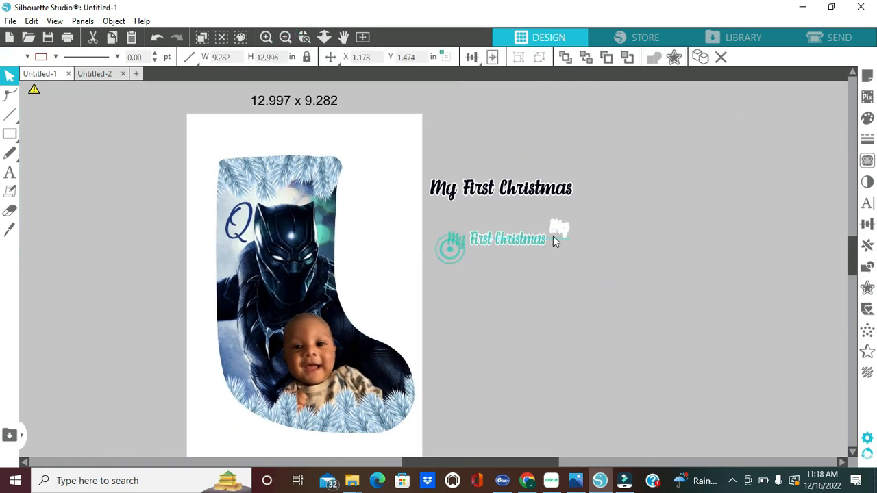
pyautogui.click(507, 238)
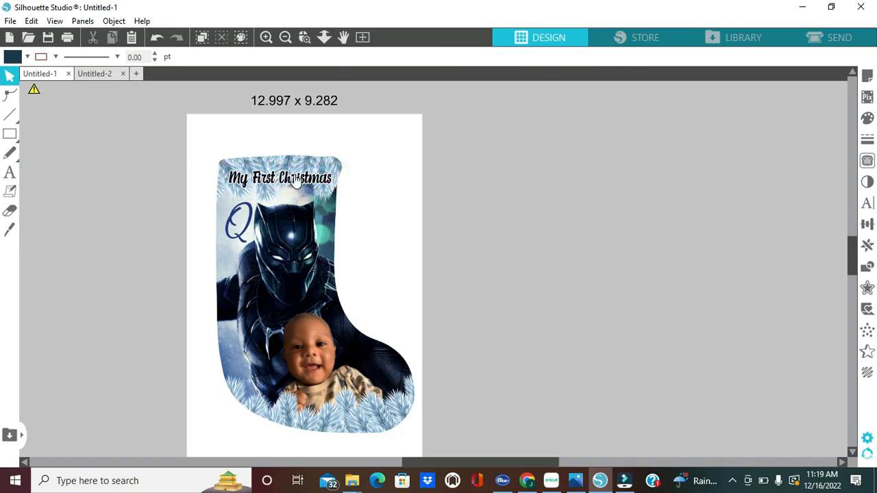
pyautogui.click(277, 178)
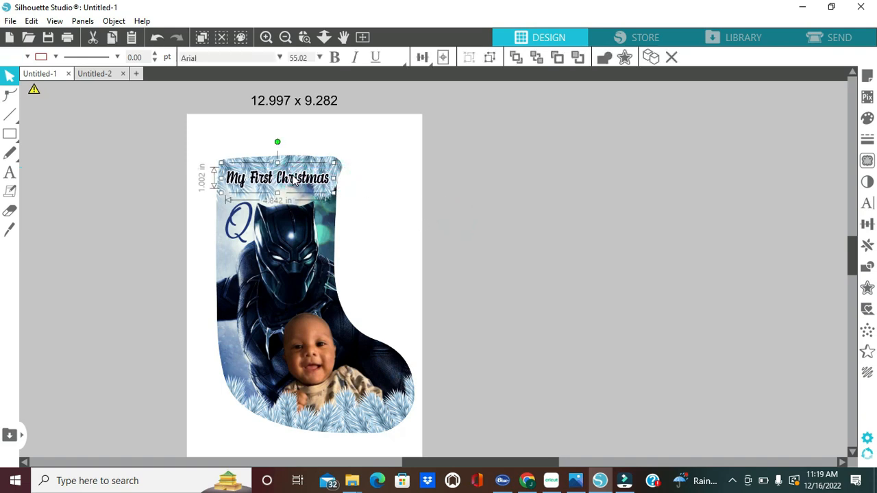
pyautogui.click(539, 231)
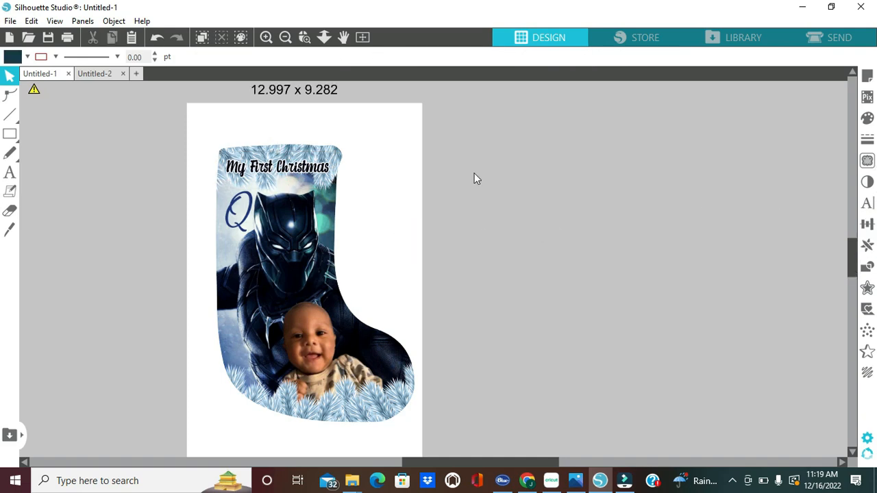
# Print the stocking to Sawgrass Print Manager at 11×17 portrait, 300 DPI.
pyautogui.click(10, 20)
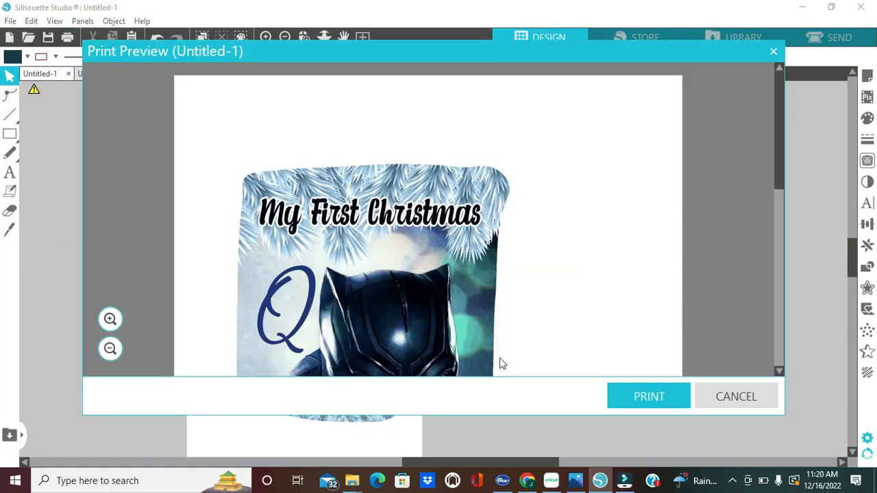
pyautogui.click(648, 396)
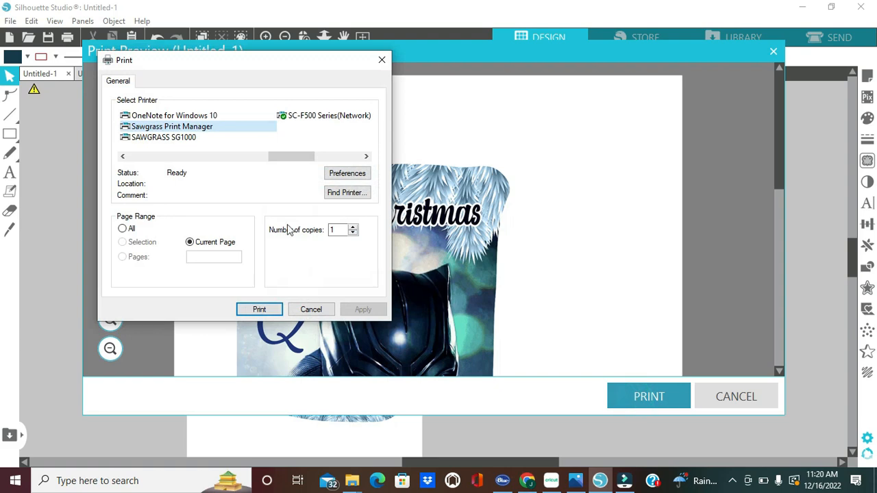
pyautogui.moveTo(295, 162)
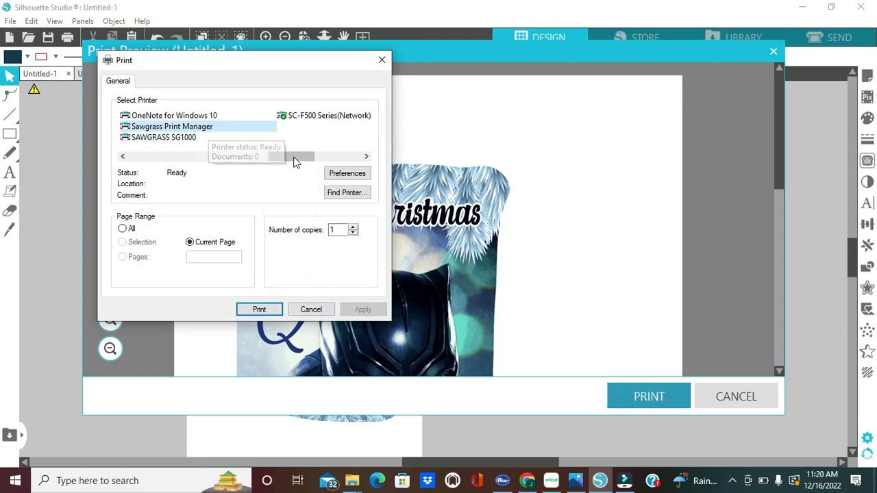
pyautogui.click(347, 172)
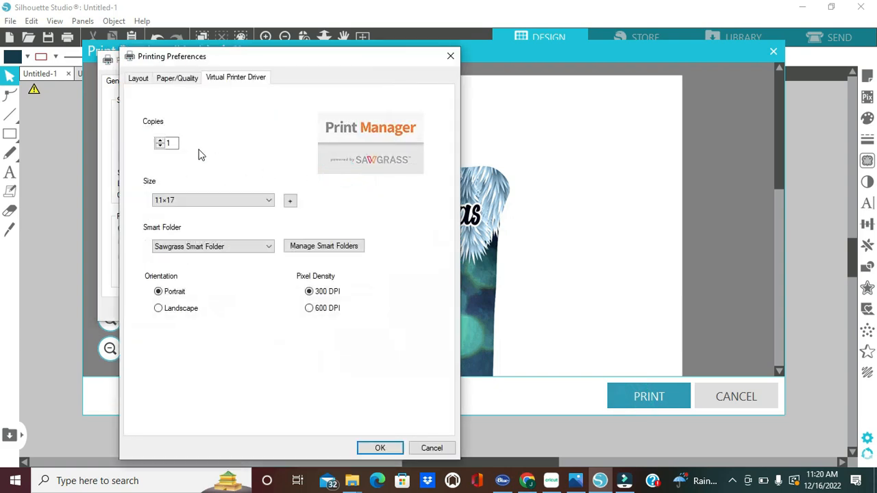
pyautogui.moveTo(193, 151)
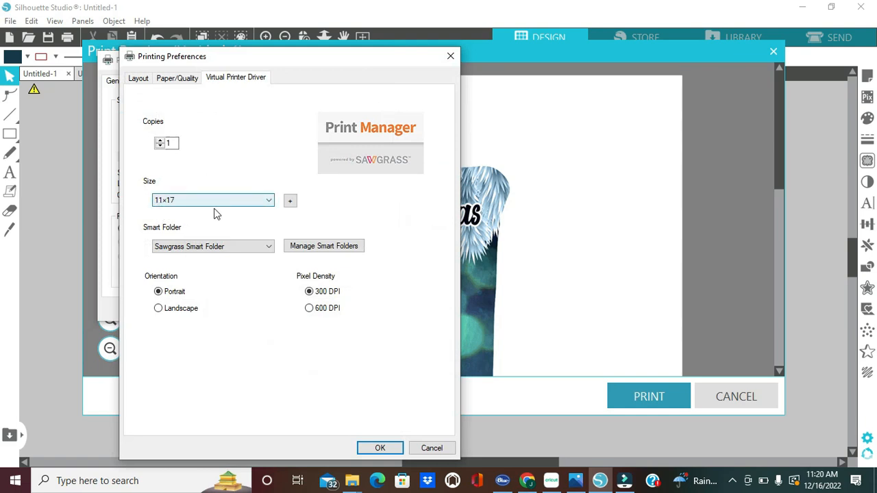
pyautogui.moveTo(236, 297)
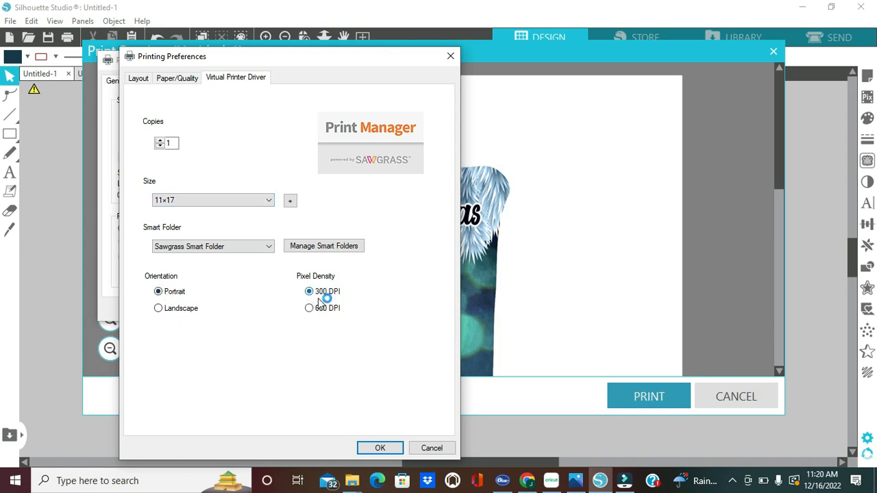
pyautogui.moveTo(380, 447)
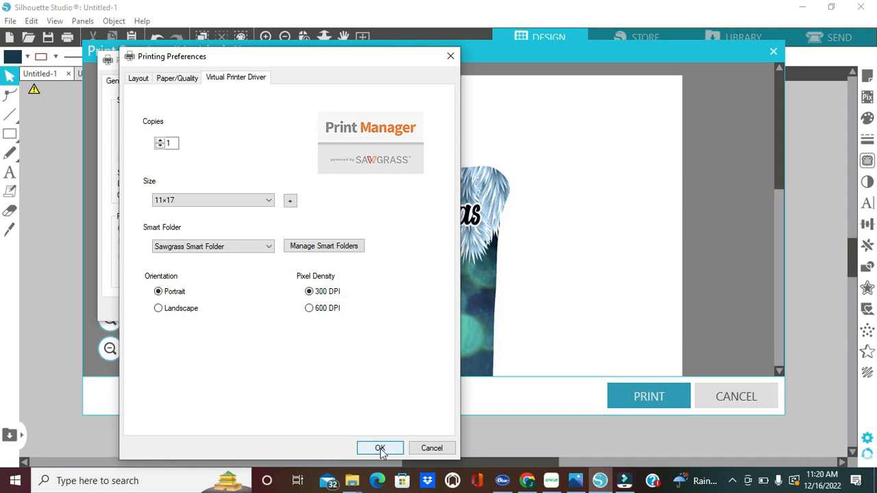
pyautogui.click(380, 448)
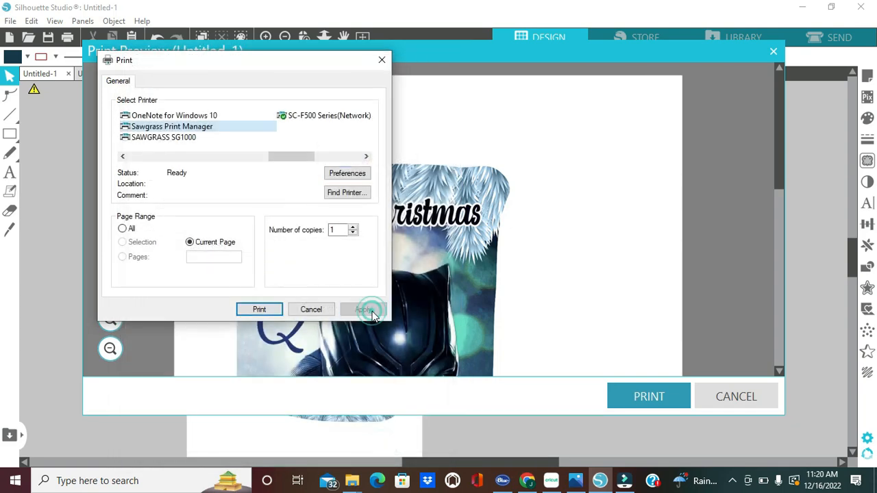
pyautogui.click(364, 309)
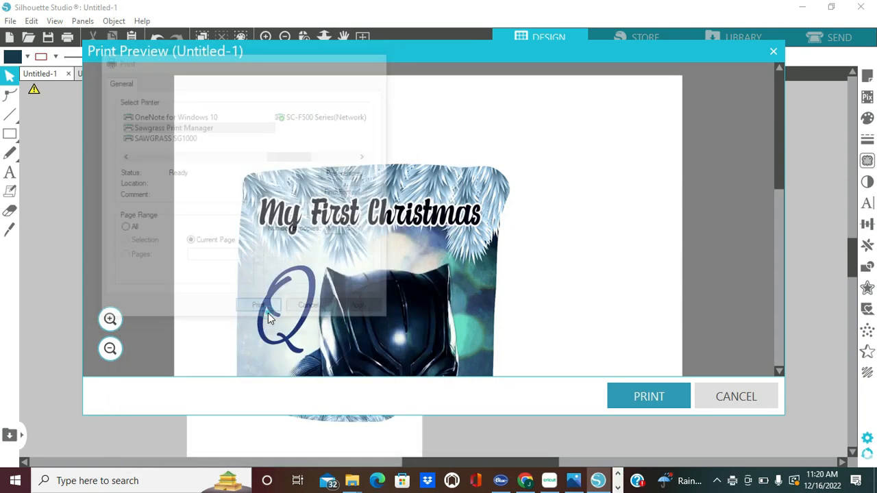
# Send the stocking to Print Manager with Metal substrate and Advanced Photo quality.
pyautogui.click(259, 305)
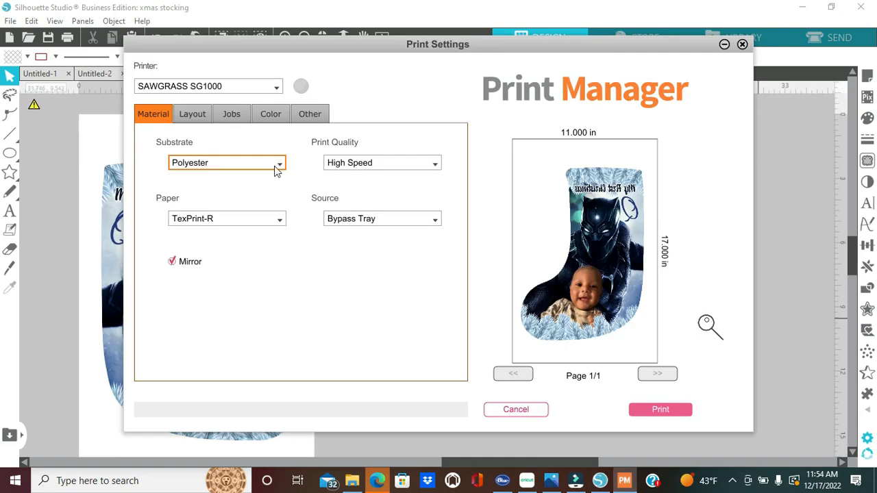
pyautogui.moveTo(253, 161)
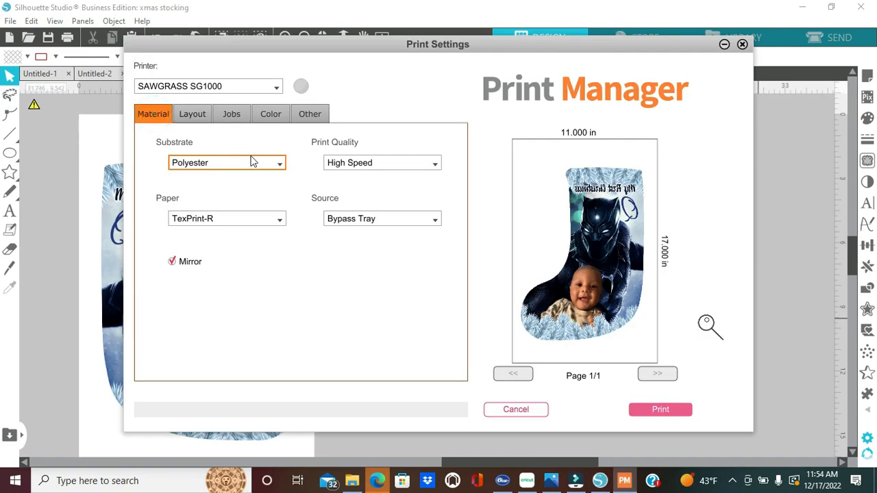
pyautogui.moveTo(250, 165)
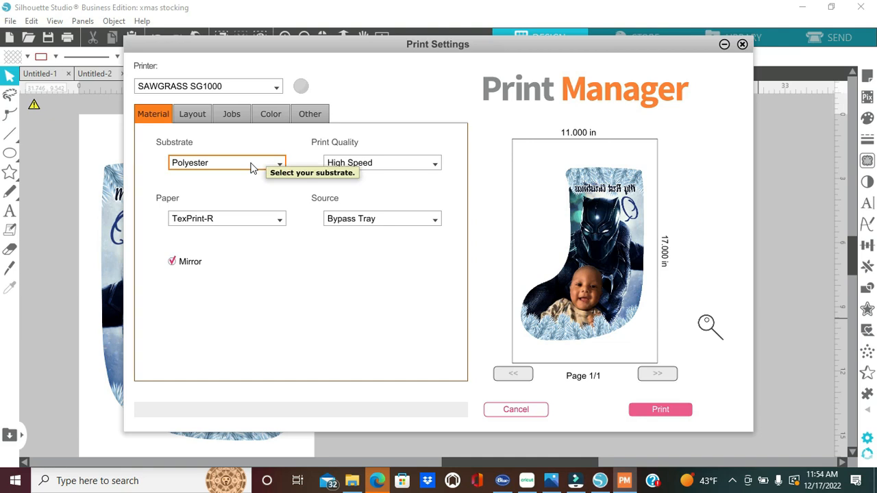
pyautogui.moveTo(209, 176)
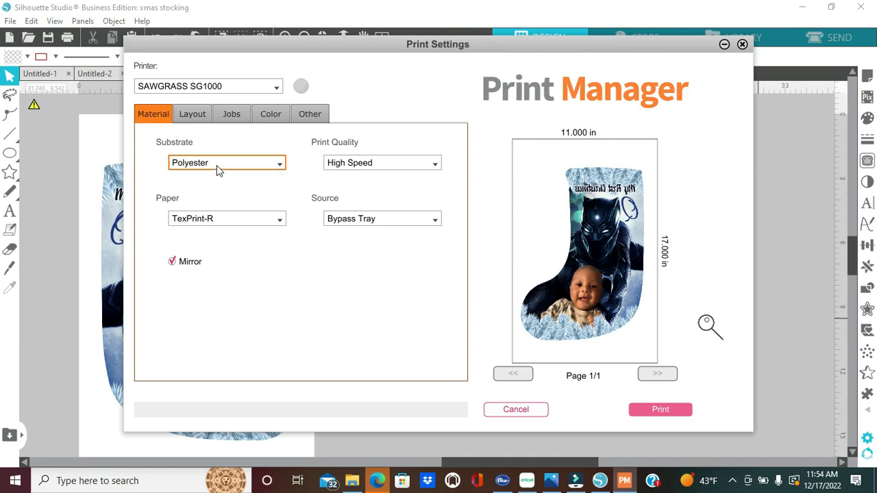
pyautogui.moveTo(219, 172)
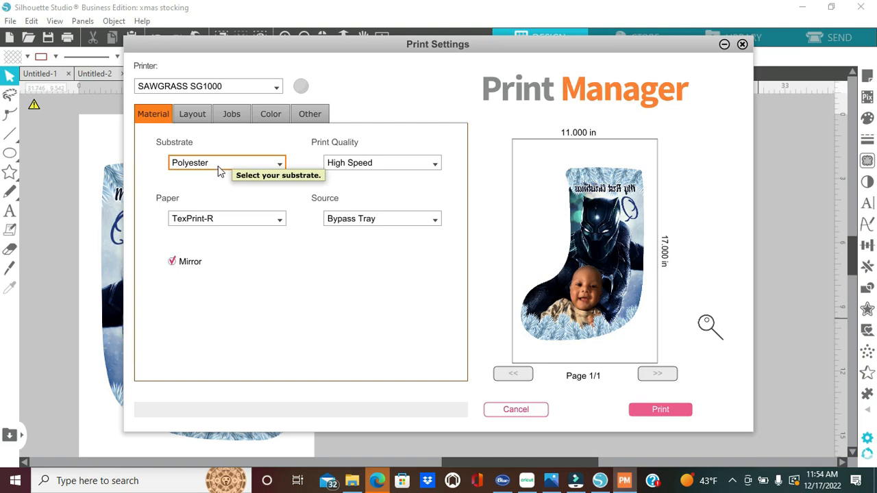
pyautogui.click(226, 162)
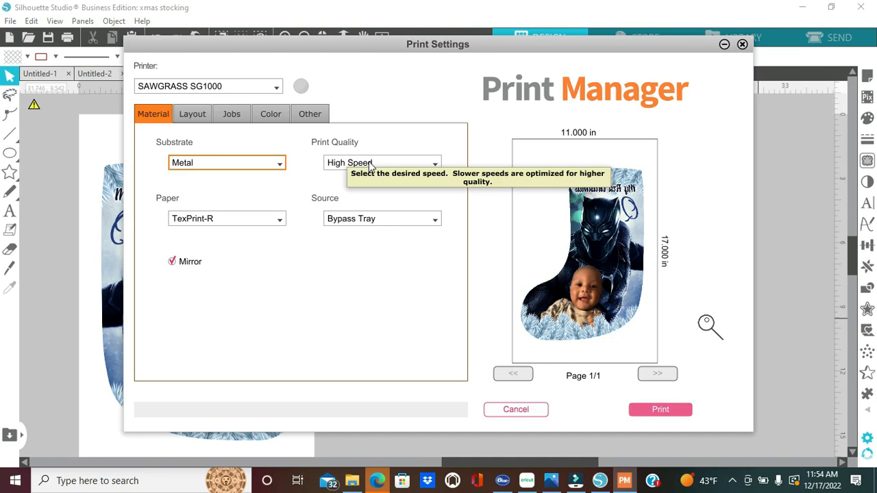
pyautogui.click(381, 162)
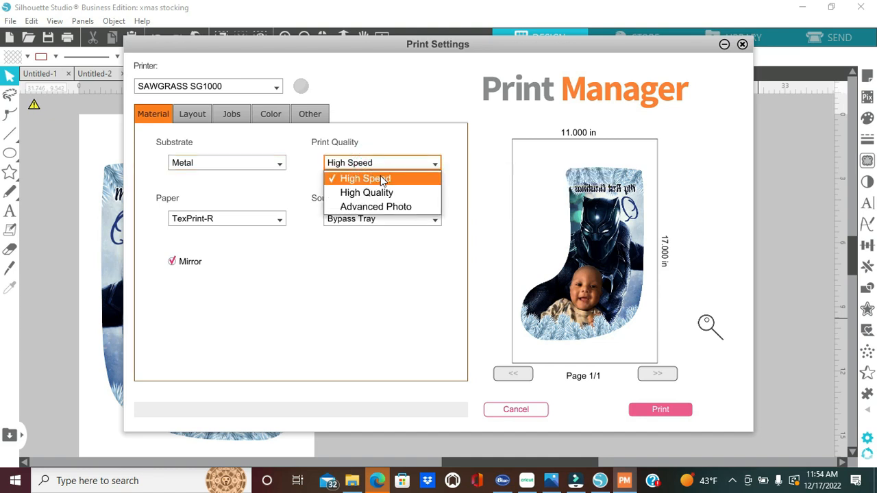
pyautogui.moveTo(375, 206)
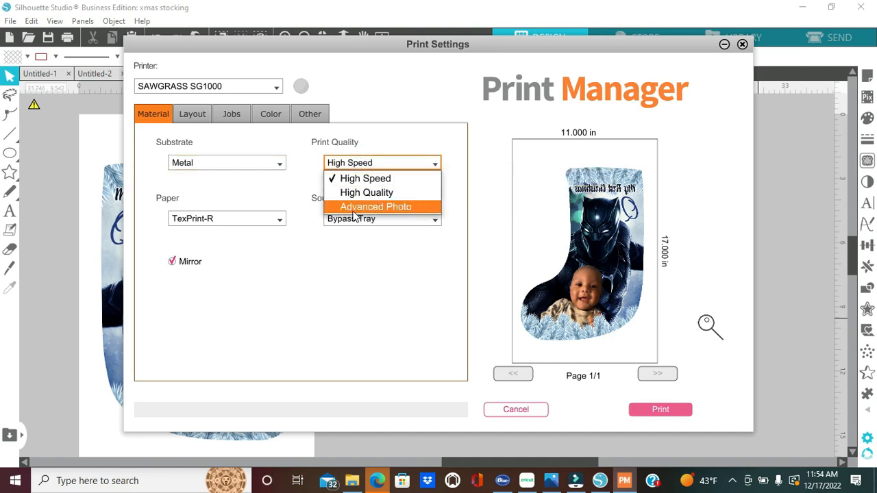
pyautogui.click(376, 206)
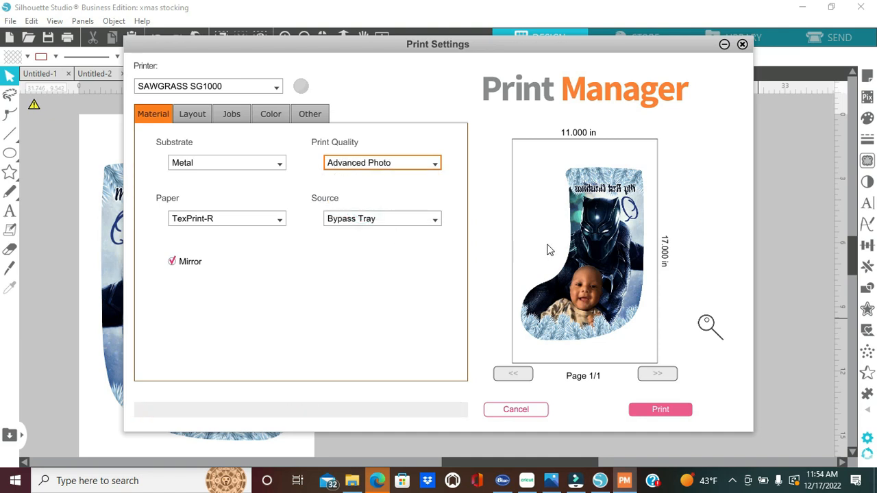
pyautogui.moveTo(545, 336)
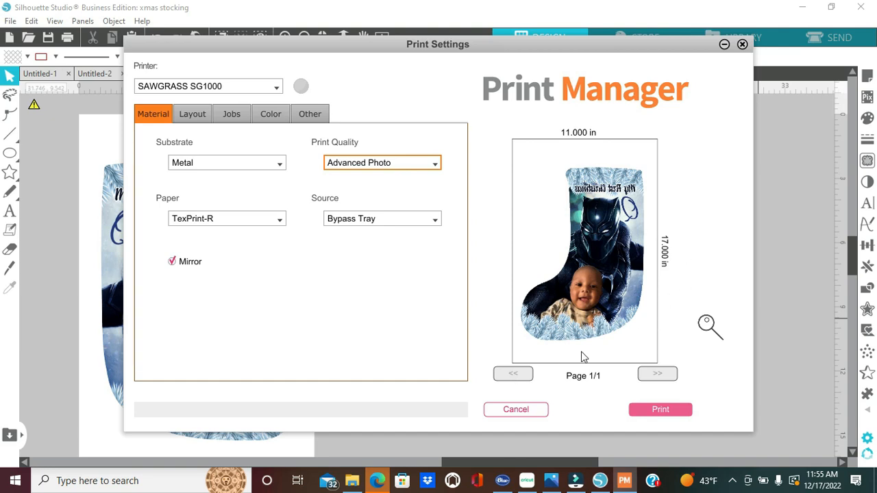
pyautogui.moveTo(591, 317)
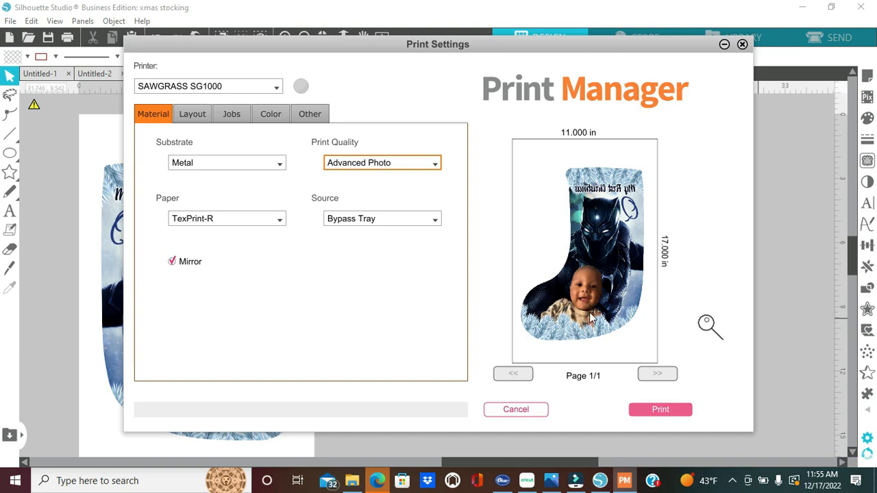
# Switch to Polyester substrate and High Quality printing, then view the Photographic colour settings.
pyautogui.click(226, 162)
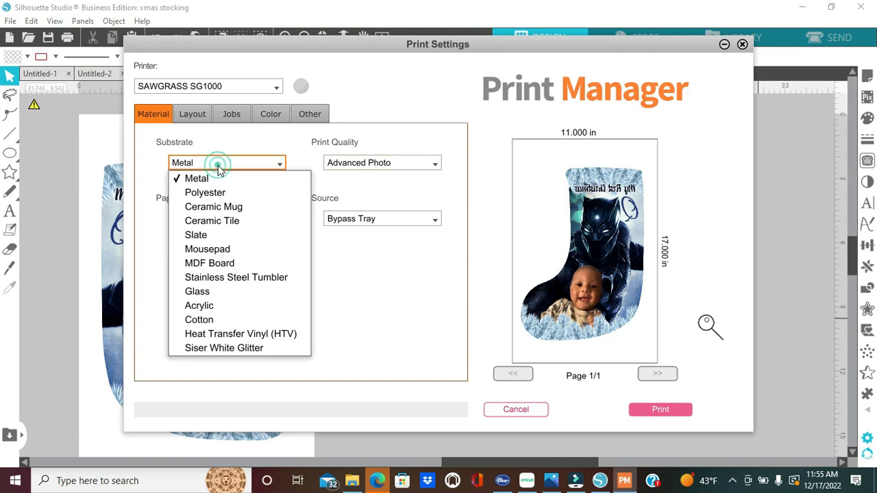
pyautogui.moveTo(213, 206)
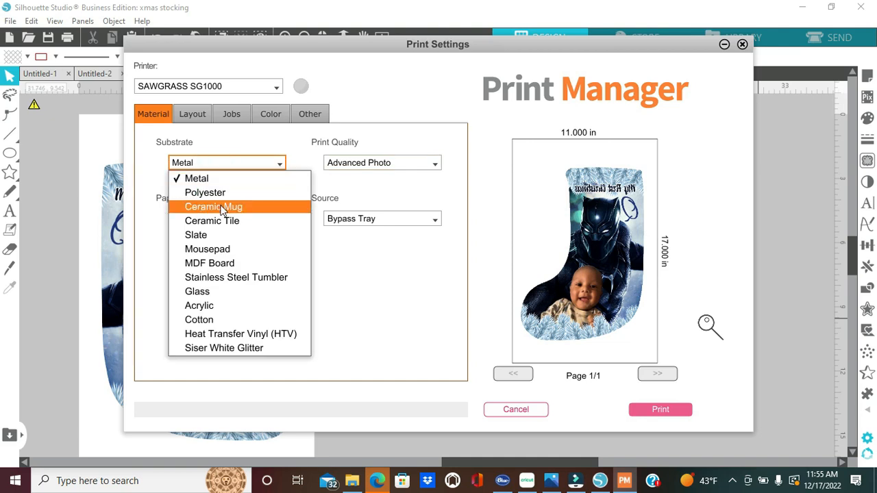
pyautogui.moveTo(220, 320)
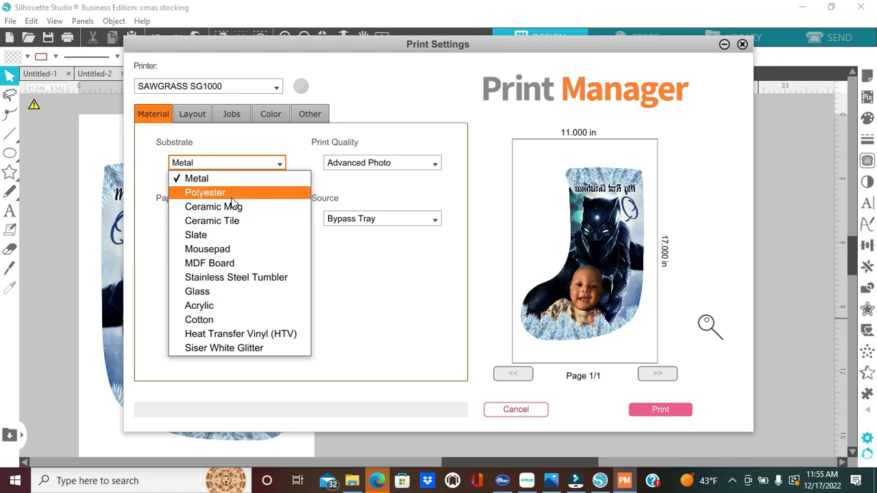
pyautogui.moveTo(356, 171)
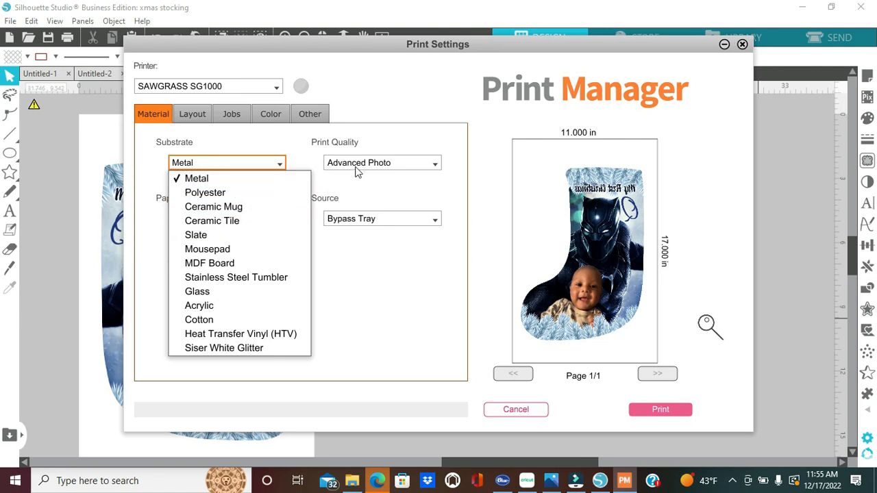
pyautogui.moveTo(376, 172)
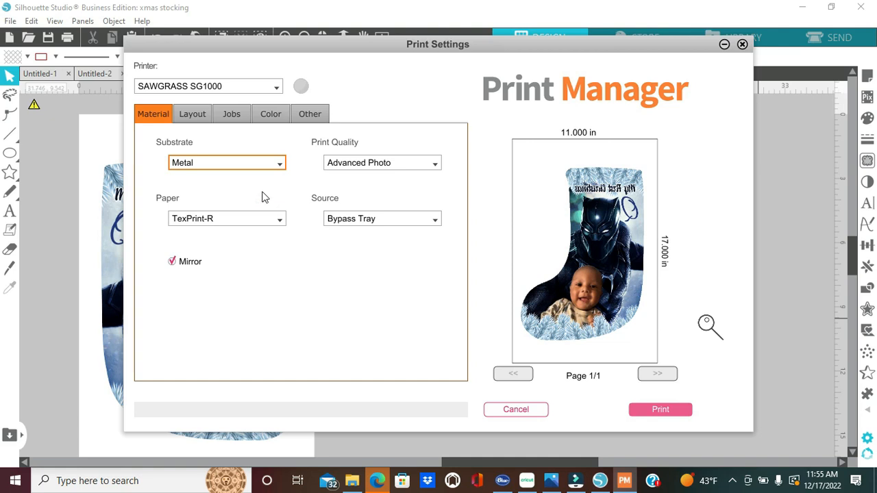
pyautogui.click(226, 162)
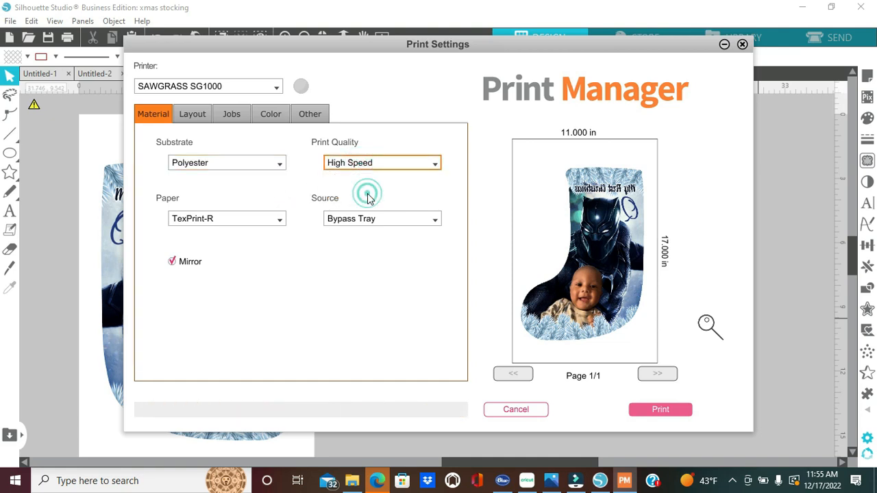
pyautogui.click(382, 162)
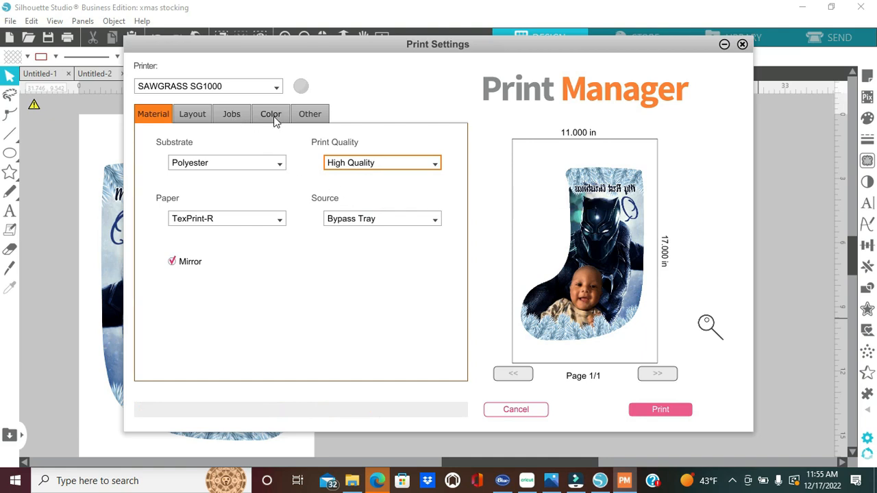
pyautogui.click(270, 113)
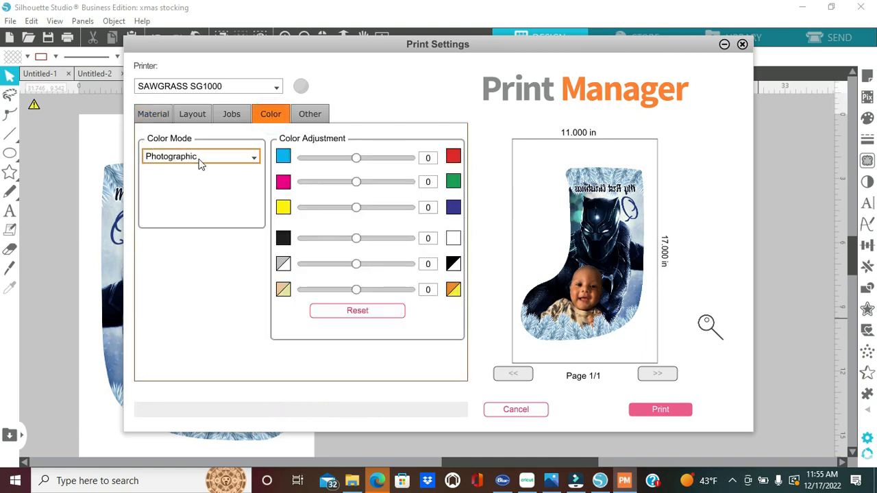
pyautogui.moveTo(259, 302)
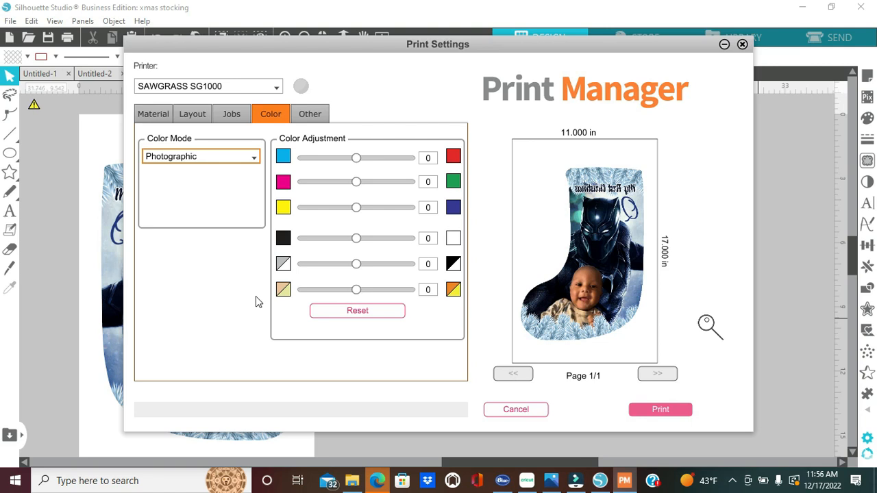
pyautogui.moveTo(84, 175)
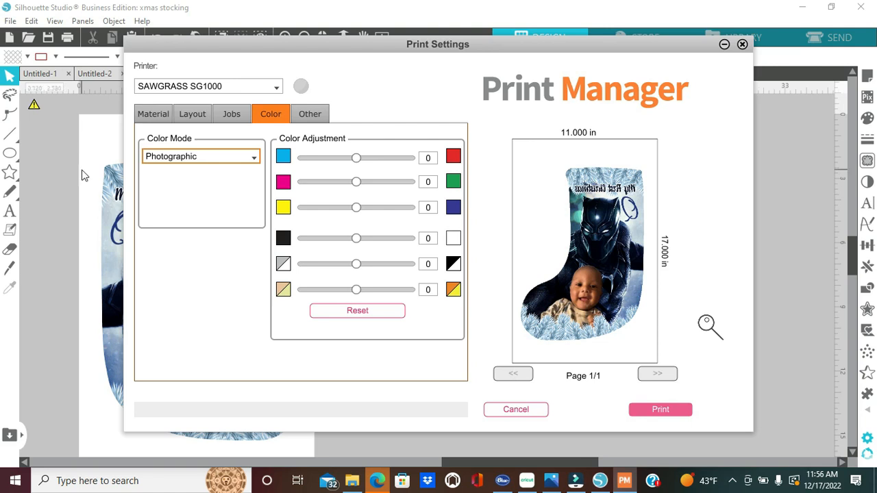
# Back on the Material tab, restore Metal substrate and Advanced Photo print quality.
pyautogui.click(153, 114)
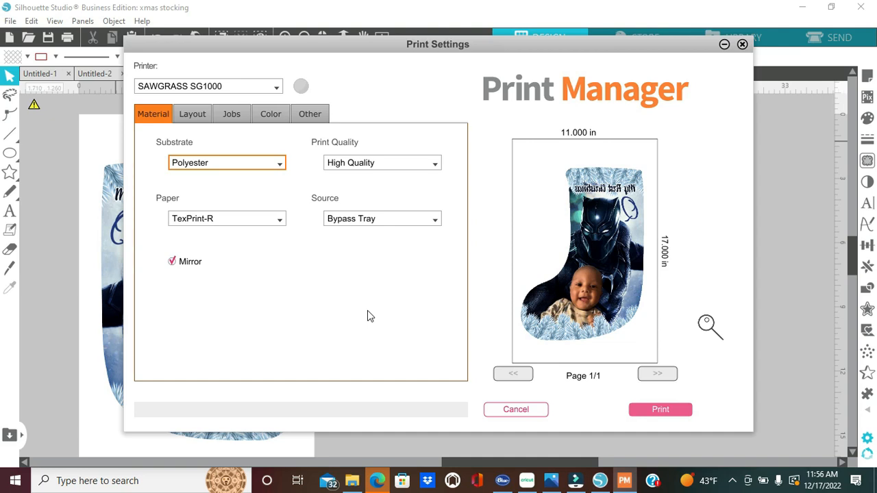
pyautogui.moveTo(365, 274)
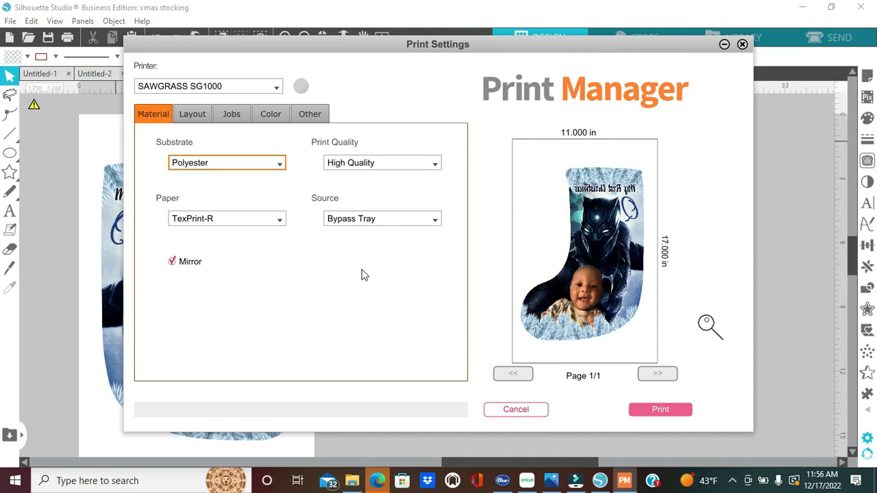
pyautogui.click(226, 162)
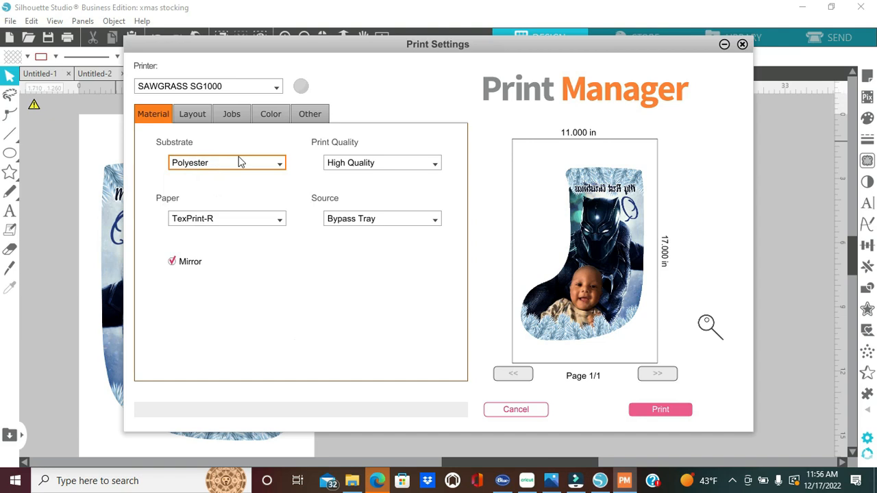
pyautogui.click(226, 162)
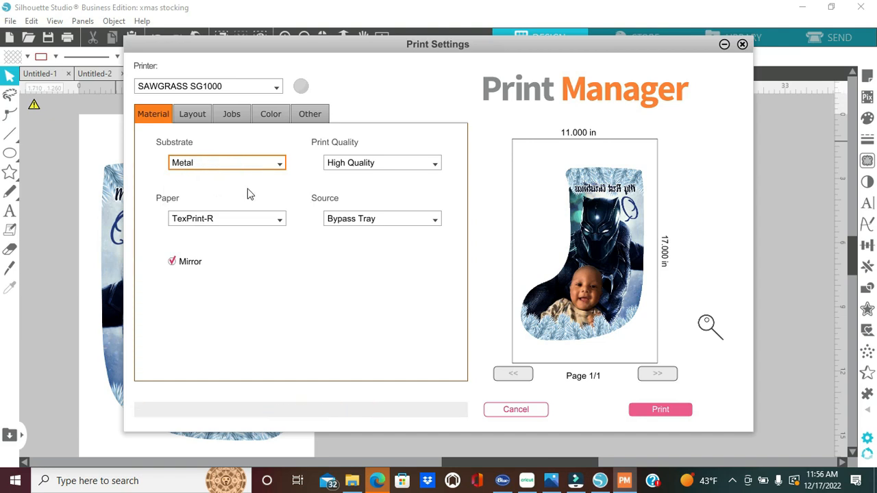
pyautogui.moveTo(240, 191)
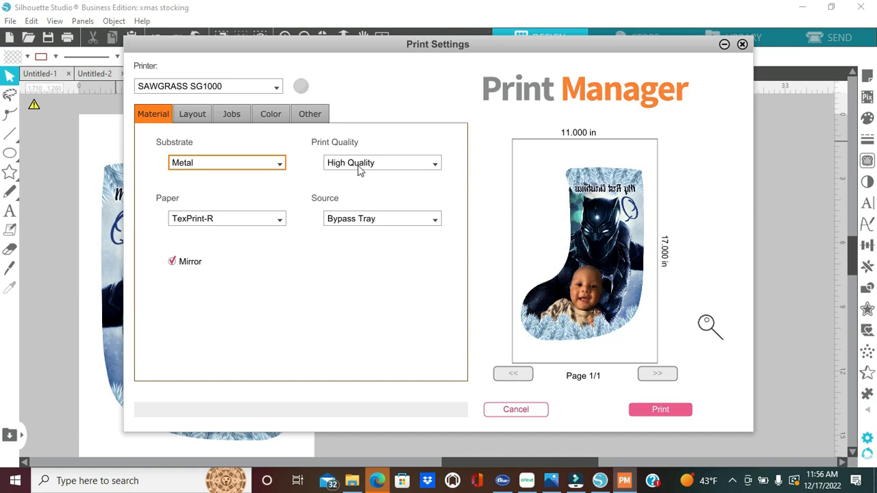
pyautogui.click(381, 163)
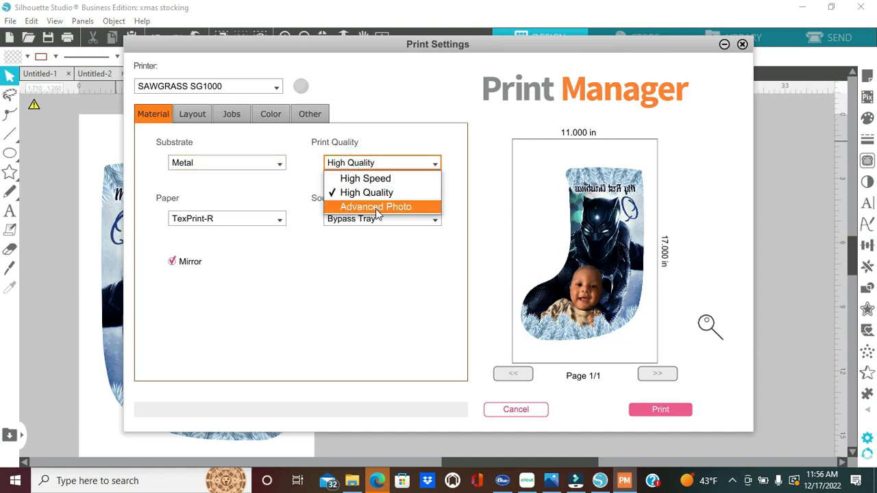
pyautogui.click(376, 206)
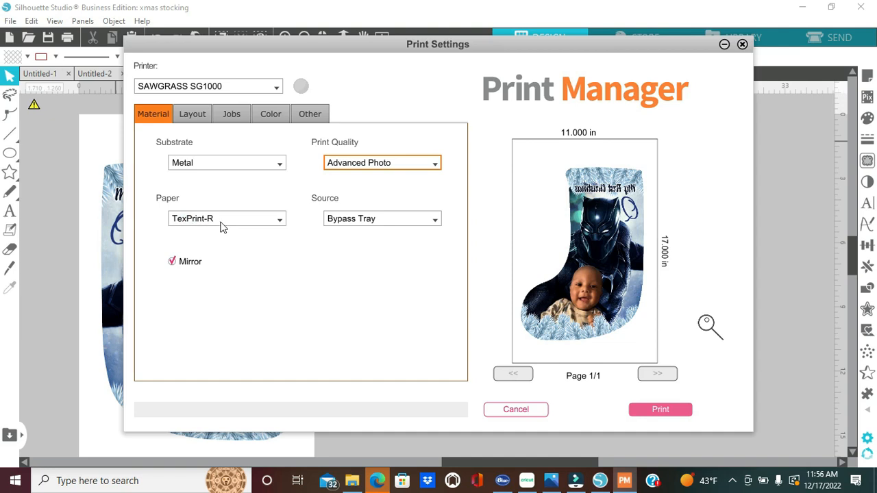
pyautogui.moveTo(413, 222)
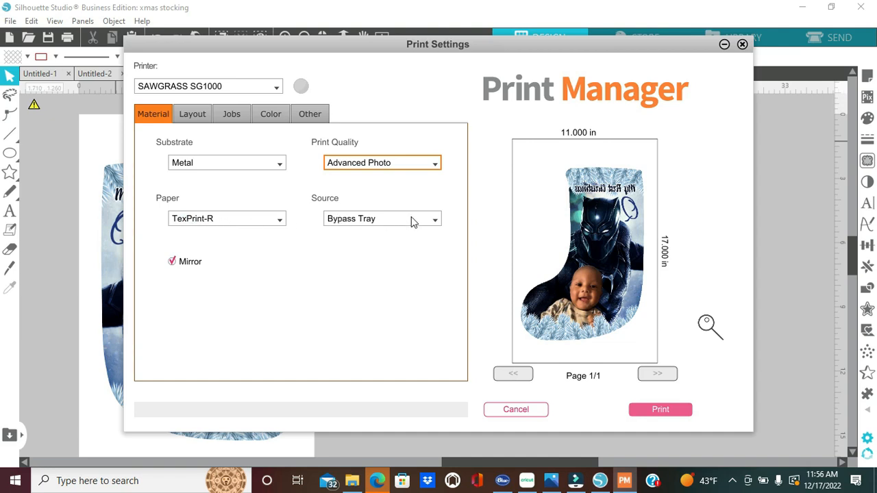
pyautogui.moveTo(173, 263)
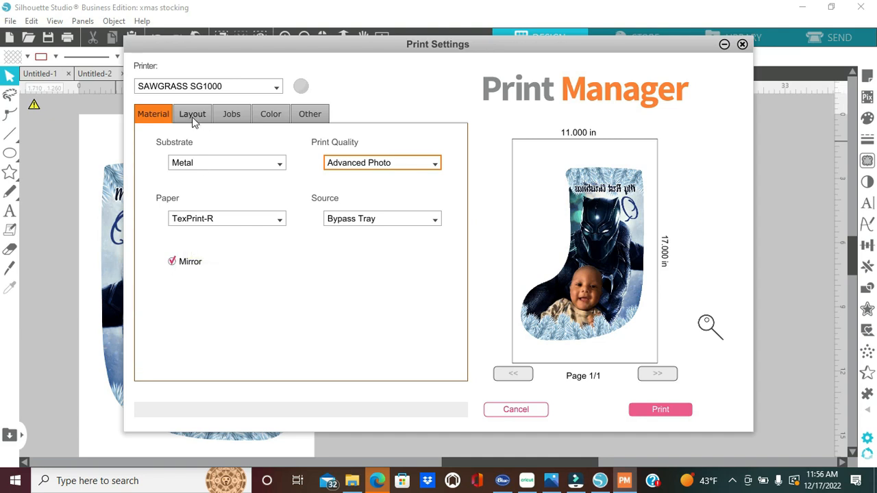
# Review the Layout and Jobs settings, then confirm Photographic as the colour mode.
pyautogui.click(192, 113)
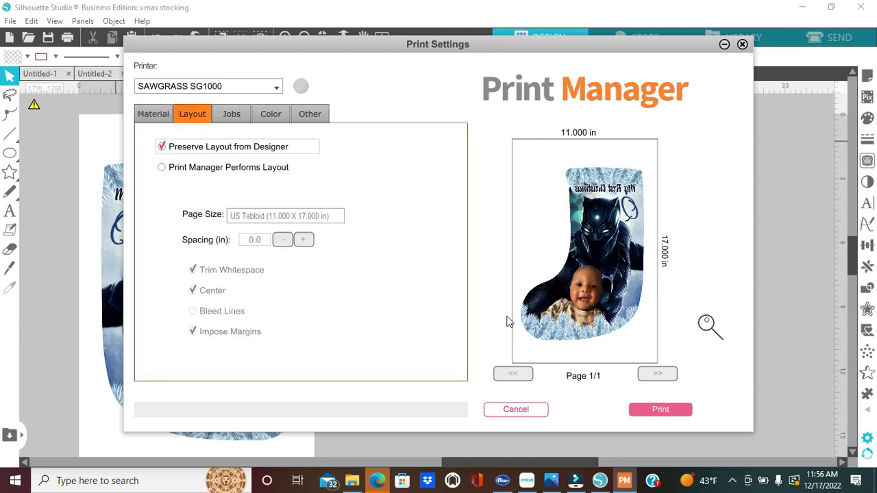
pyautogui.click(231, 114)
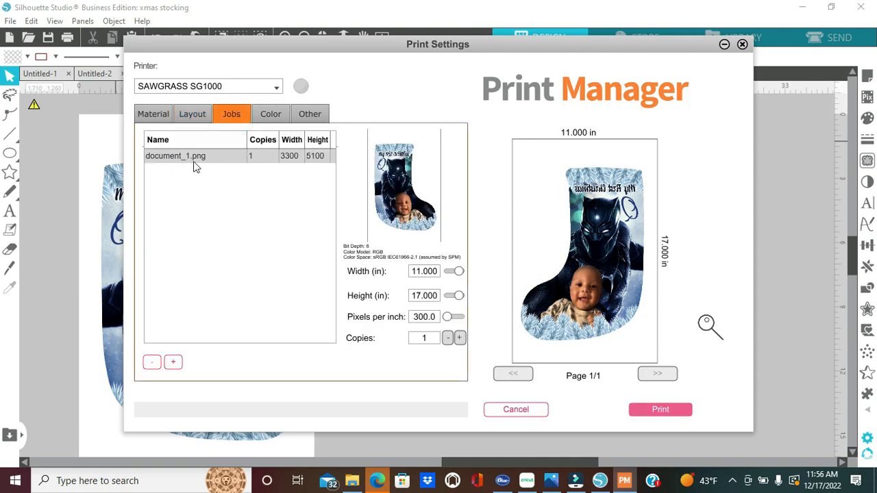
pyautogui.moveTo(642, 239)
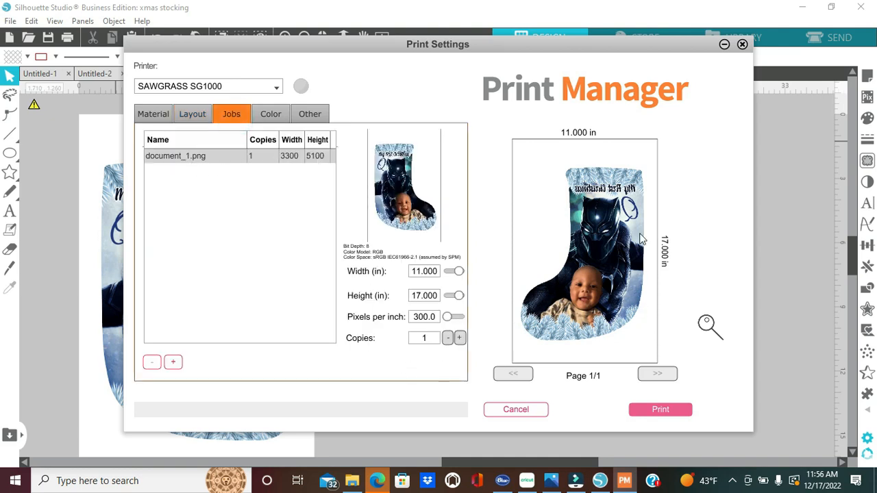
pyautogui.click(270, 114)
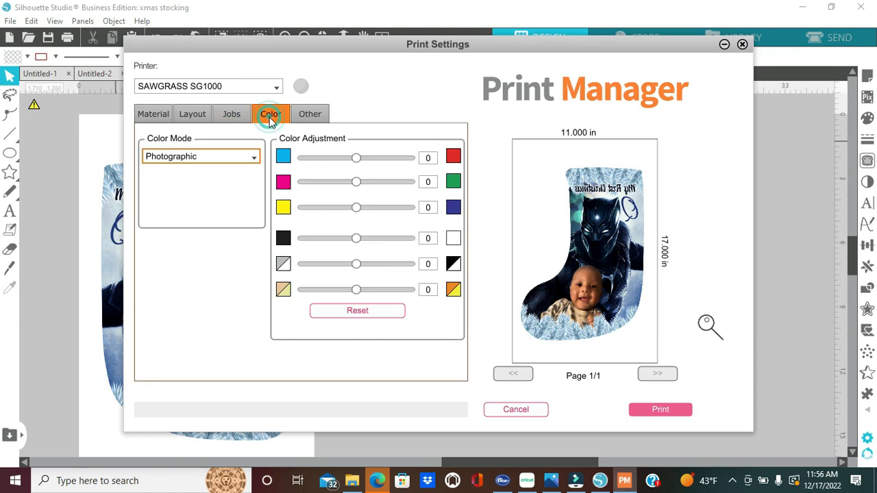
pyautogui.click(201, 156)
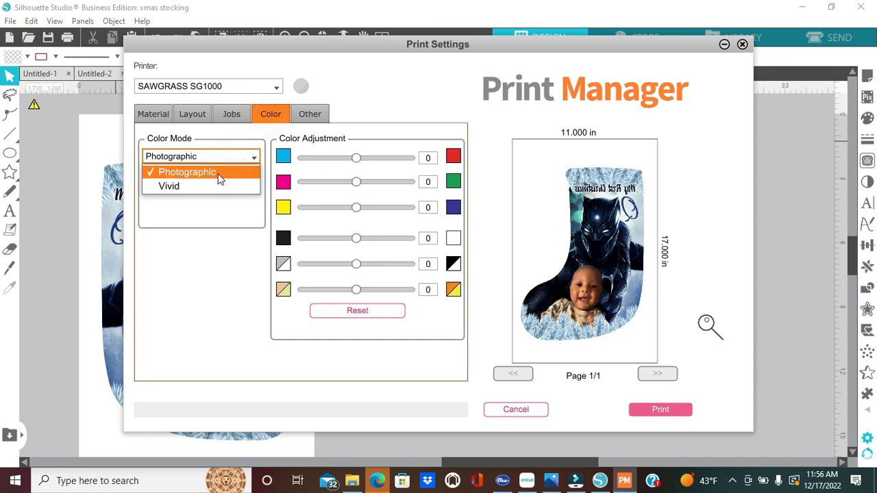
pyautogui.click(186, 172)
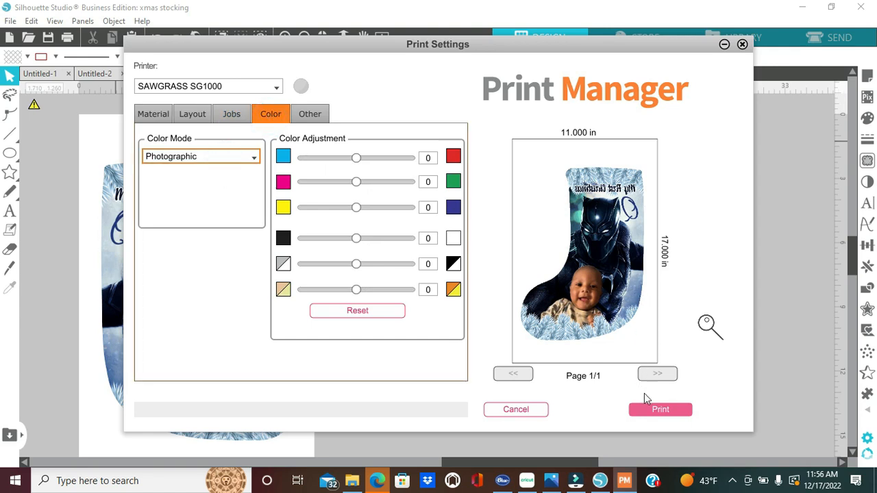
pyautogui.moveTo(660, 411)
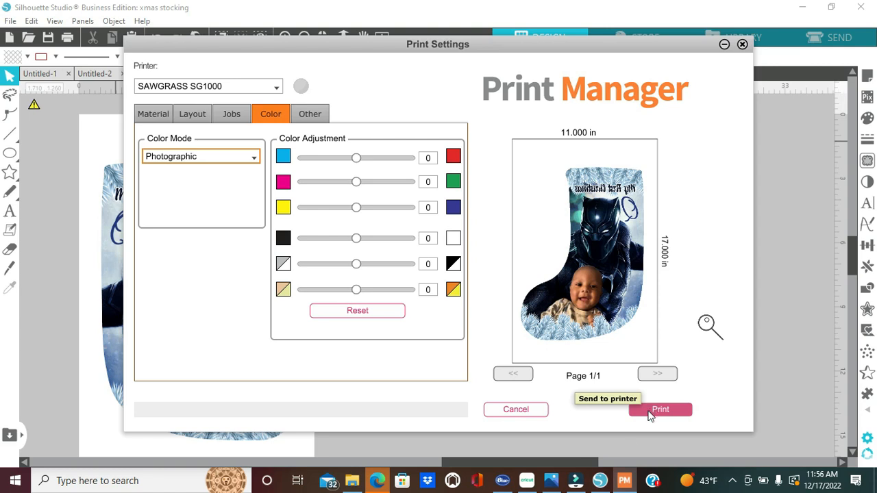